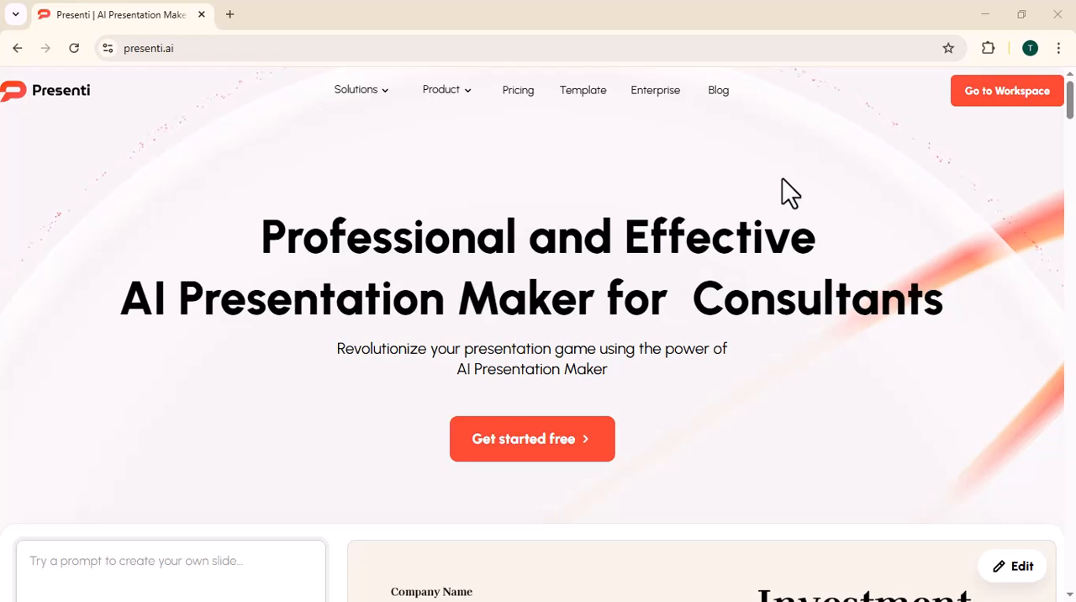
- Browse down the Presenti homepage, then enter the My files workspace via 'Go to Workspace'
{"action": "scroll", "scroll_direction": "down", "scroll_amount": 3}
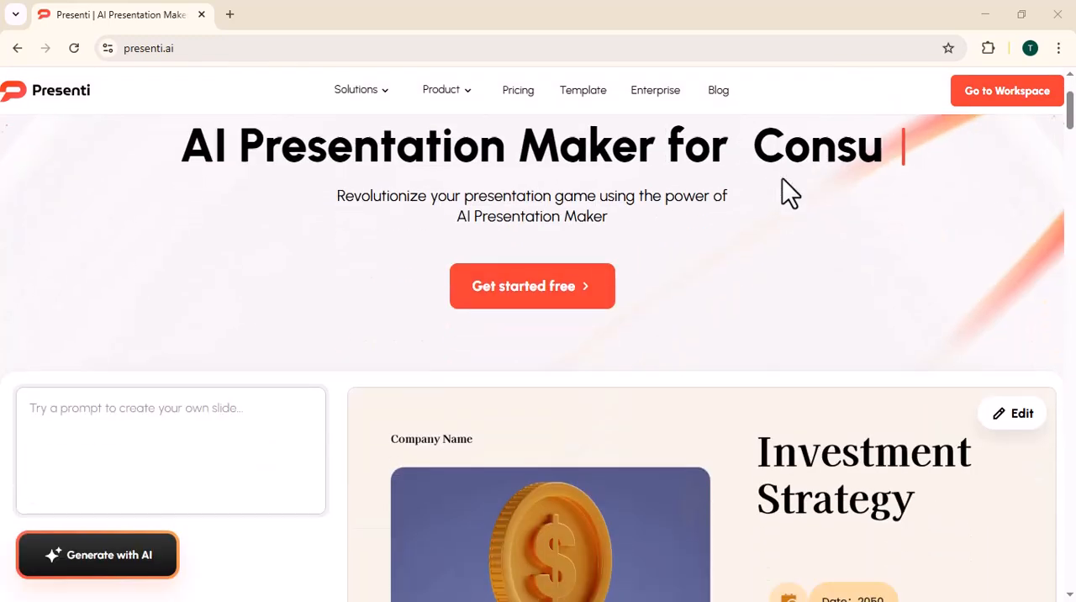
{"action": "scroll", "scroll_direction": "down", "scroll_amount": 3}
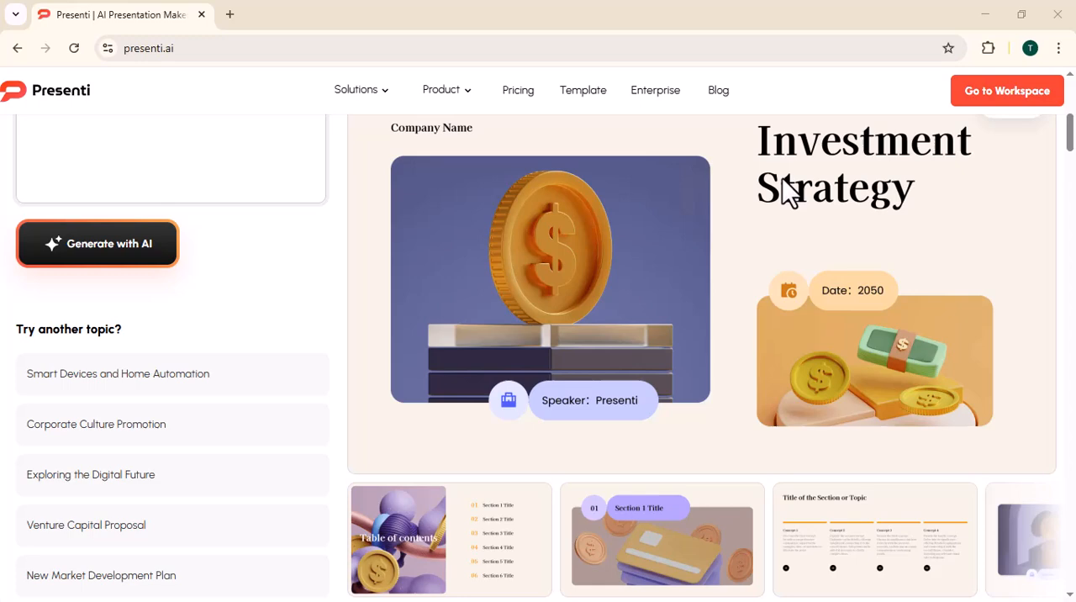
{"action": "scroll", "scroll_direction": "down", "scroll_amount": 3}
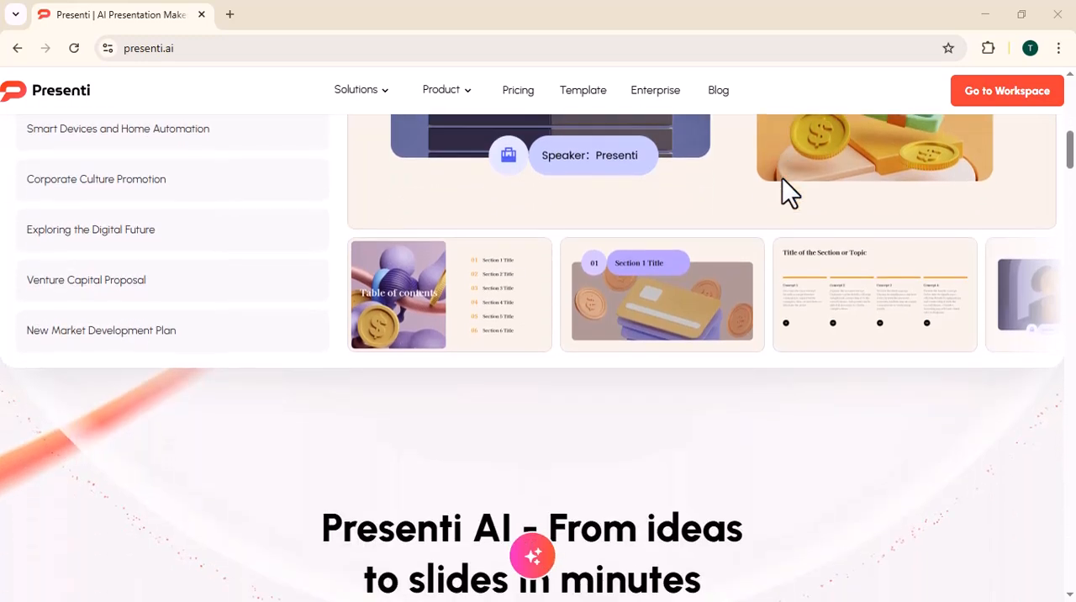
{"action": "scroll", "scroll_direction": "down", "scroll_amount": 3}
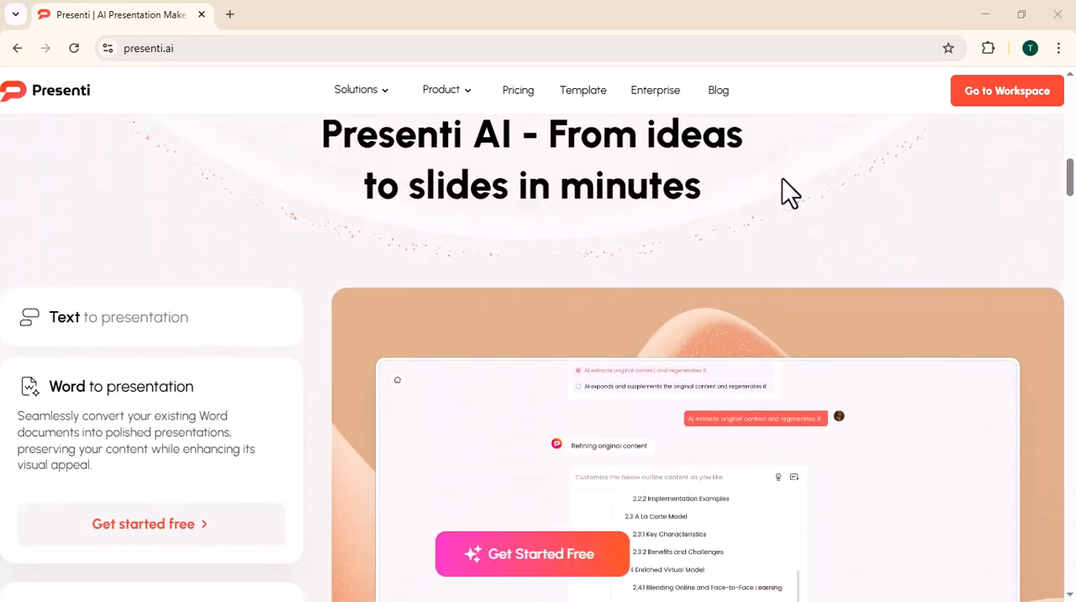
{"action": "scroll", "scroll_direction": "down", "scroll_amount": 3}
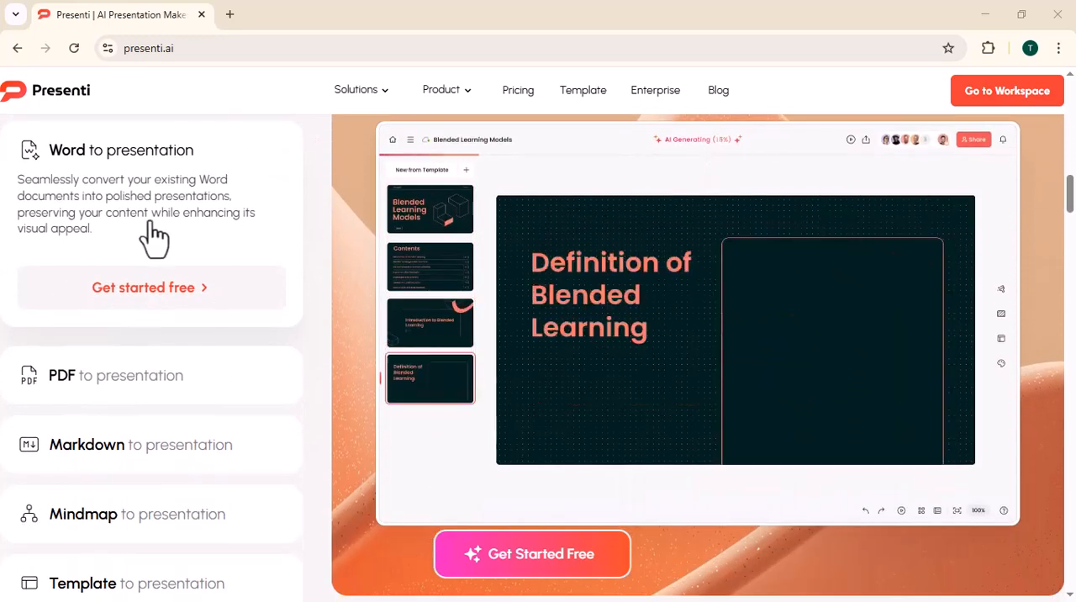
{"action": "left_click", "coordinate": [115, 374]}
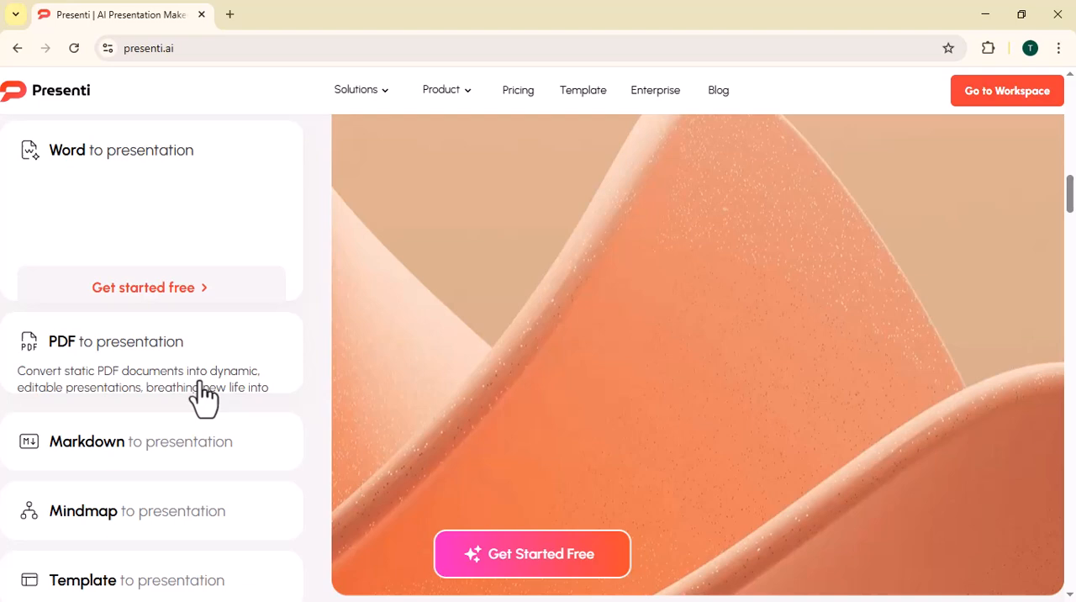
{"action": "scroll", "scroll_direction": "down", "scroll_amount": 3}
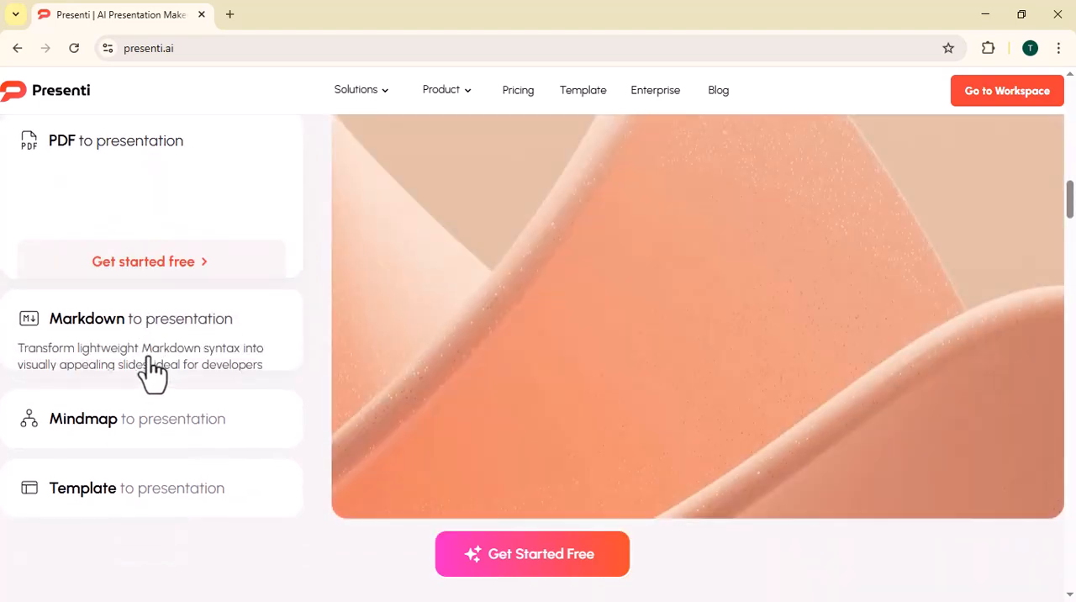
{"action": "scroll", "scroll_direction": "down", "scroll_amount": 3}
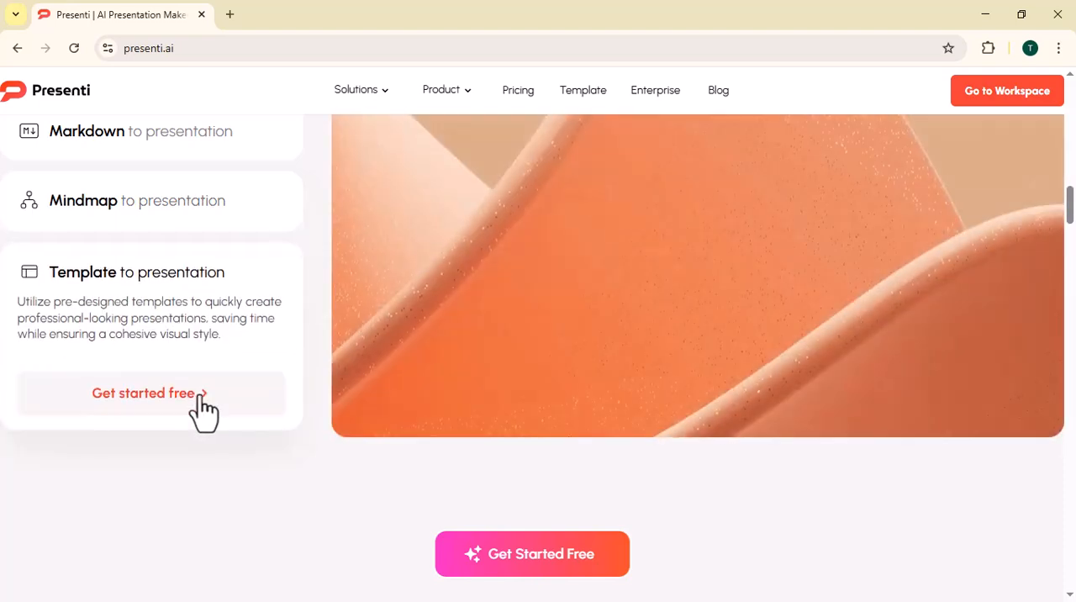
{"action": "scroll", "scroll_direction": "down", "scroll_amount": 3}
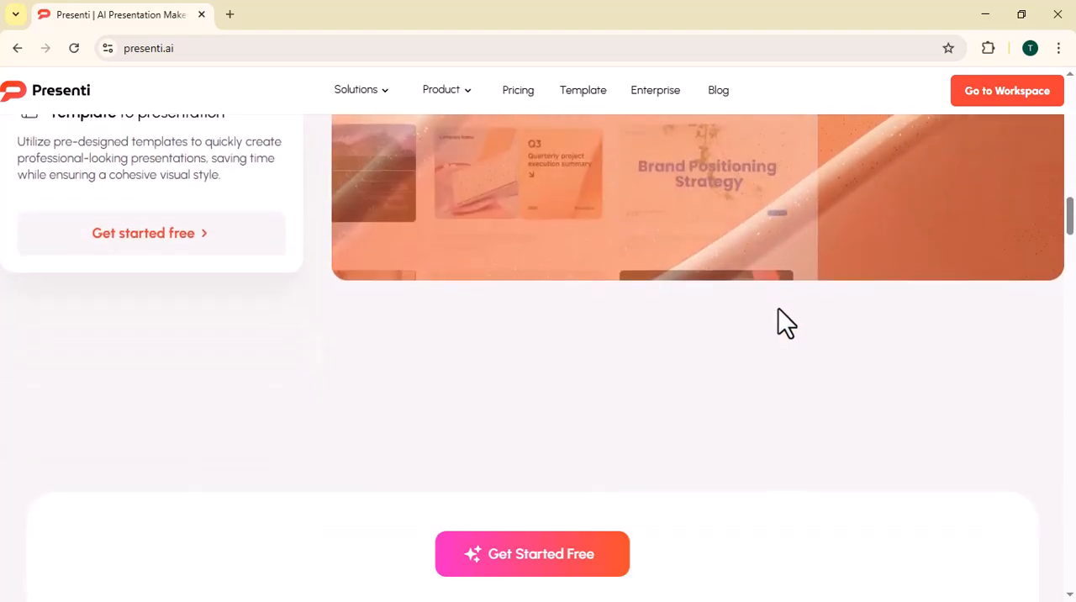
{"action": "scroll", "scroll_direction": "down", "scroll_amount": 3}
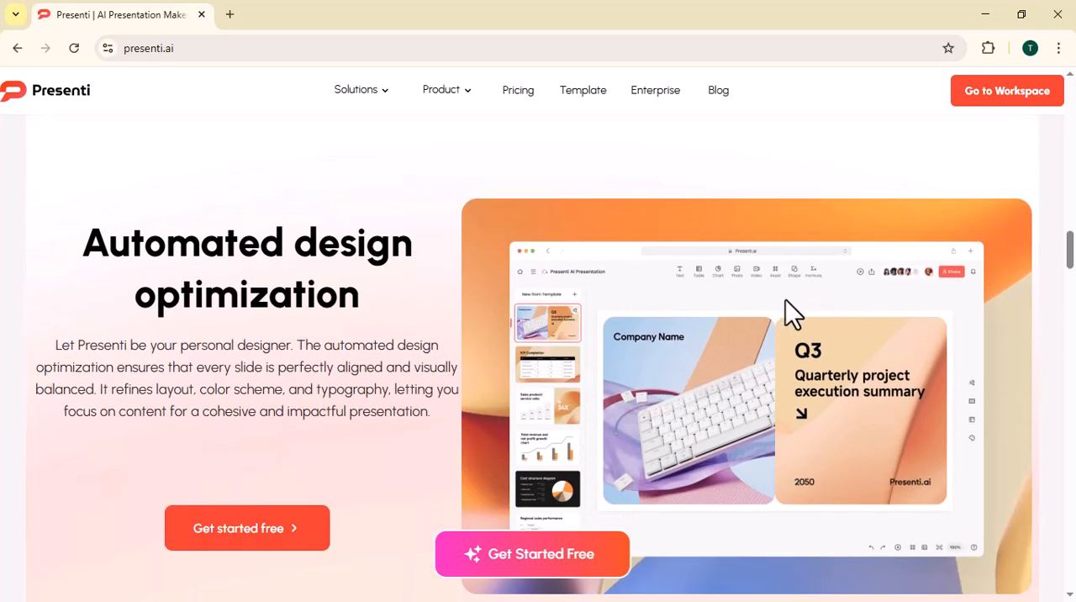
{"action": "scroll", "scroll_direction": "down", "scroll_amount": 3}
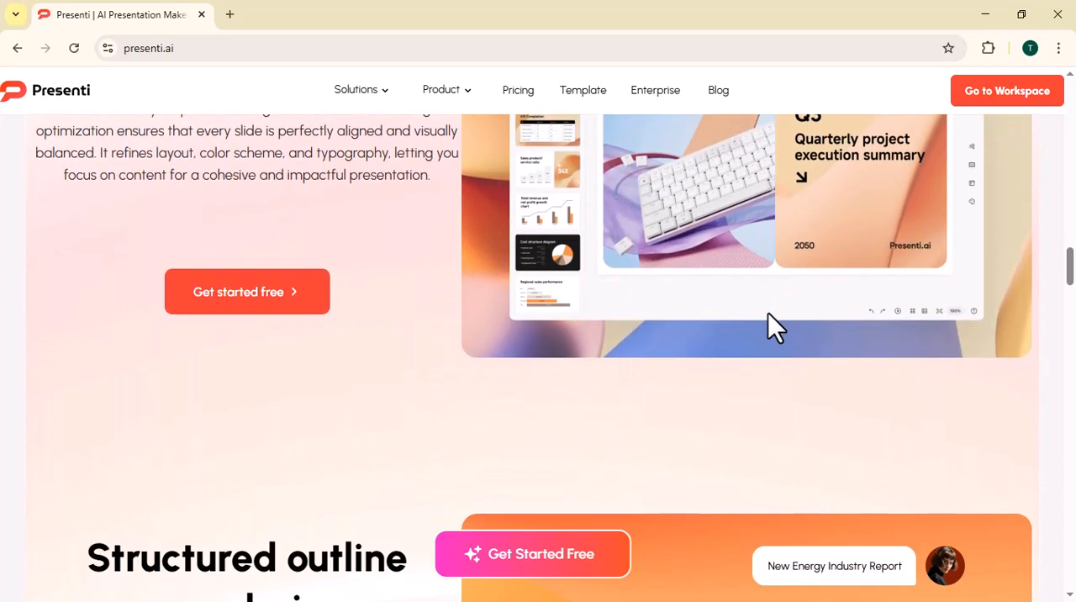
{"action": "scroll", "scroll_direction": "down", "scroll_amount": 3}
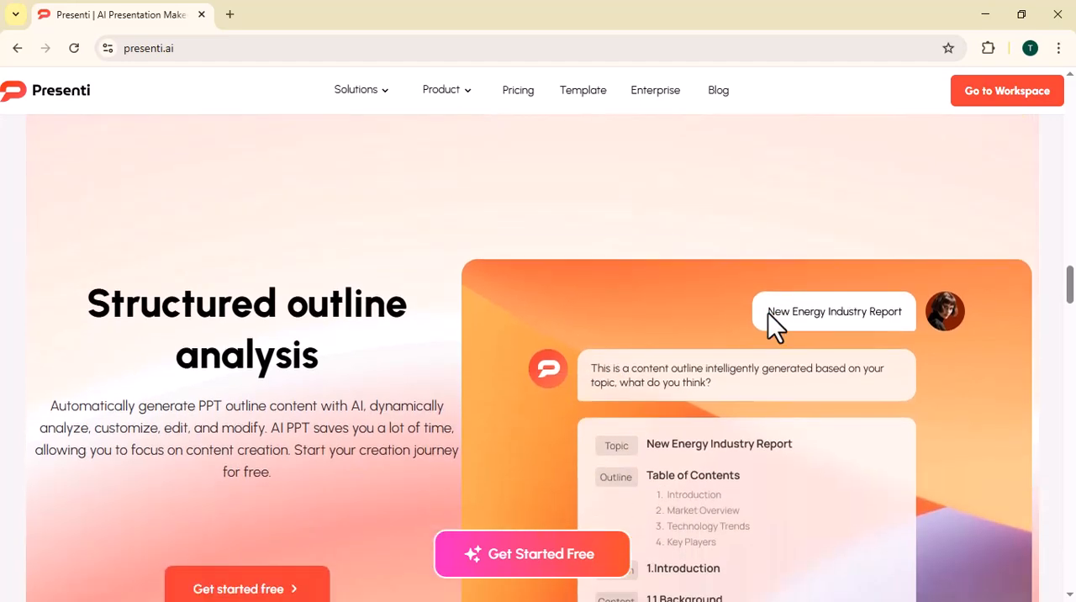
{"action": "scroll", "scroll_direction": "down", "scroll_amount": 3}
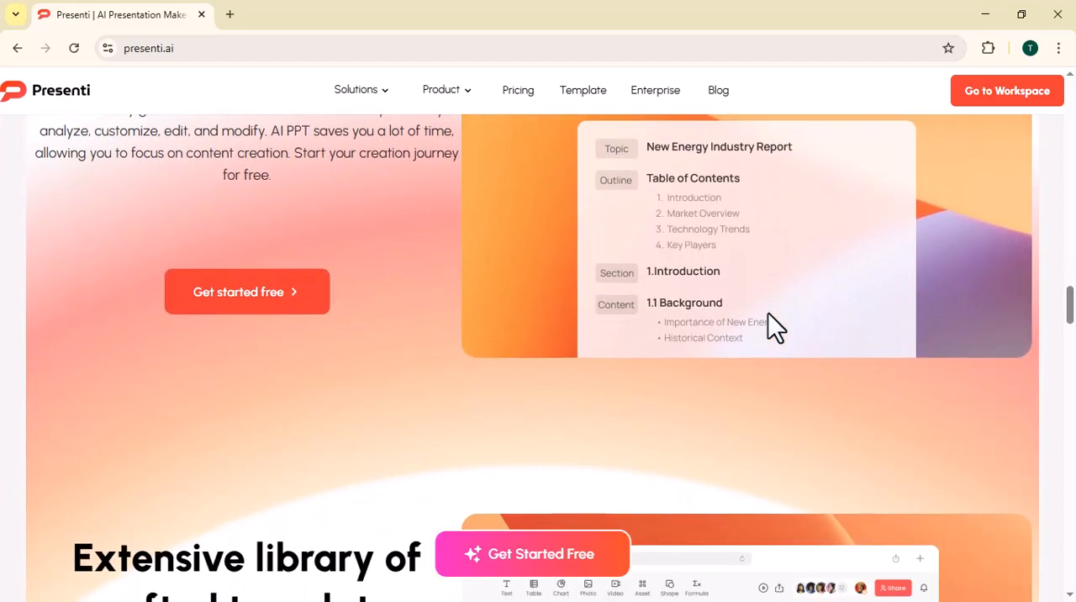
{"action": "scroll", "scroll_direction": "down", "scroll_amount": 3}
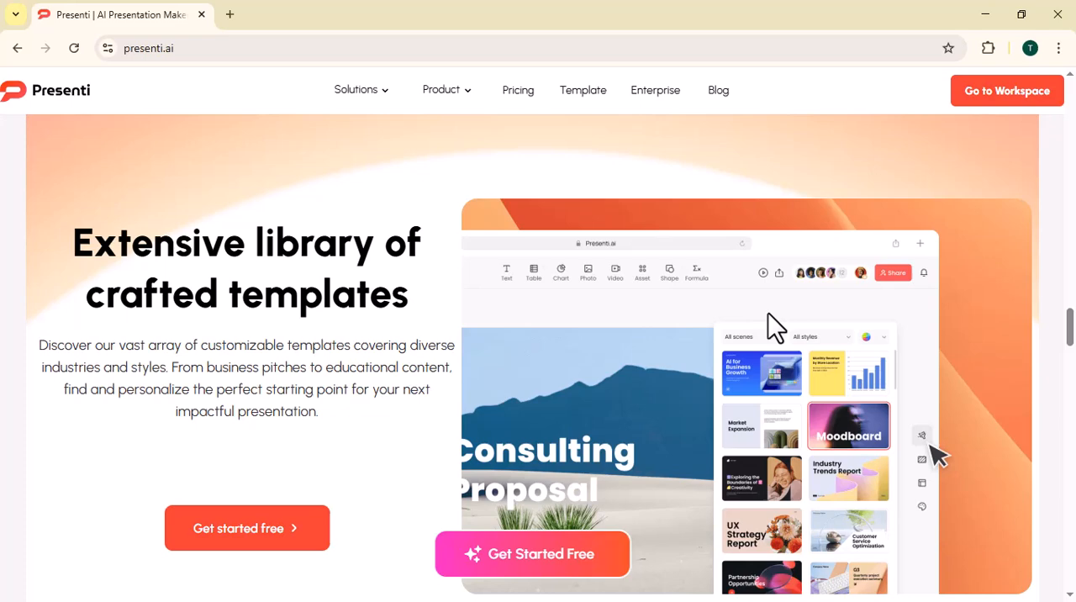
{"action": "scroll", "scroll_direction": "down", "scroll_amount": 3}
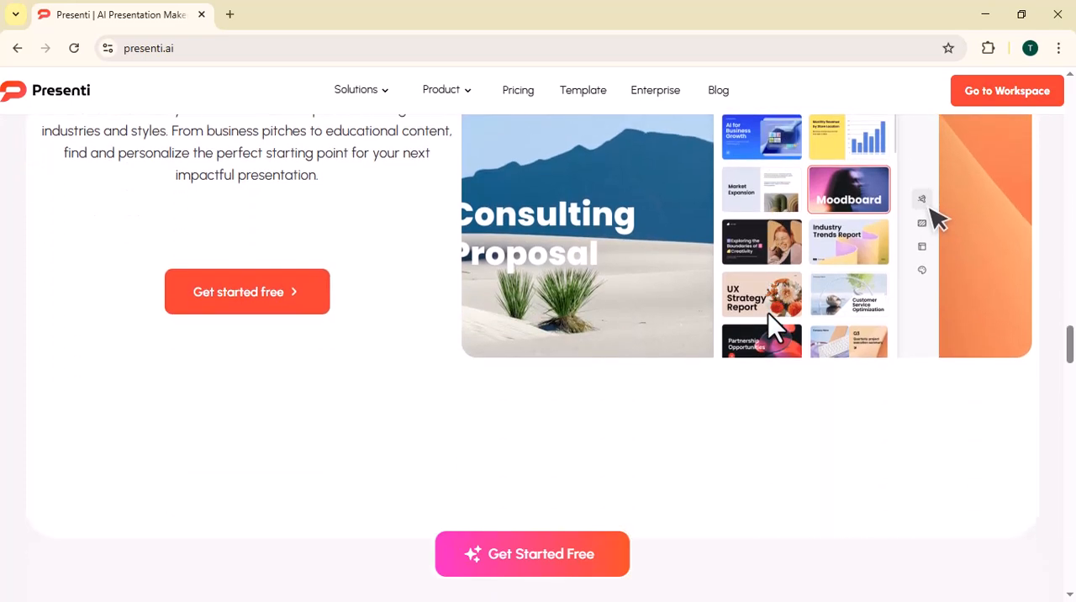
{"action": "scroll", "scroll_direction": "down", "scroll_amount": 3}
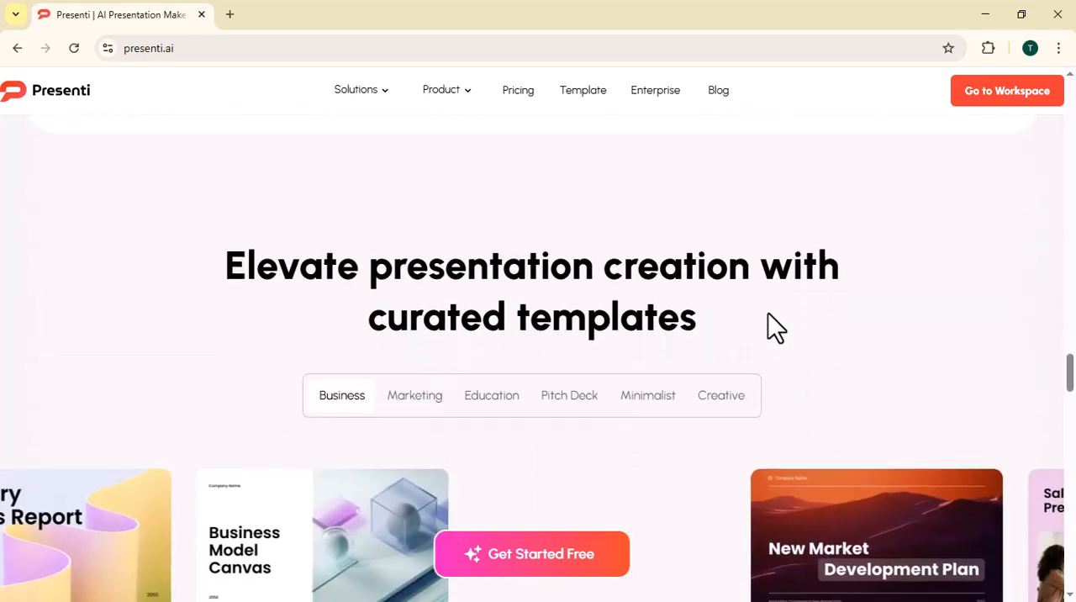
{"action": "scroll", "scroll_direction": "down", "scroll_amount": 3}
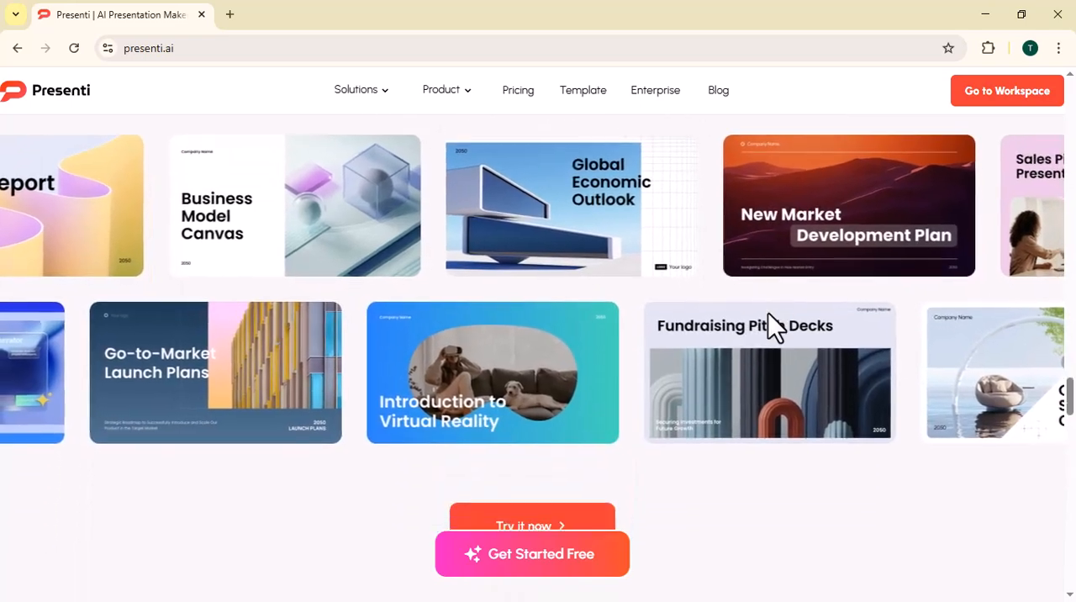
{"action": "scroll", "scroll_direction": "down", "scroll_amount": 3}
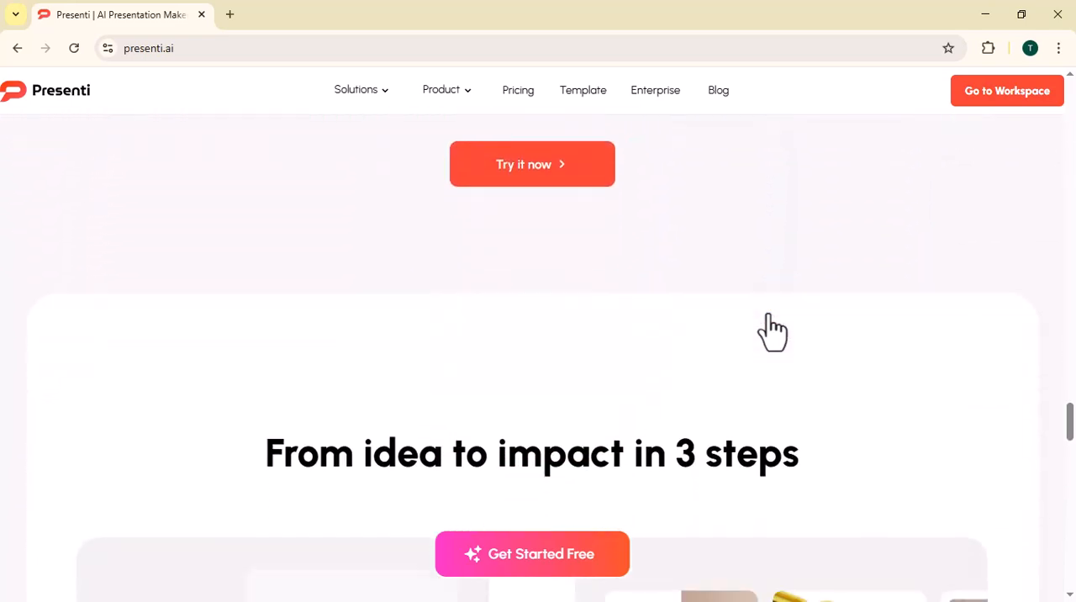
{"action": "scroll", "scroll_direction": "down", "scroll_amount": 3}
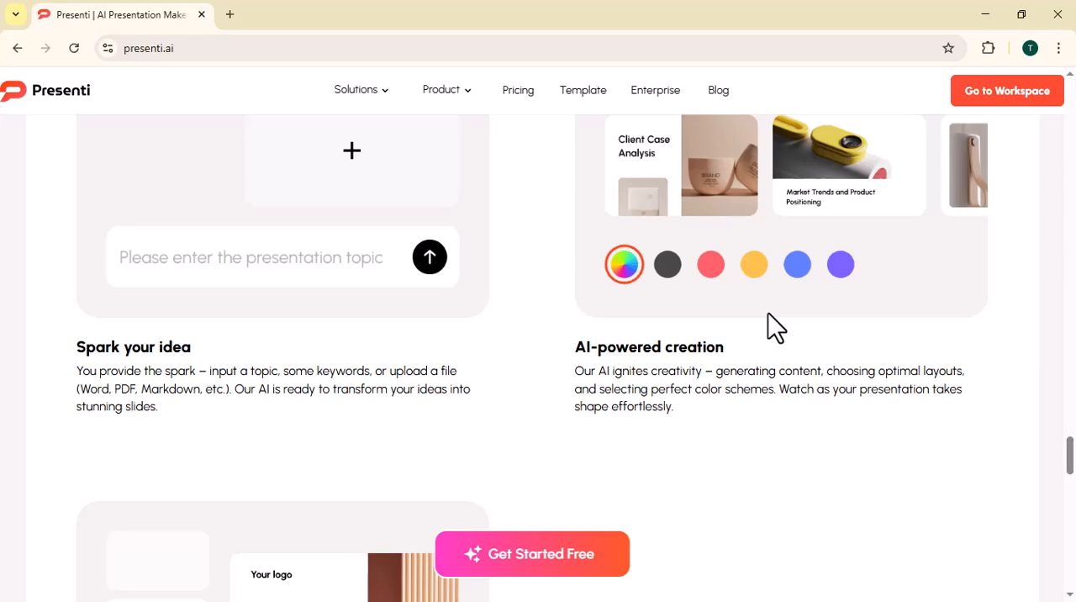
{"action": "scroll", "scroll_direction": "down", "scroll_amount": 3}
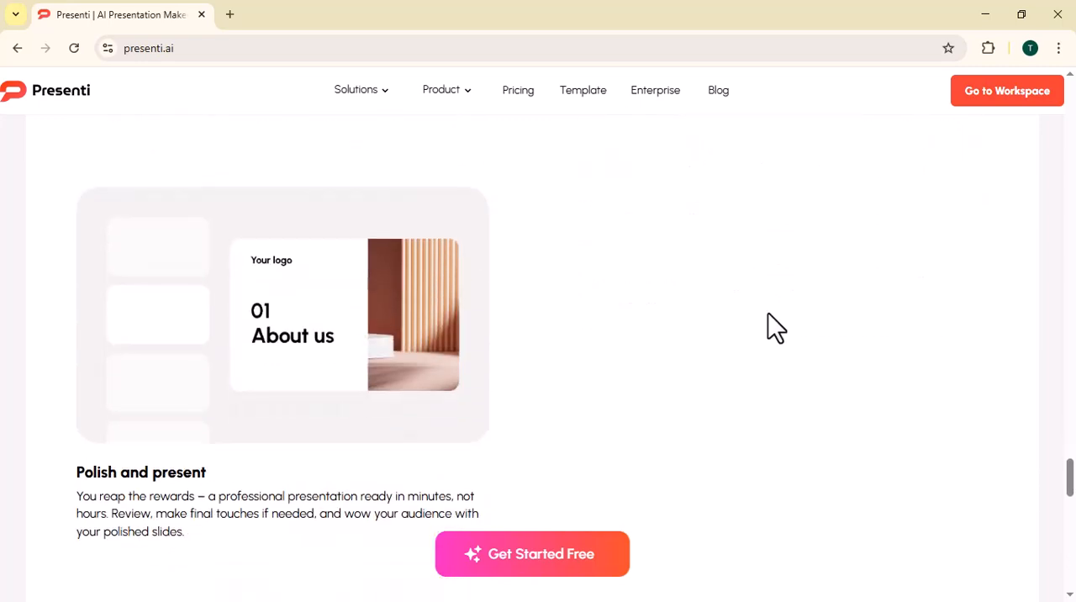
{"action": "scroll", "scroll_direction": "down", "scroll_amount": 3}
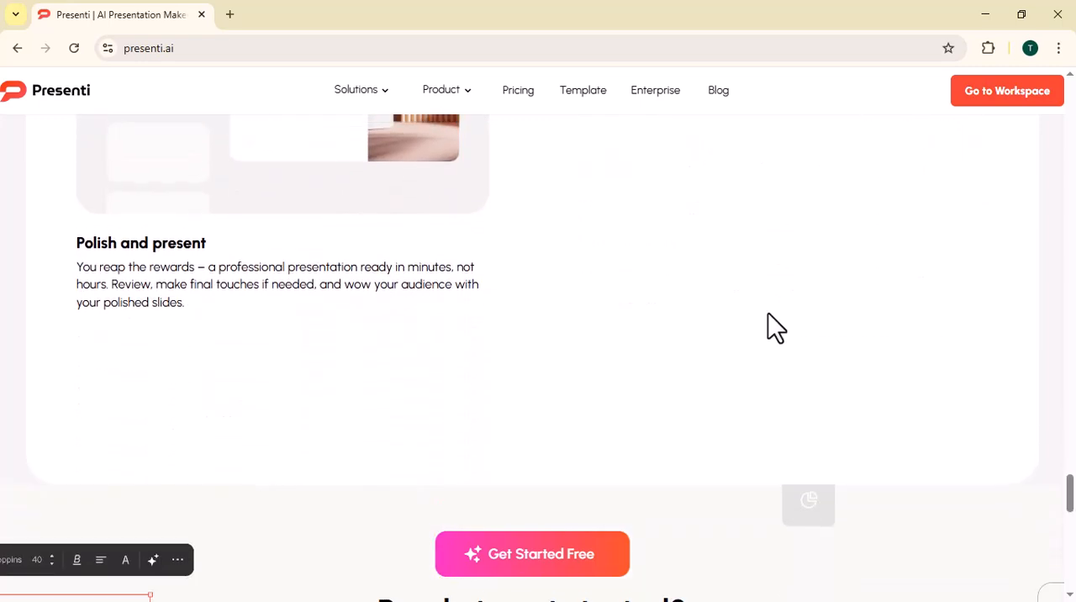
{"action": "scroll", "scroll_direction": "down", "scroll_amount": 3}
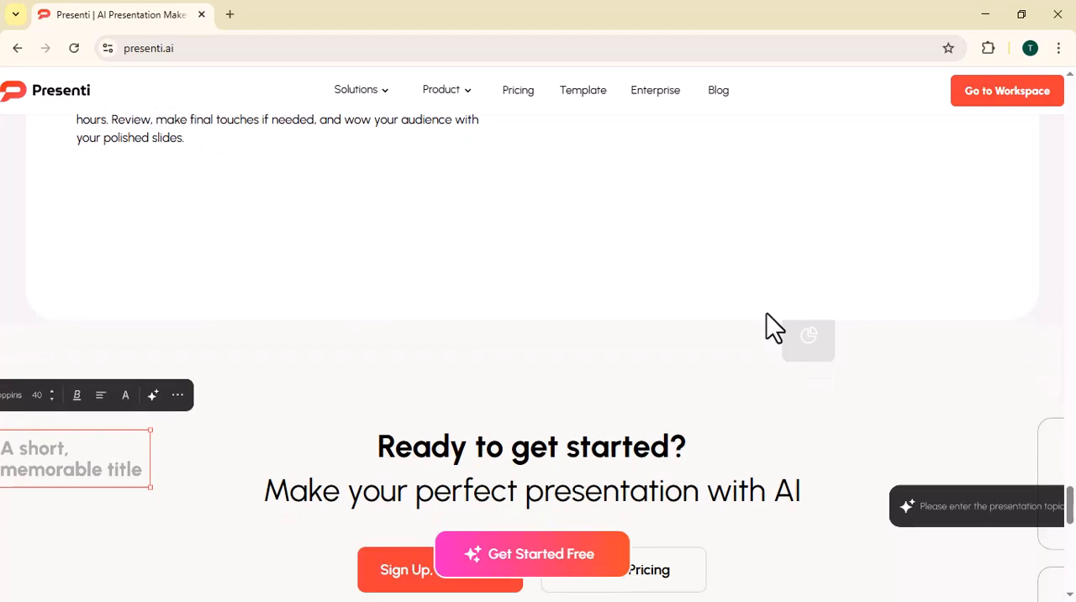
{"action": "scroll", "scroll_direction": "down", "scroll_amount": 3}
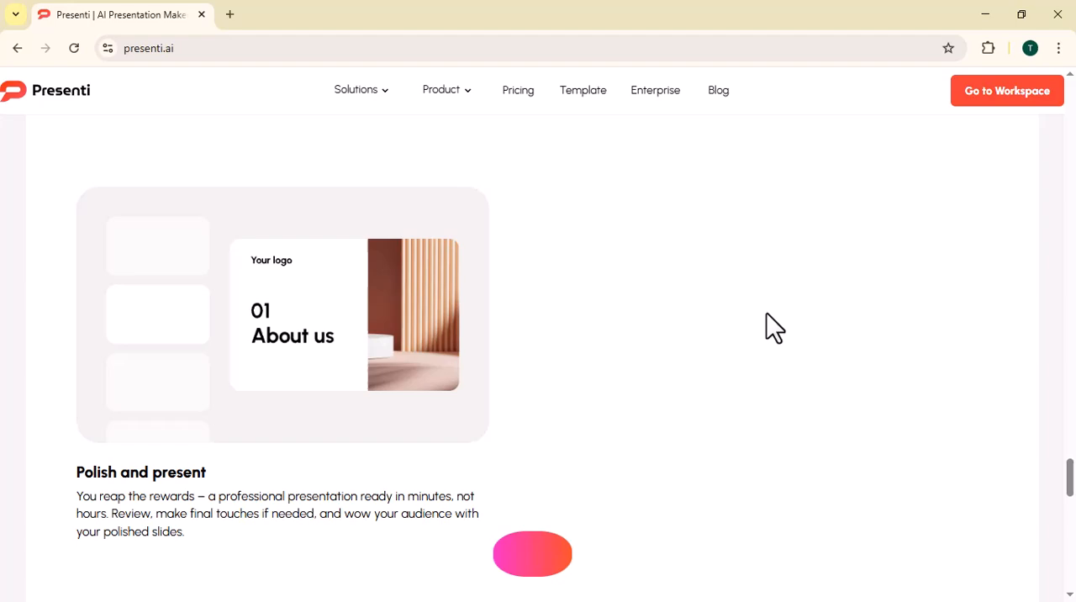
{"action": "scroll", "scroll_direction": "up", "scroll_amount": 3}
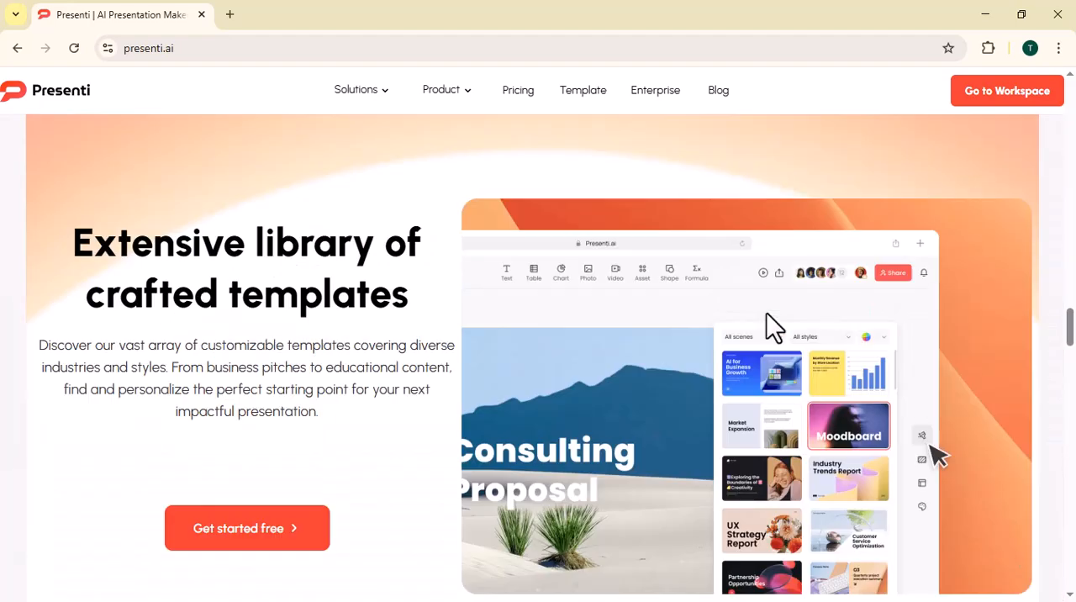
{"action": "scroll", "scroll_direction": "up", "scroll_amount": 3}
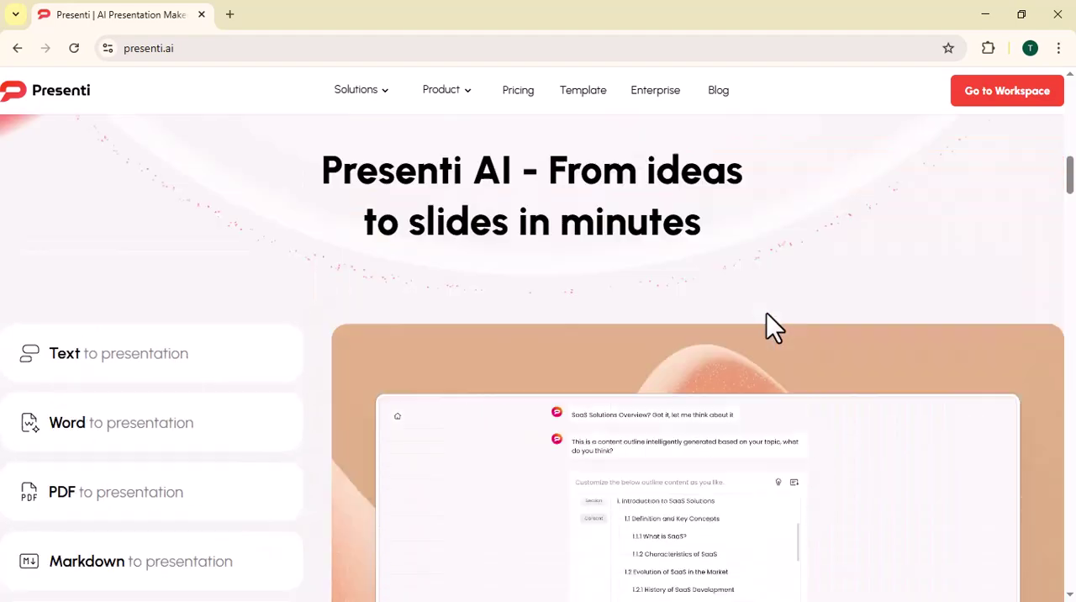
{"action": "scroll", "scroll_direction": "up", "scroll_amount": 3}
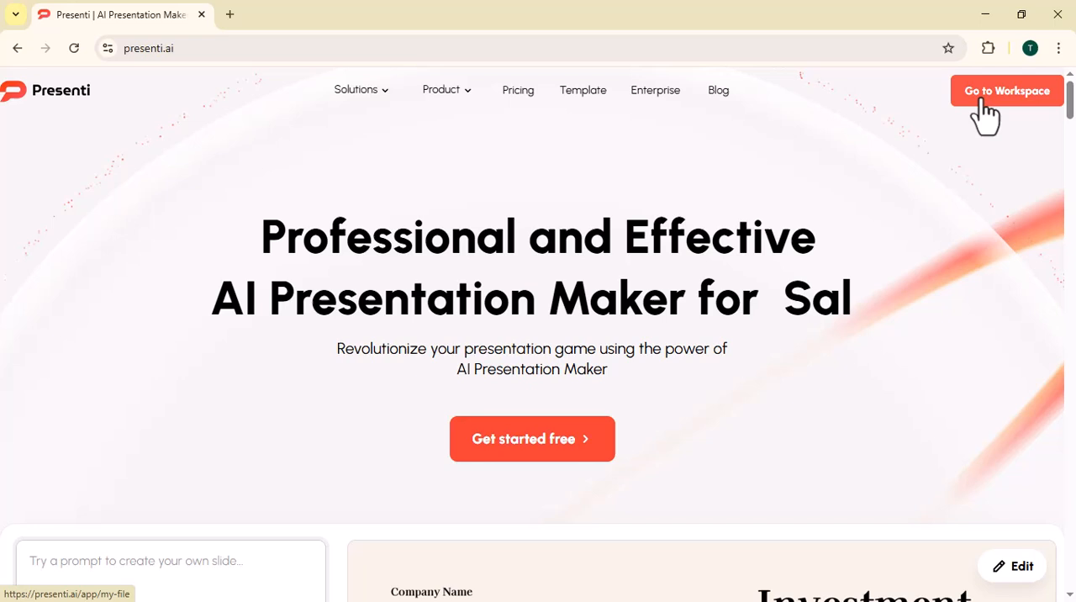
{"action": "left_click", "coordinate": [1006, 91]}
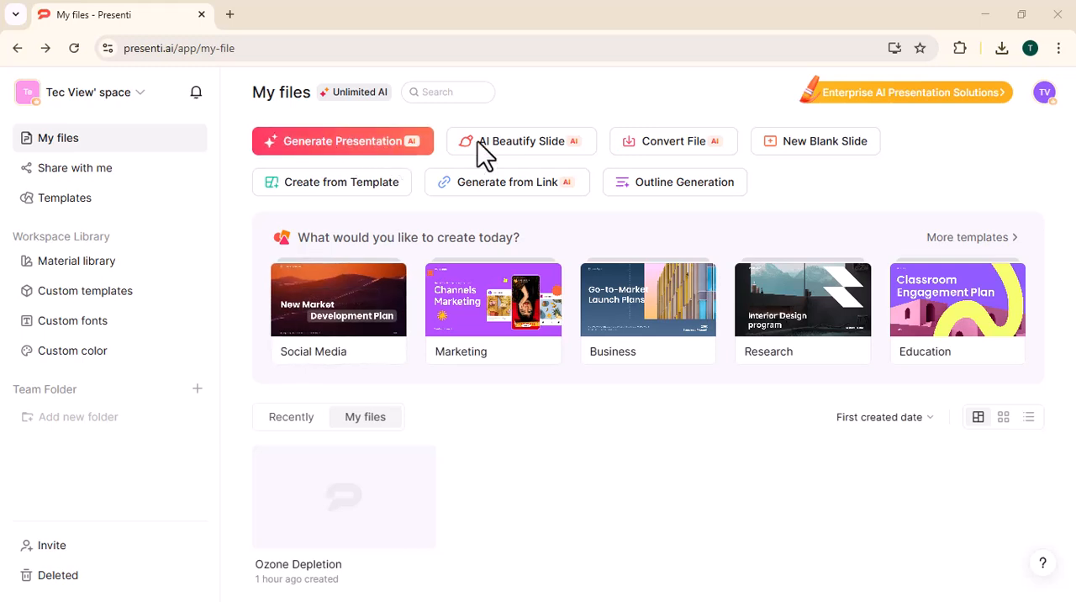
{"action": "mouse_move", "coordinate": [697, 179]}
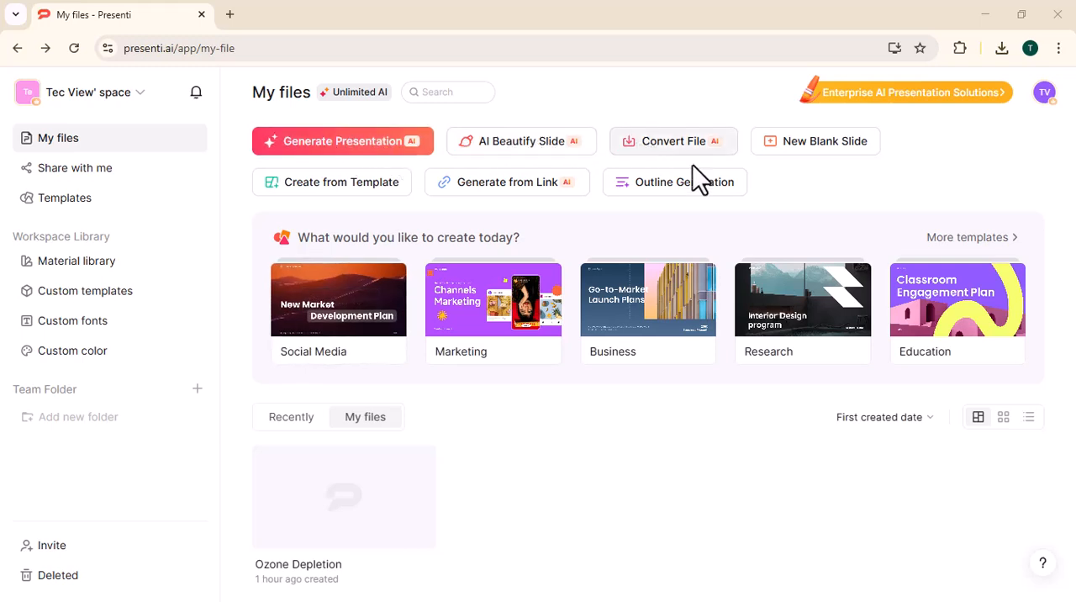
{"action": "mouse_move", "coordinate": [332, 181]}
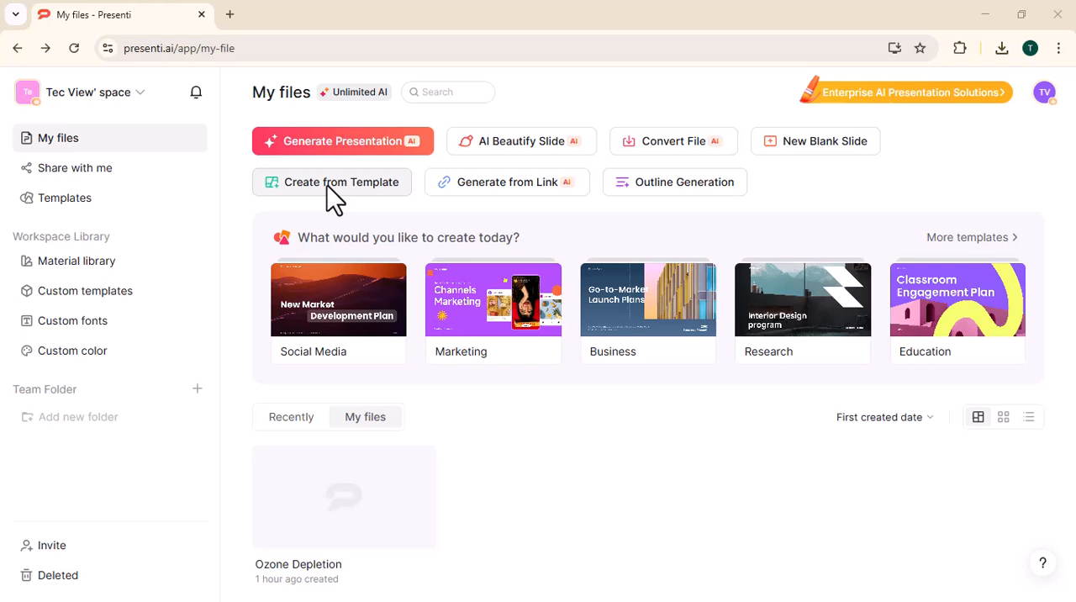
{"action": "mouse_move", "coordinate": [689, 193]}
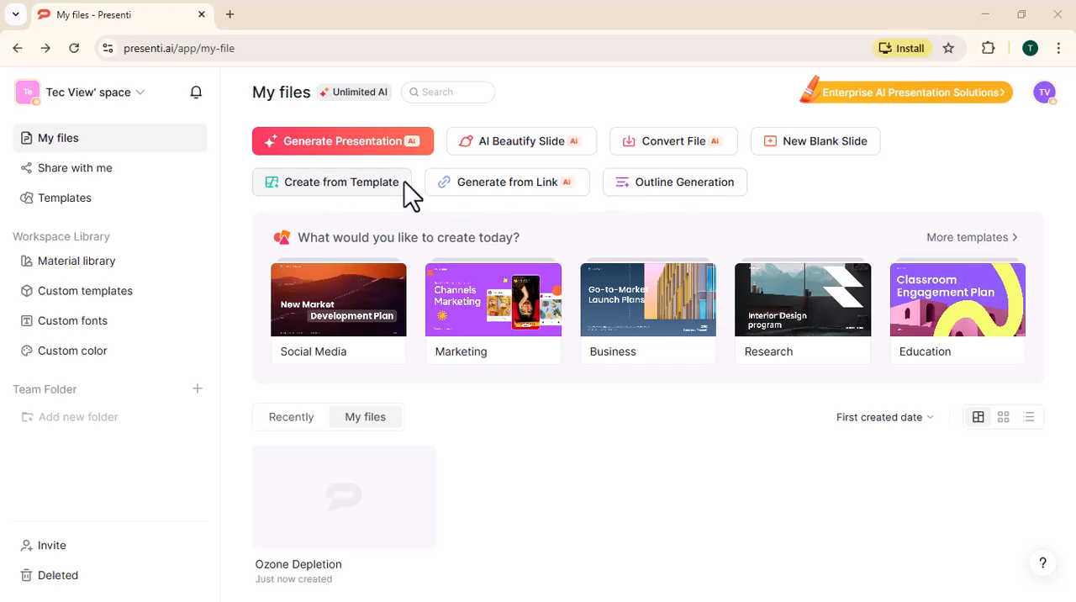
{"action": "mouse_move", "coordinate": [416, 151]}
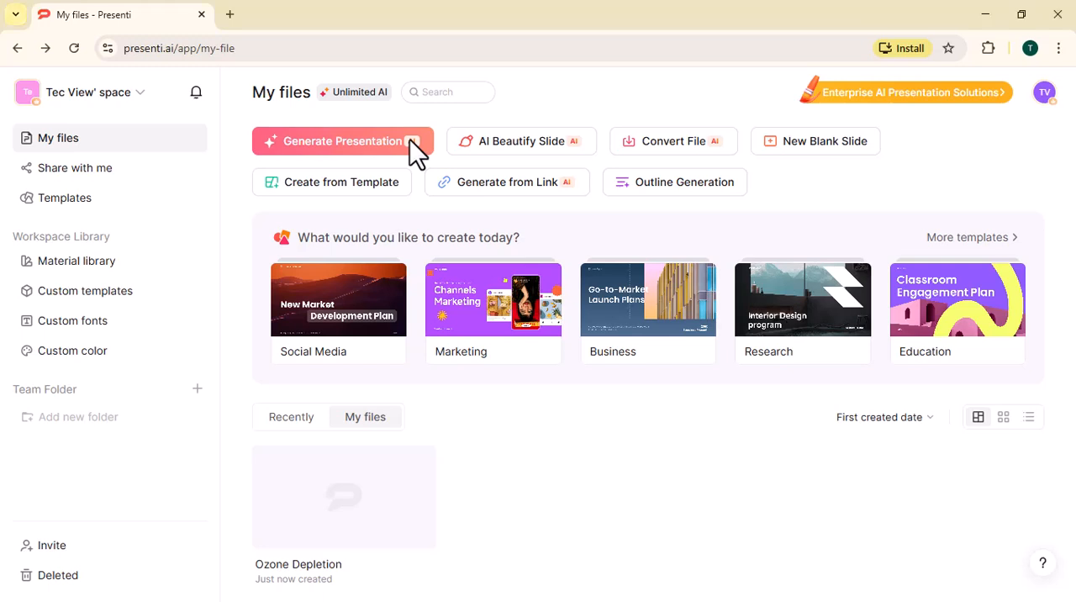
- Generate an outline from the prompt 'causes of ozone depletion'
{"action": "left_click", "coordinate": [342, 140]}
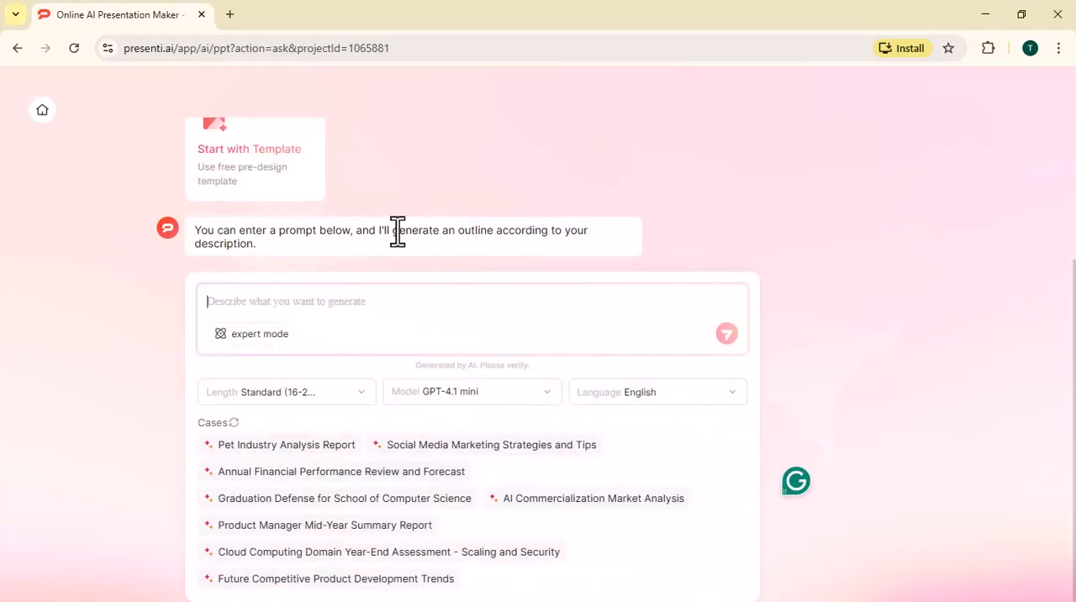
{"action": "type", "text": "causes of ozone deple"}
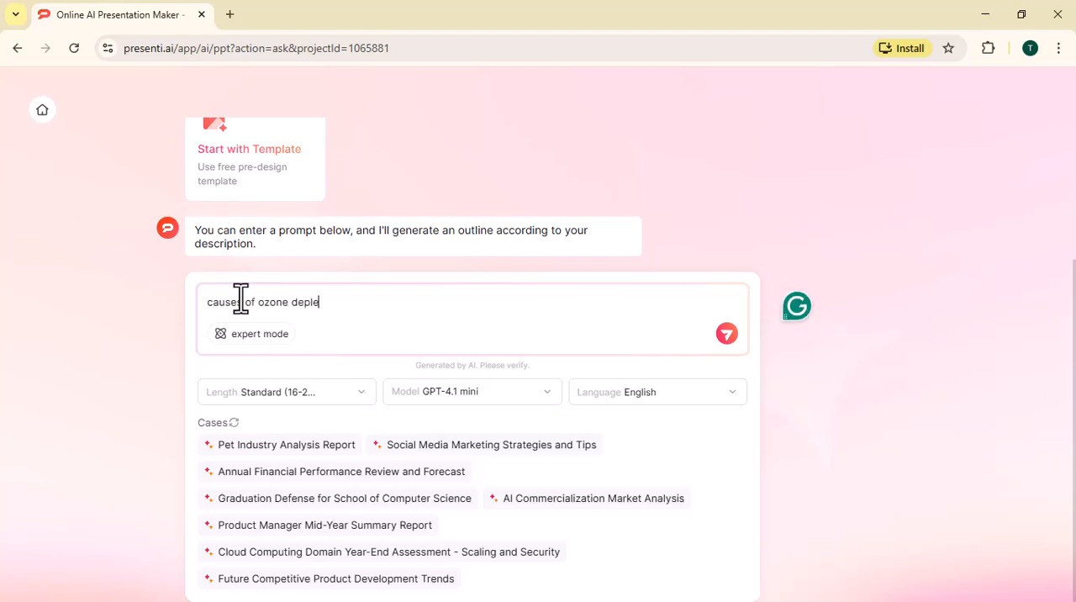
{"action": "left_click", "coordinate": [725, 333]}
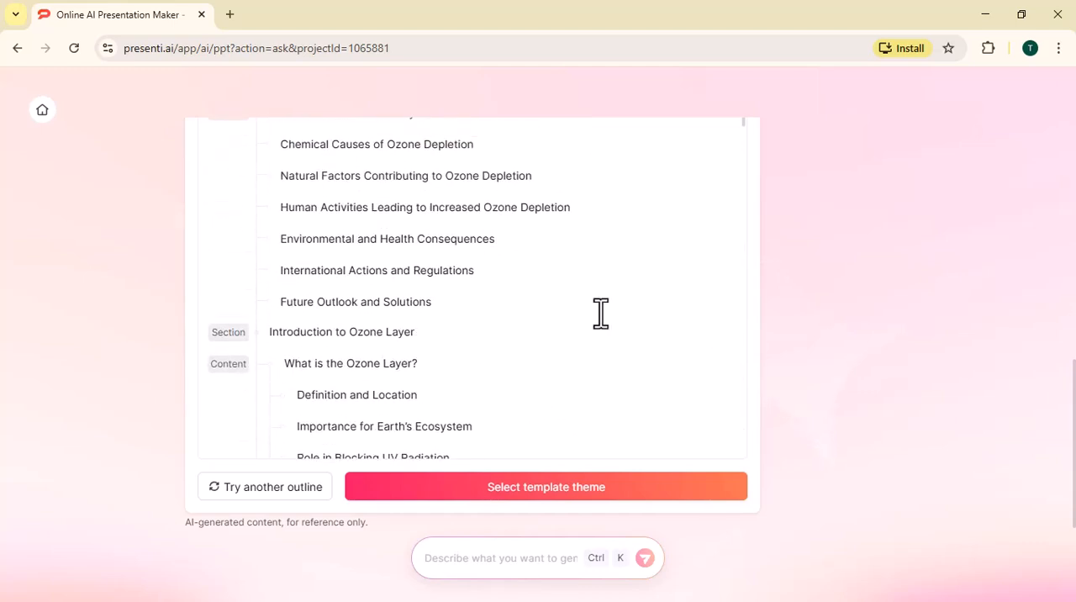
- Choose the Satellite applications theme and generate the 28-slide Causes of Ozone Depletion deck
{"action": "left_click", "coordinate": [545, 486]}
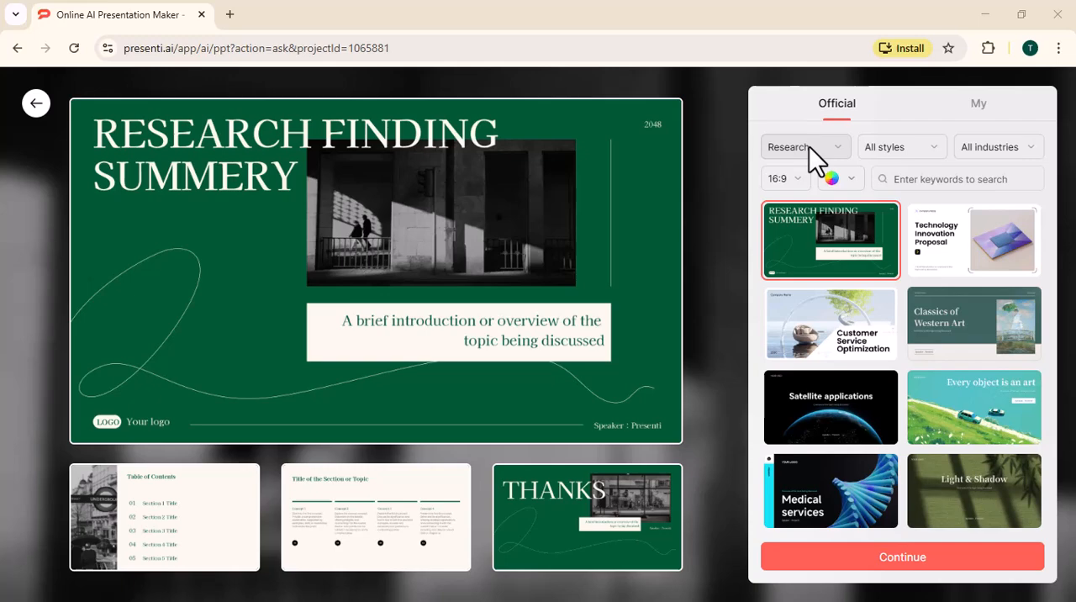
{"action": "left_click", "coordinate": [973, 240]}
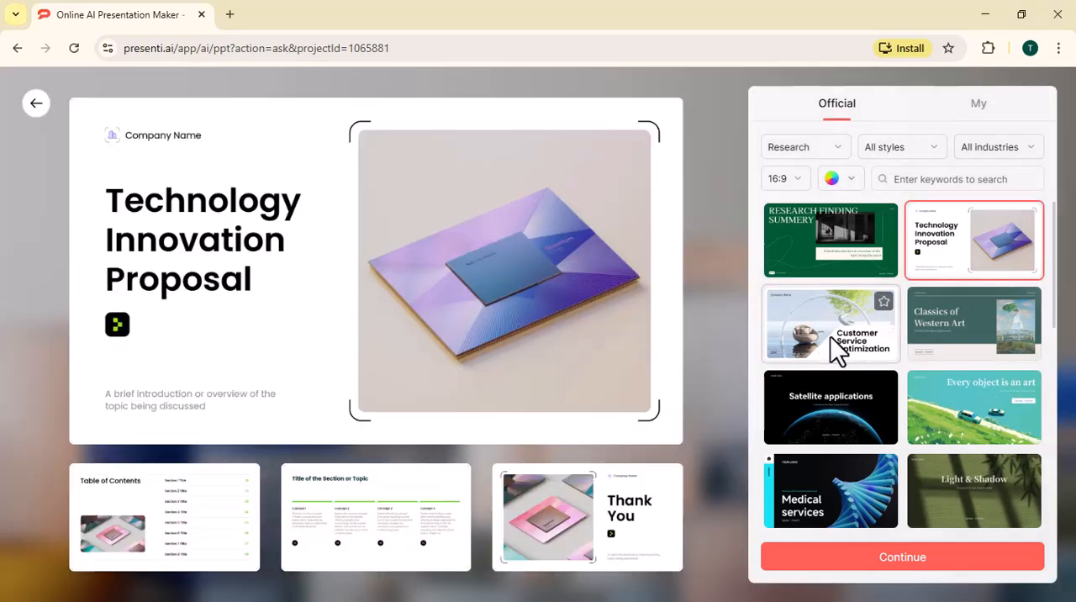
{"action": "left_click", "coordinate": [829, 407]}
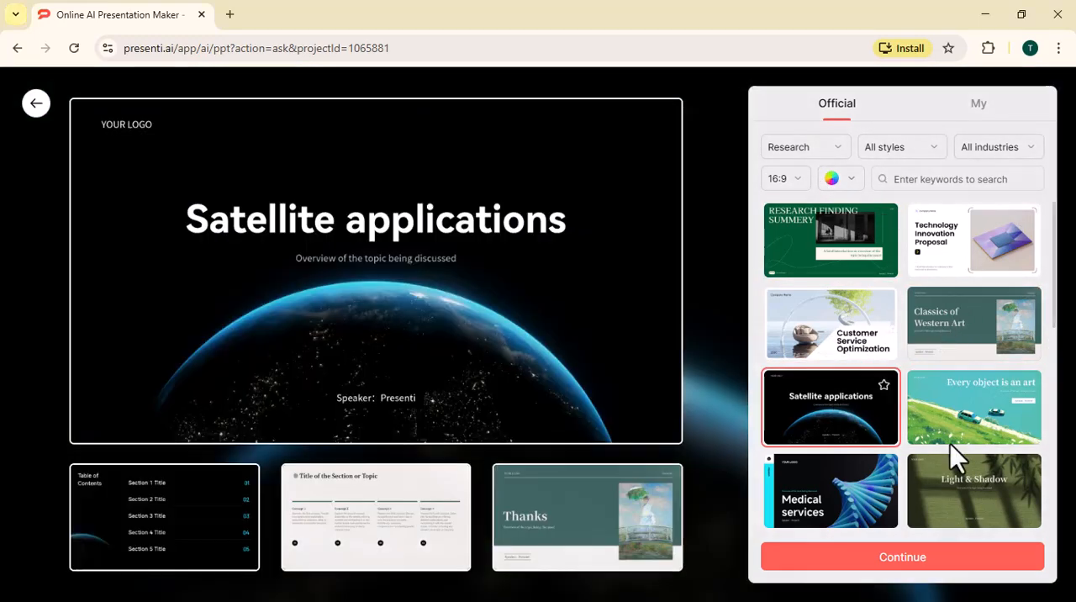
{"action": "left_click", "coordinate": [902, 556]}
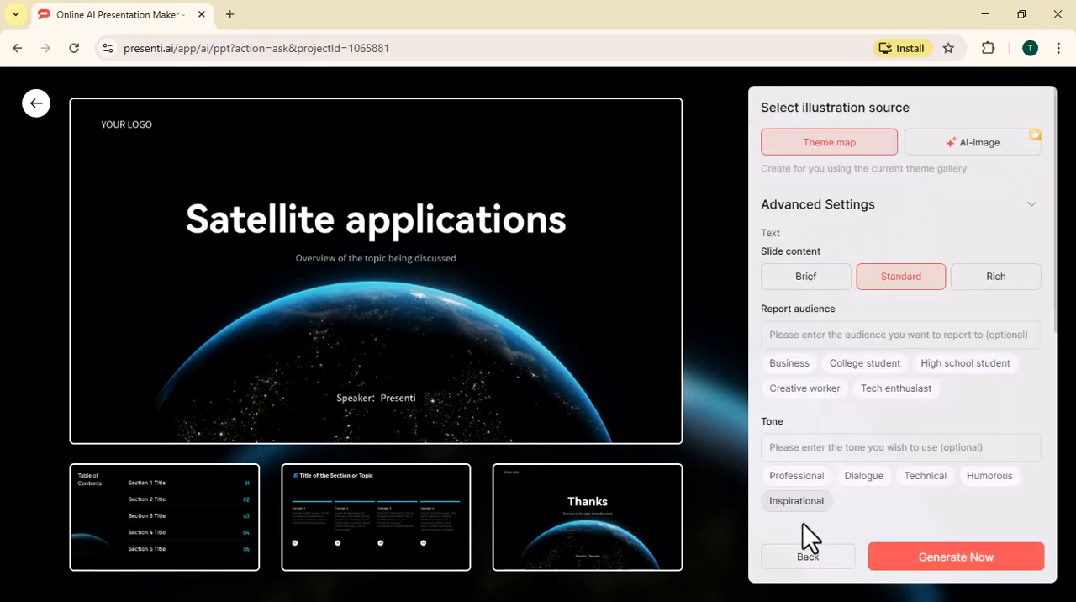
{"action": "left_click", "coordinate": [954, 556]}
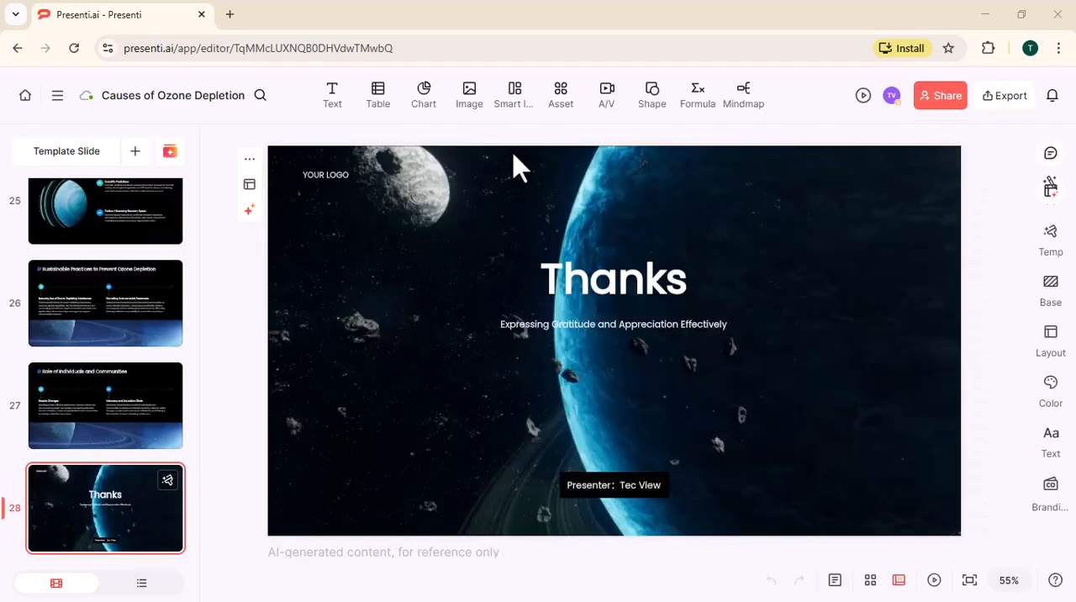
{"action": "mouse_move", "coordinate": [529, 336]}
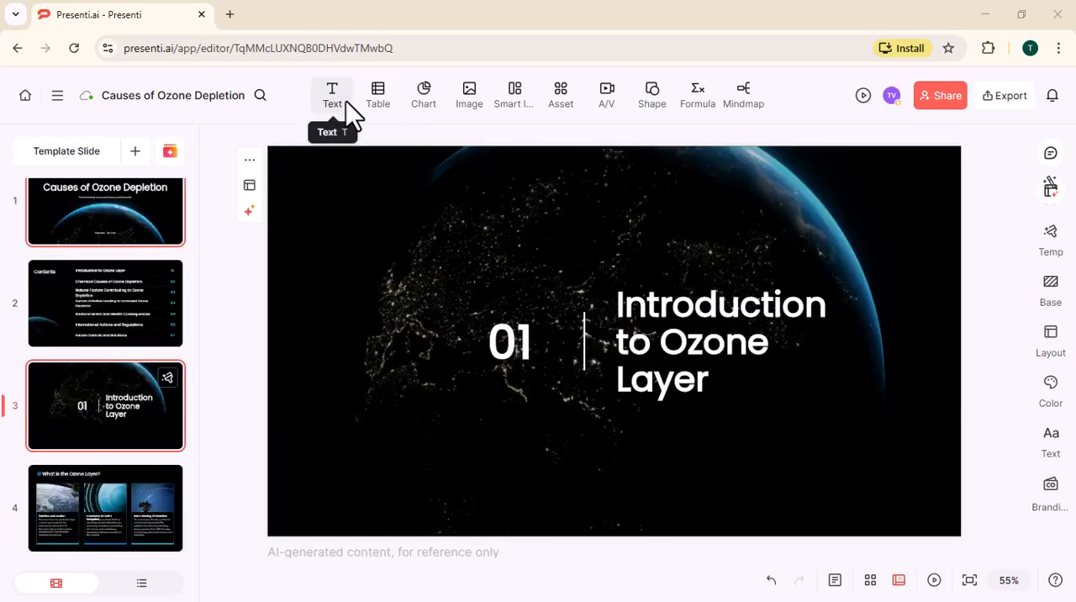
- Insert a one-row table on slide 3, skip charts, and add an empty smart layout block
{"action": "left_click", "coordinate": [332, 92]}
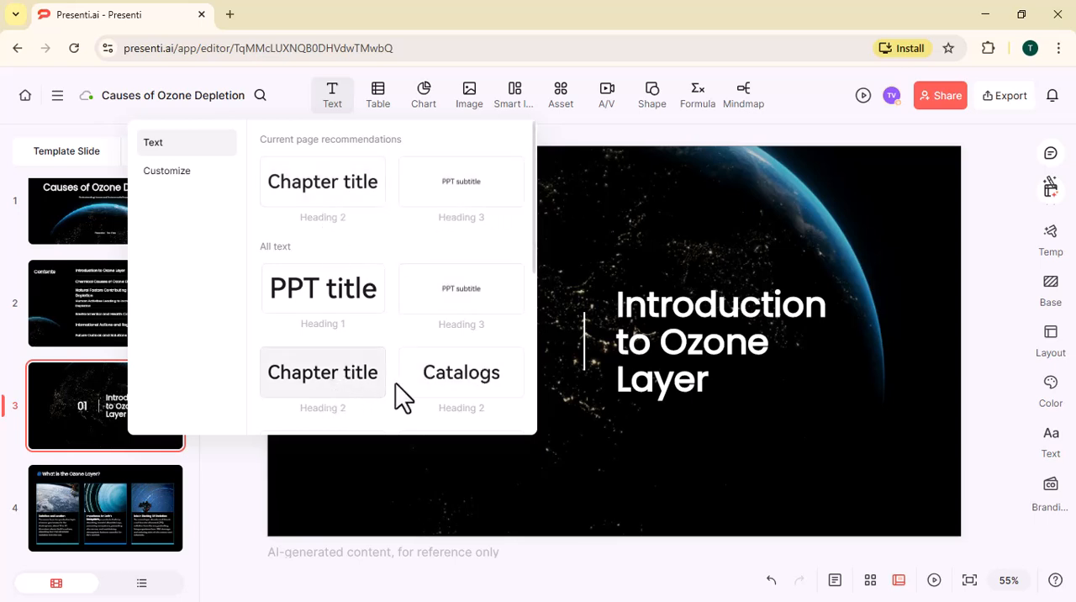
{"action": "left_click", "coordinate": [378, 94]}
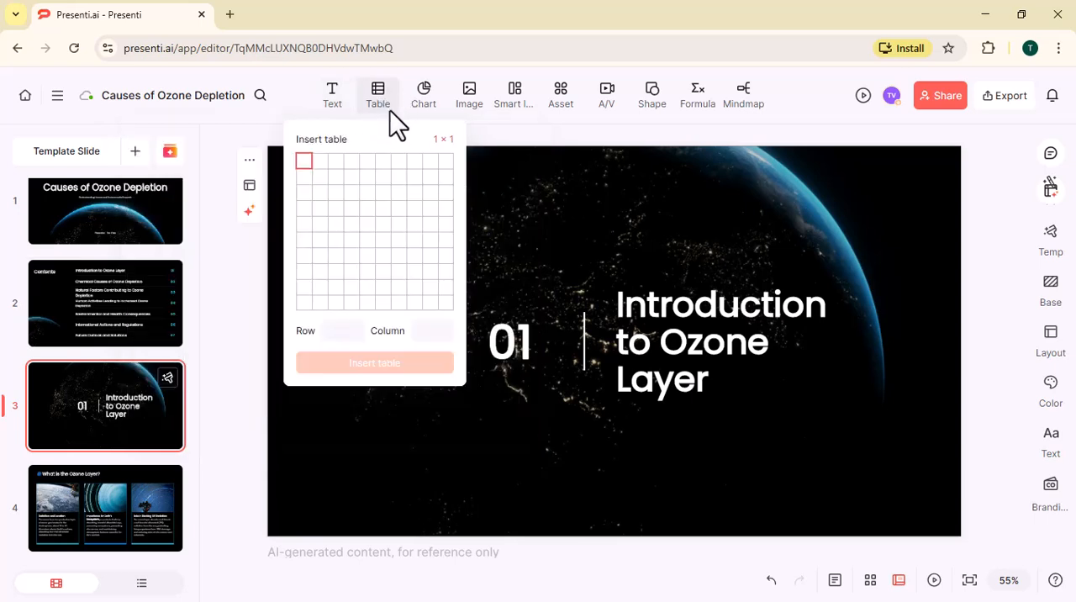
{"action": "mouse_move", "coordinate": [411, 189]}
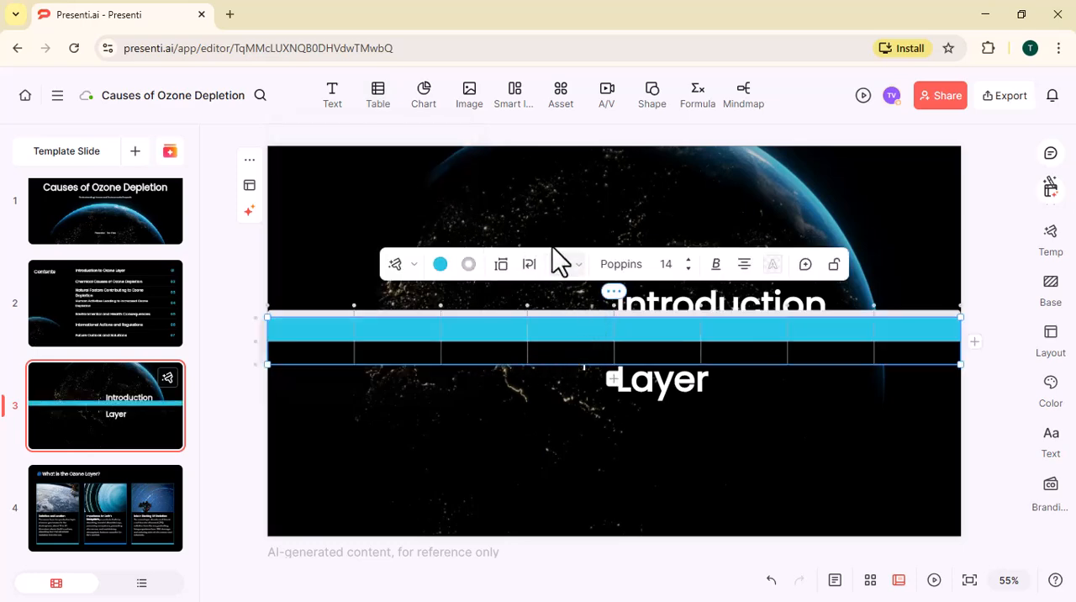
{"action": "mouse_move", "coordinate": [423, 92]}
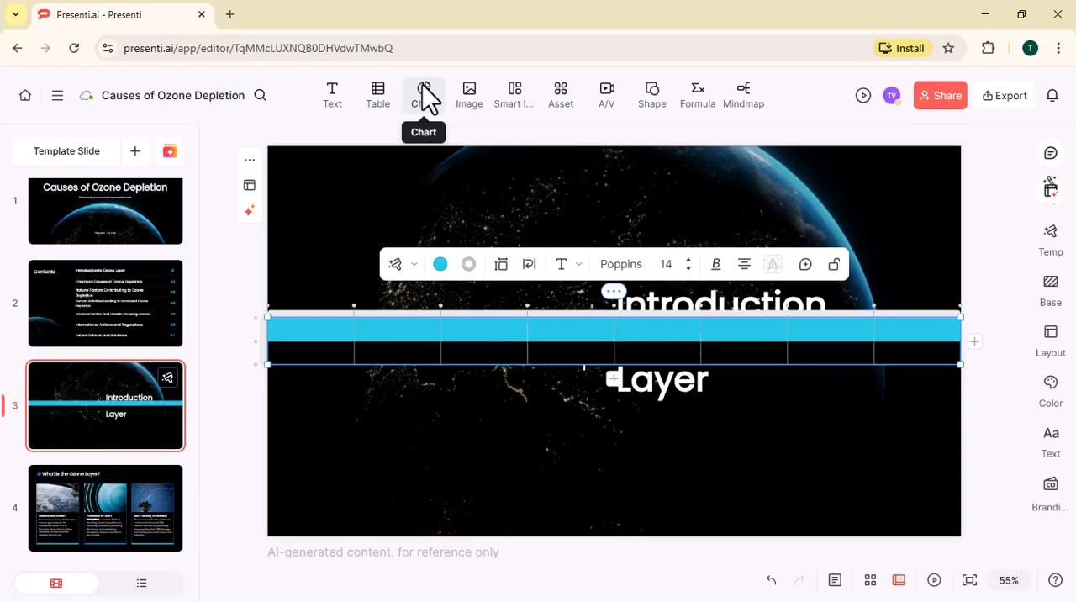
{"action": "left_click", "coordinate": [424, 92]}
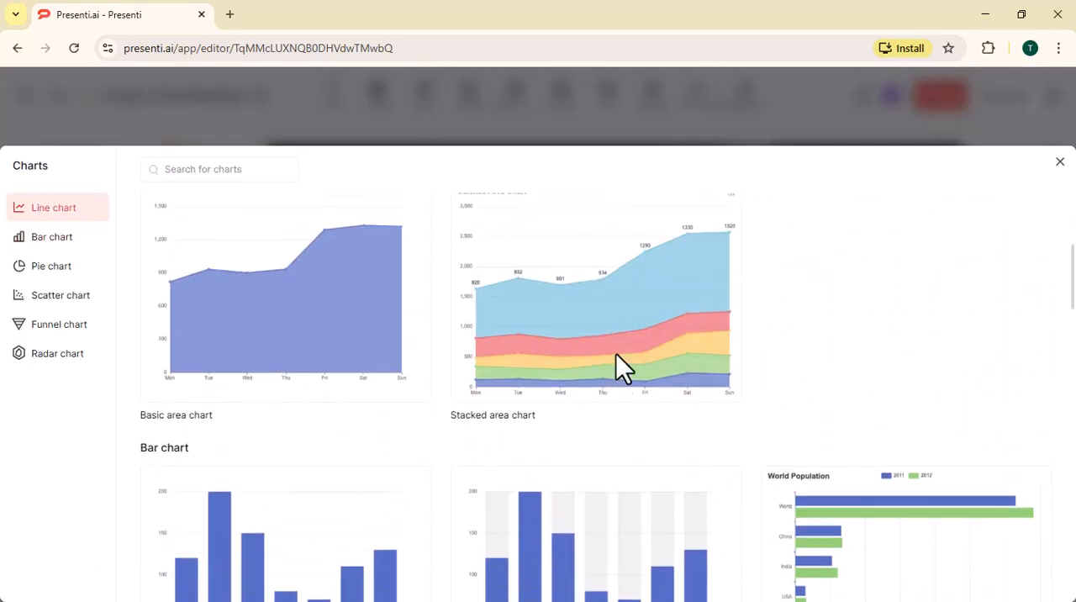
{"action": "left_click", "coordinate": [1060, 161]}
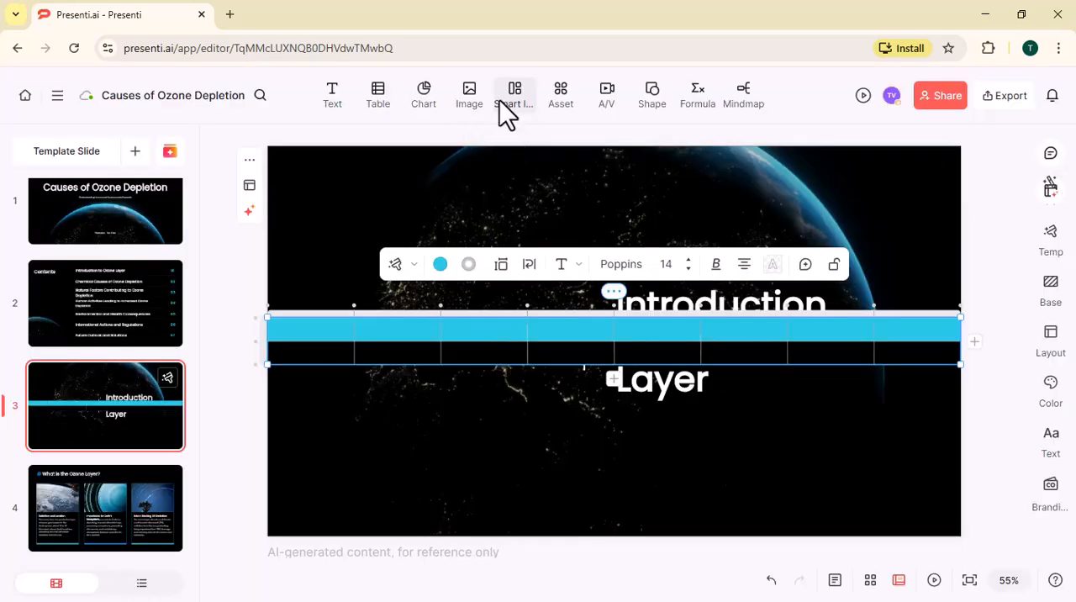
{"action": "mouse_move", "coordinate": [515, 95]}
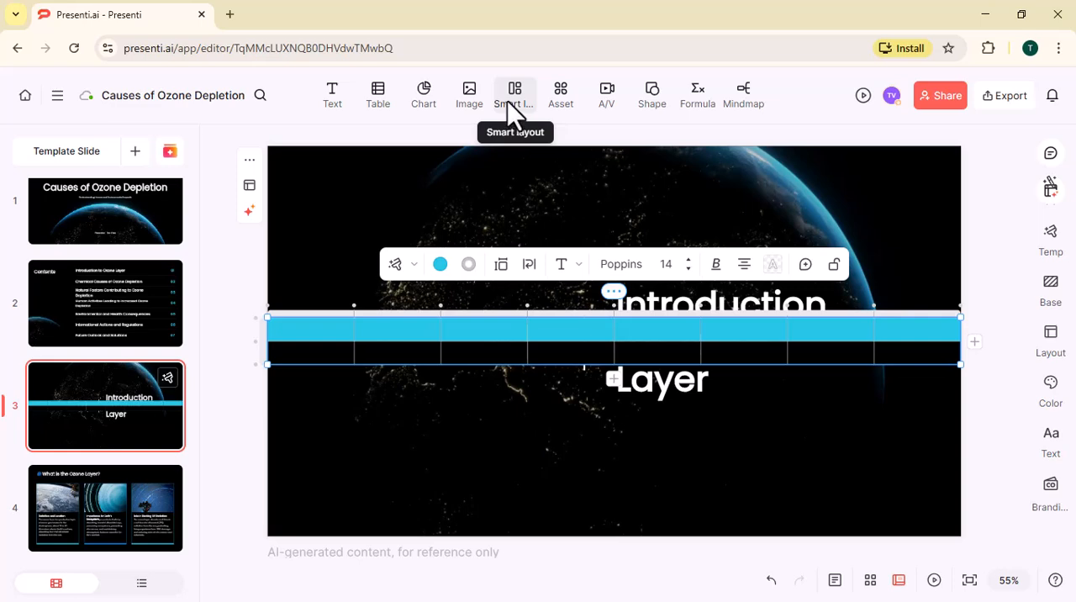
{"action": "left_click", "coordinate": [515, 92]}
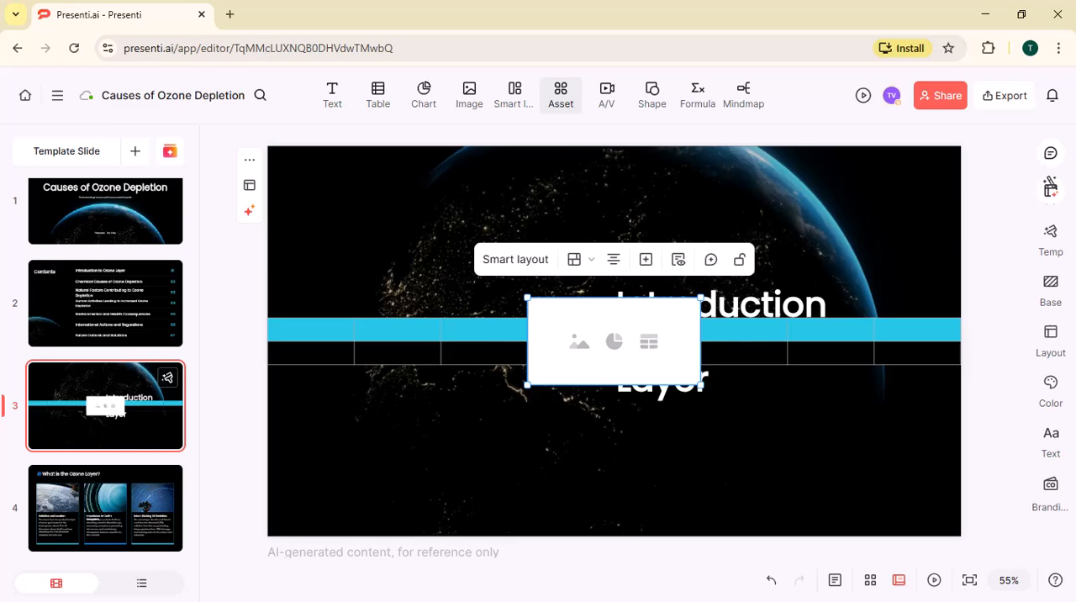
- Insert a large dark rounded panel from the asset library onto slide 3 and edit its text
{"action": "left_click", "coordinate": [560, 94]}
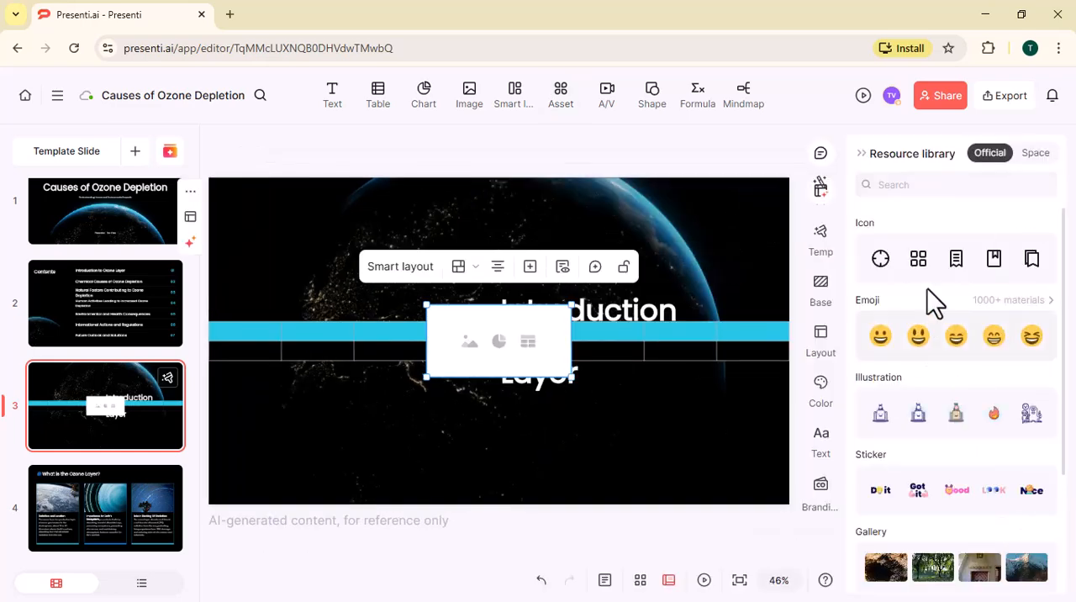
{"action": "scroll", "scroll_direction": "down", "scroll_amount": 3}
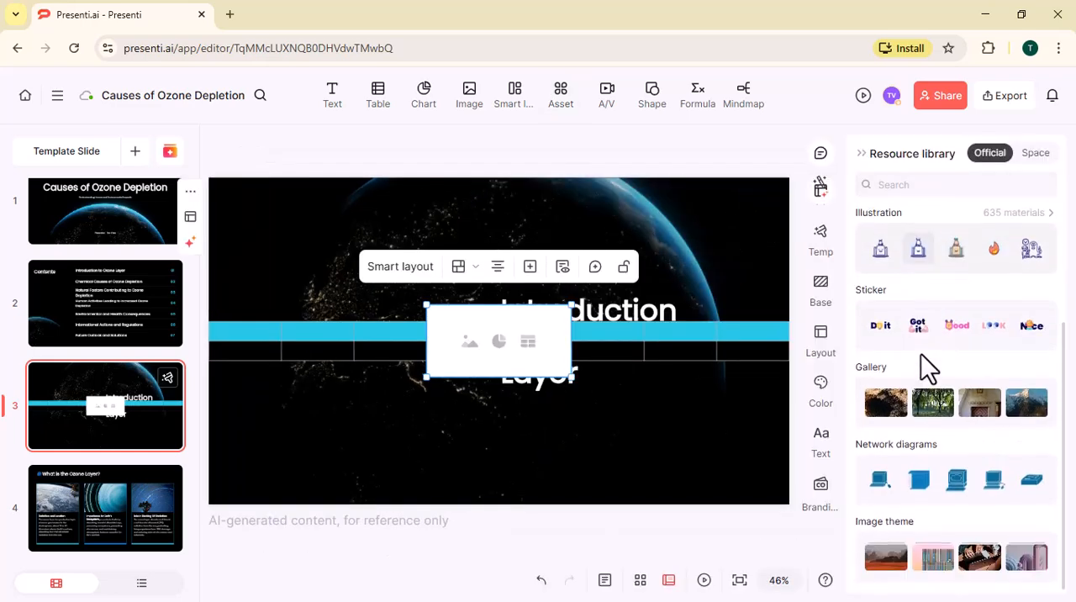
{"action": "left_click", "coordinate": [652, 95]}
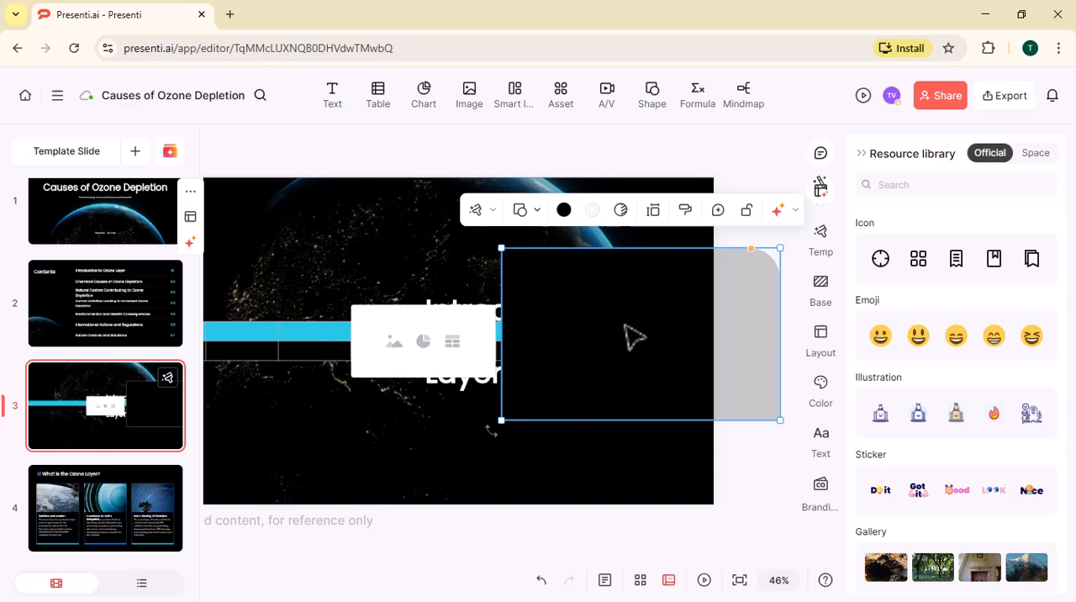
{"action": "double_click", "coordinate": [633, 334]}
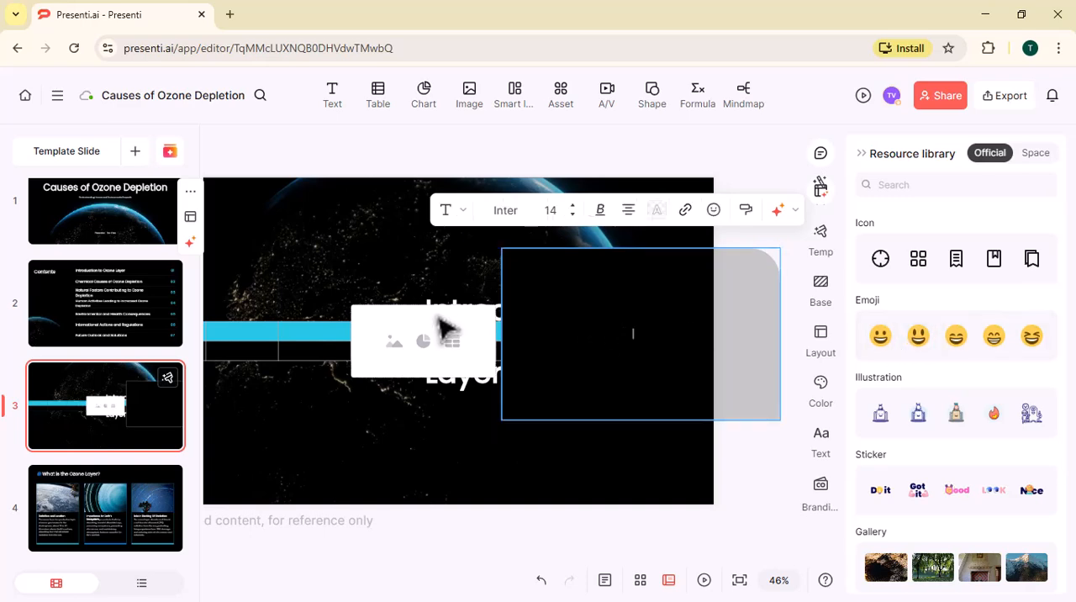
{"action": "mouse_move", "coordinate": [689, 340]}
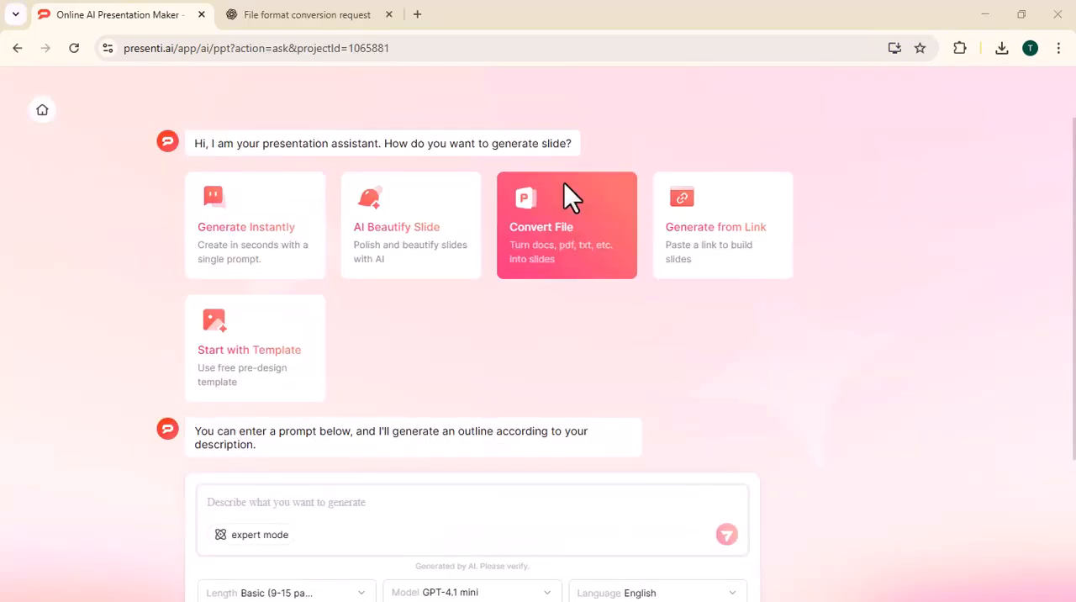
- Submit a Markdown outline reading 'earth' through Convert File for parsing
{"action": "left_click", "coordinate": [567, 224]}
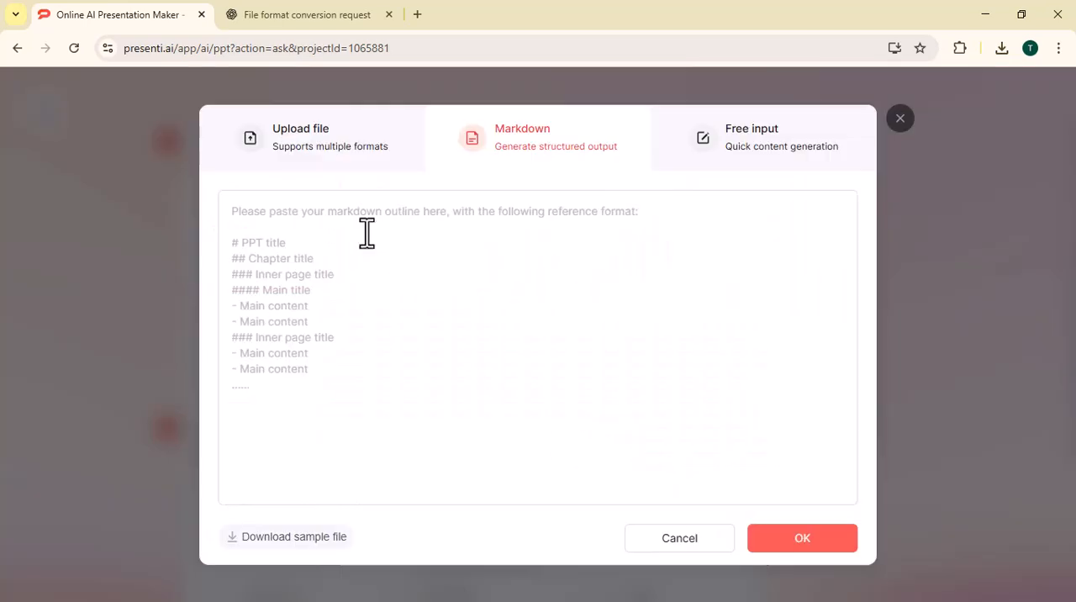
{"action": "left_click", "coordinate": [299, 137]}
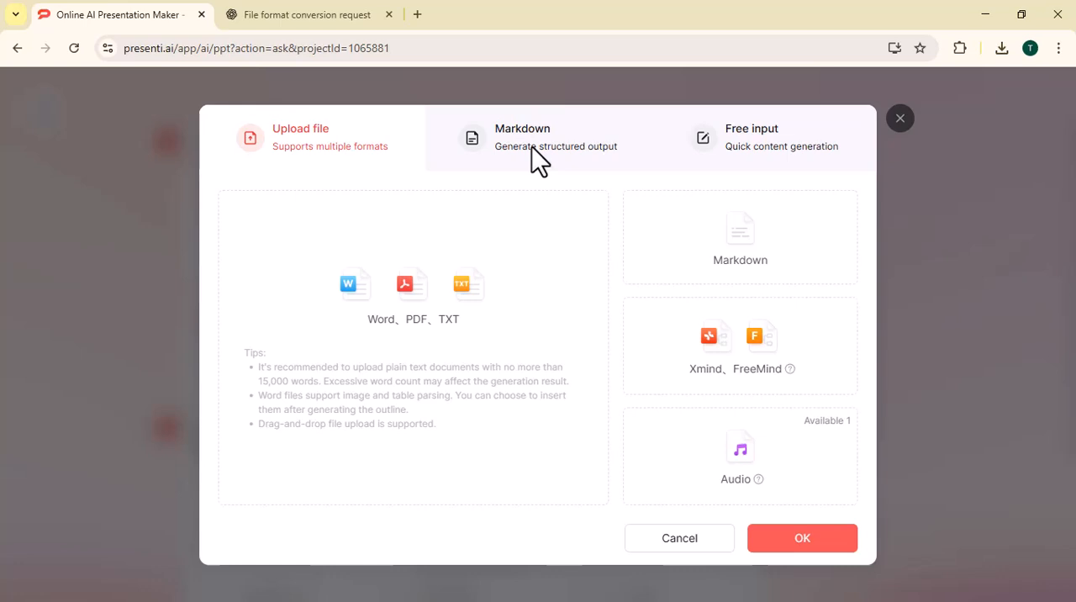
{"action": "left_click", "coordinate": [522, 137]}
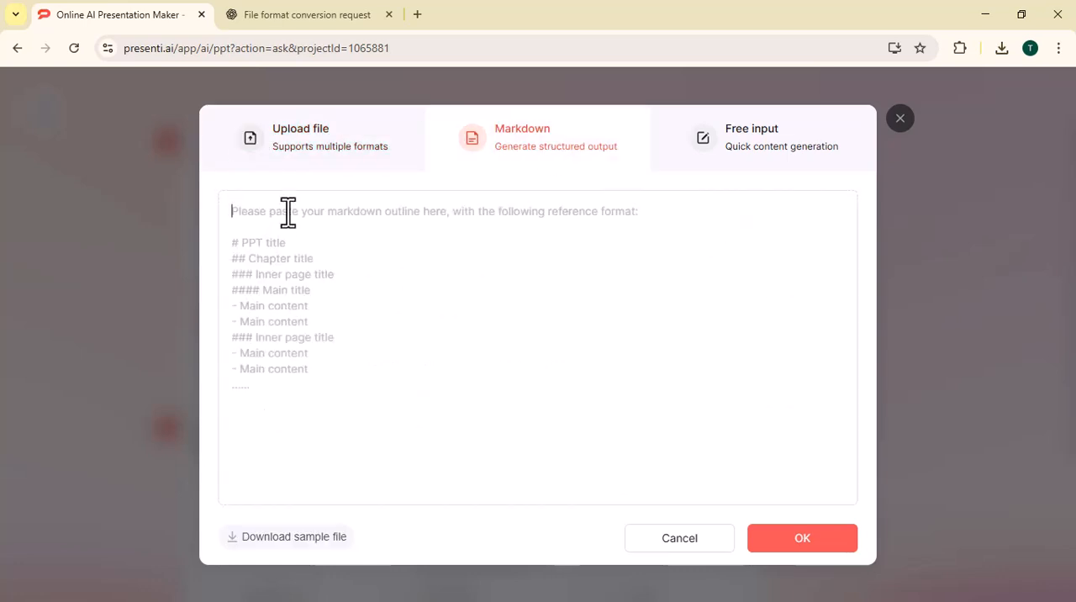
{"action": "type", "text": "ear"}
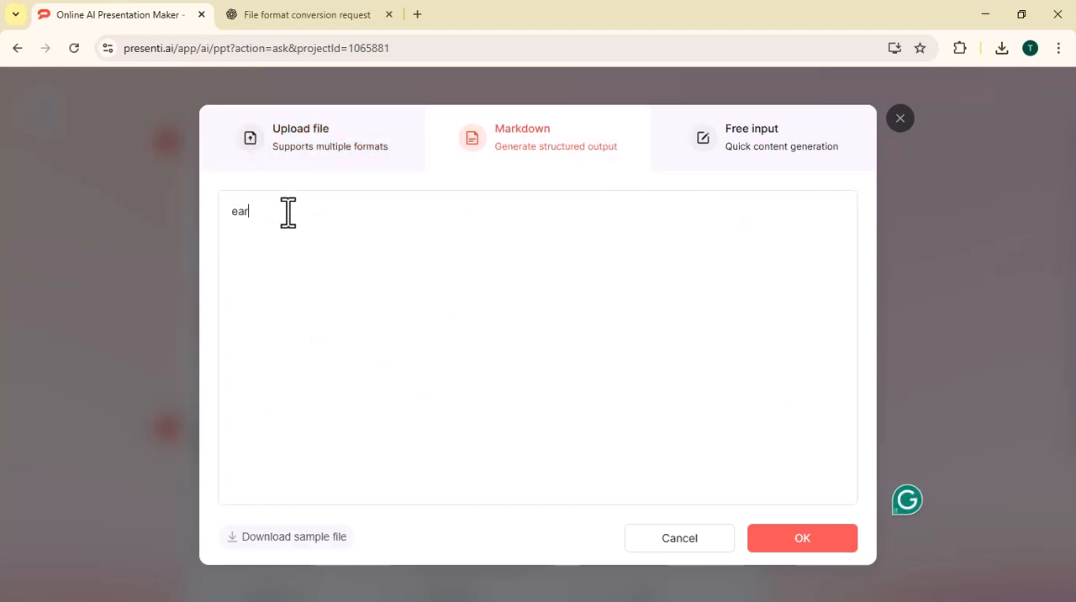
{"action": "key", "text": "Backspace"}
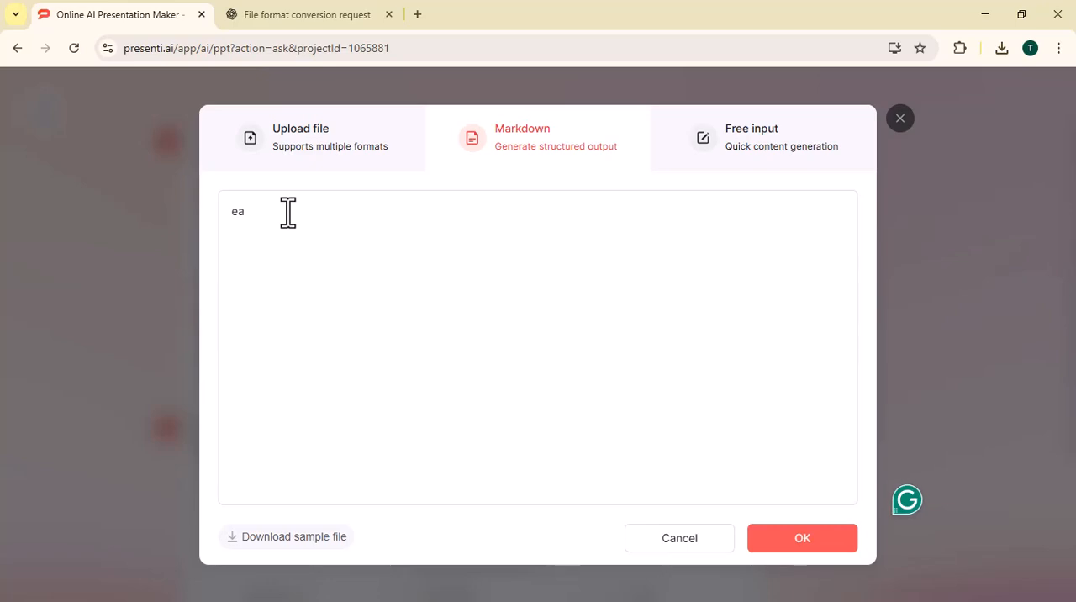
{"action": "type", "text": "rth"}
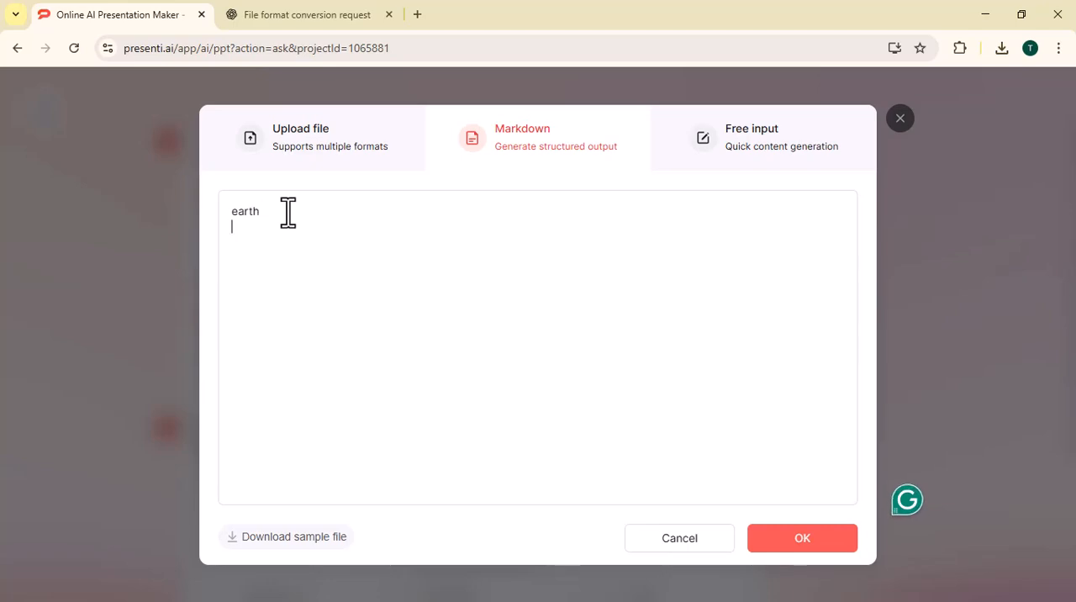
{"action": "left_click", "coordinate": [801, 537]}
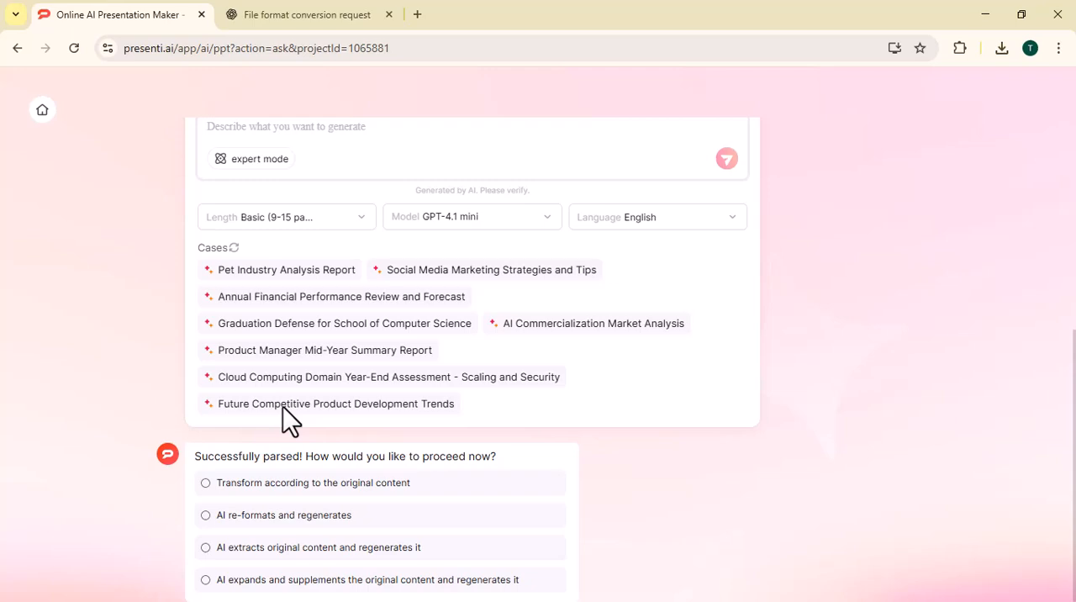
- Pick the regeneration option, review the Earth Presentation outline, and open the template theme gallery
{"action": "left_click", "coordinate": [656, 216]}
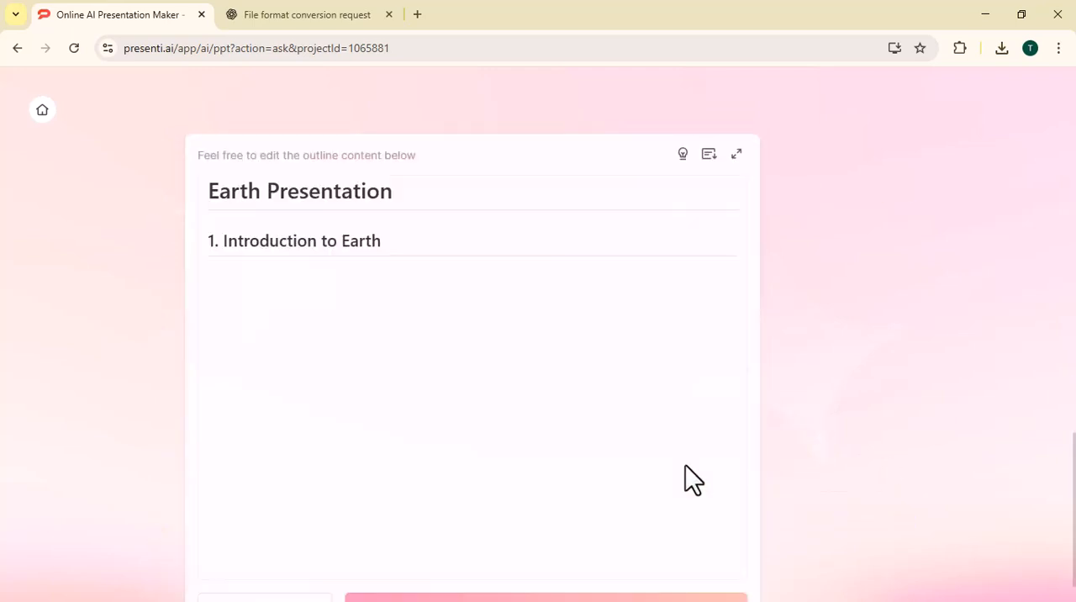
{"action": "scroll", "scroll_direction": "down", "scroll_amount": 3}
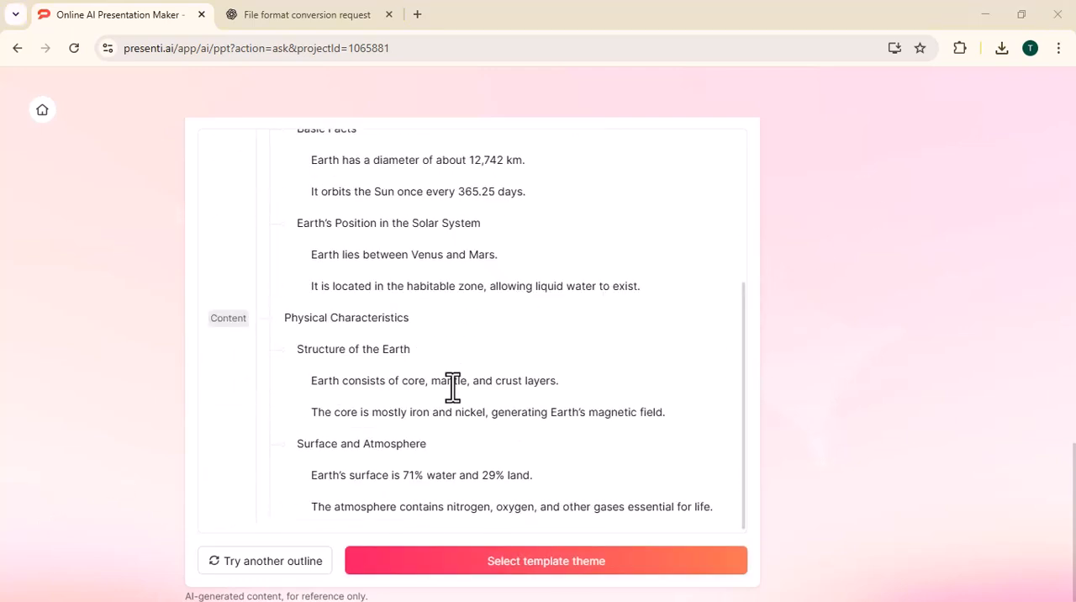
{"action": "scroll", "scroll_direction": "up", "scroll_amount": 3}
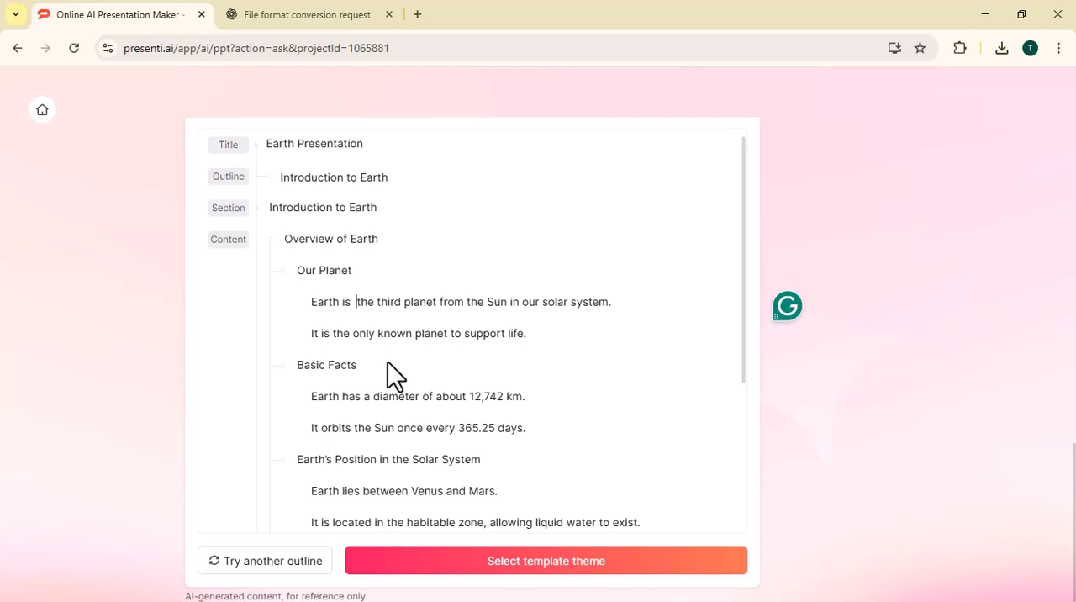
{"action": "mouse_move", "coordinate": [395, 303]}
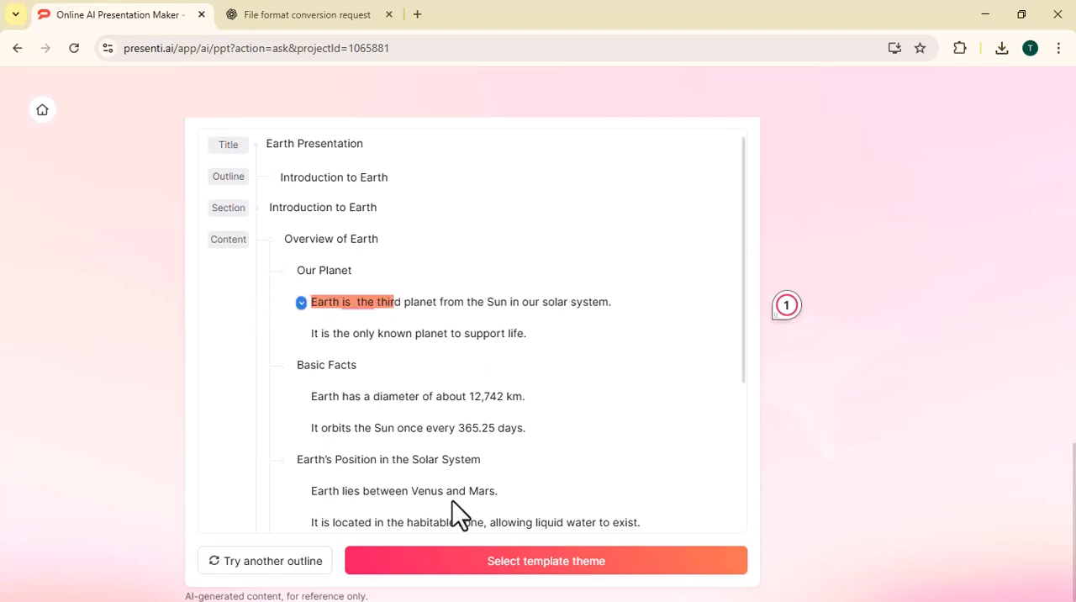
{"action": "scroll", "scroll_direction": "down", "scroll_amount": 3}
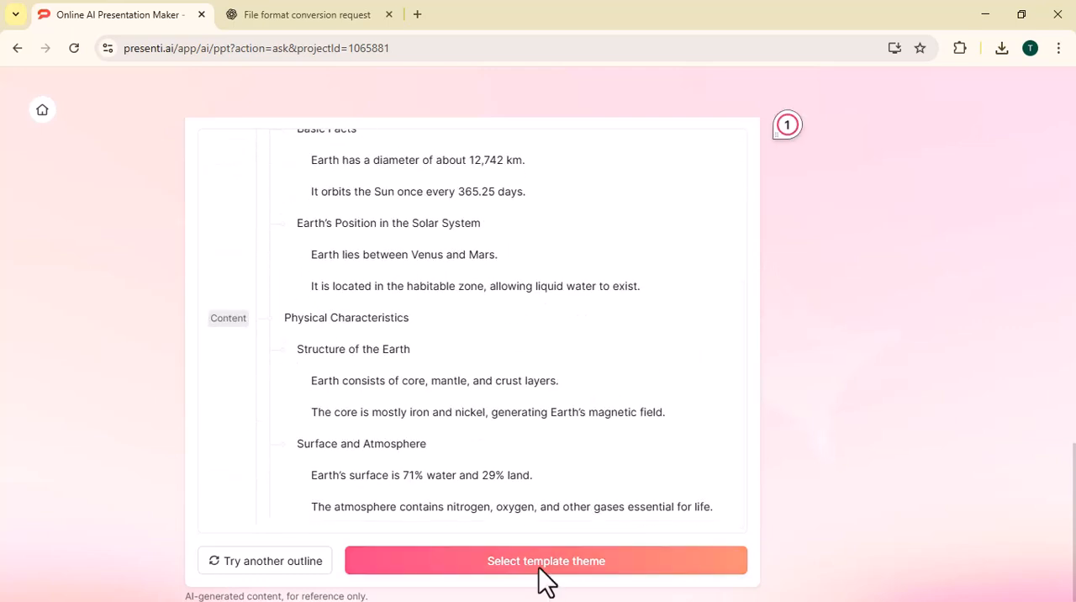
{"action": "left_click", "coordinate": [546, 560]}
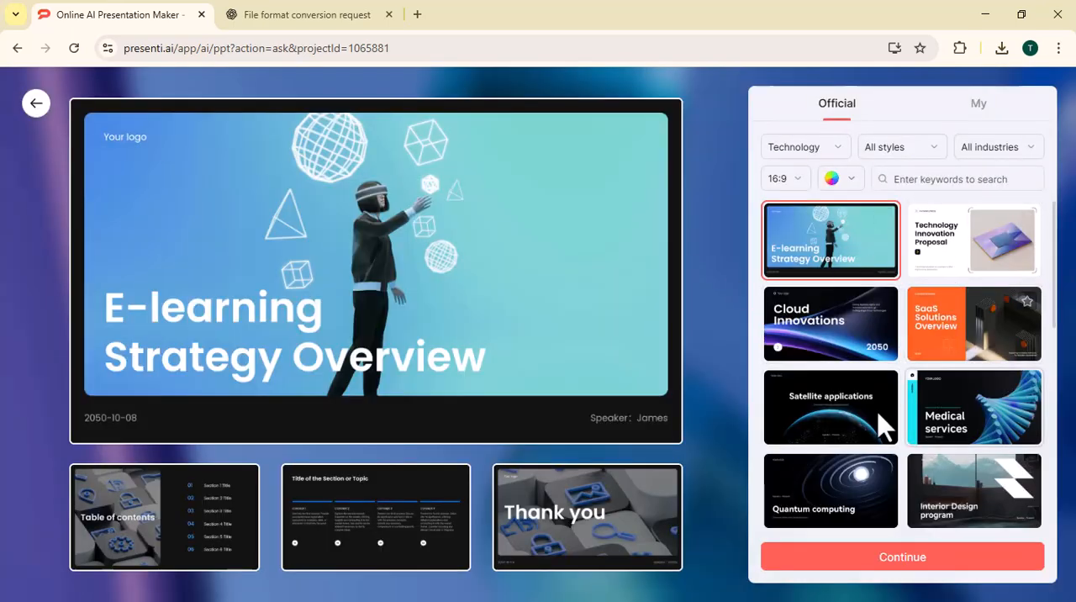
- Generate the Earth deck from the chosen template and open the Introduction to Earth slide
{"action": "left_click", "coordinate": [901, 556]}
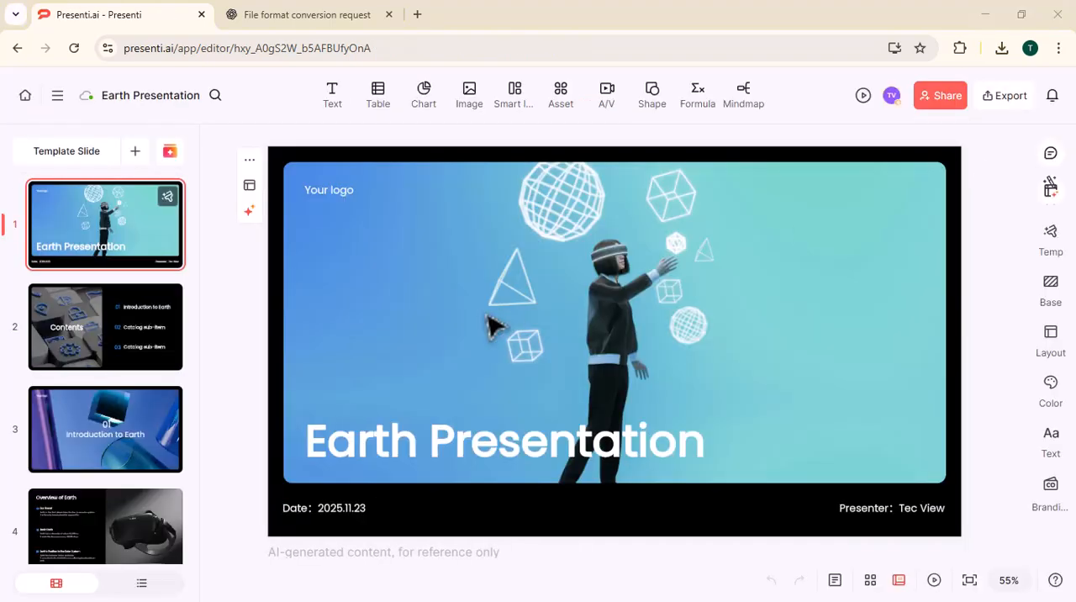
{"action": "left_click", "coordinate": [105, 404]}
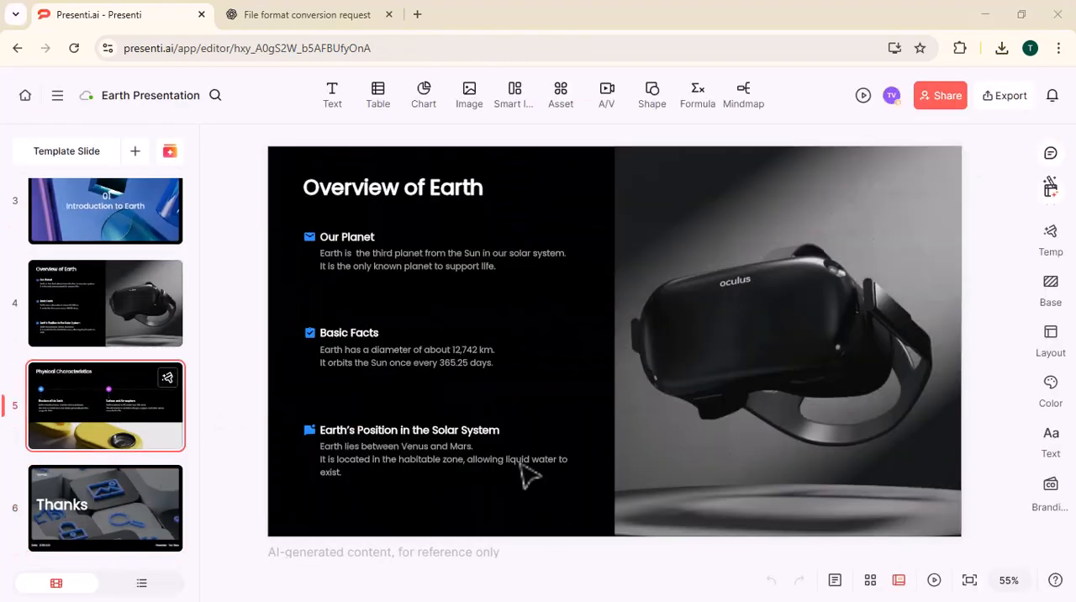
{"action": "left_click", "coordinate": [105, 210]}
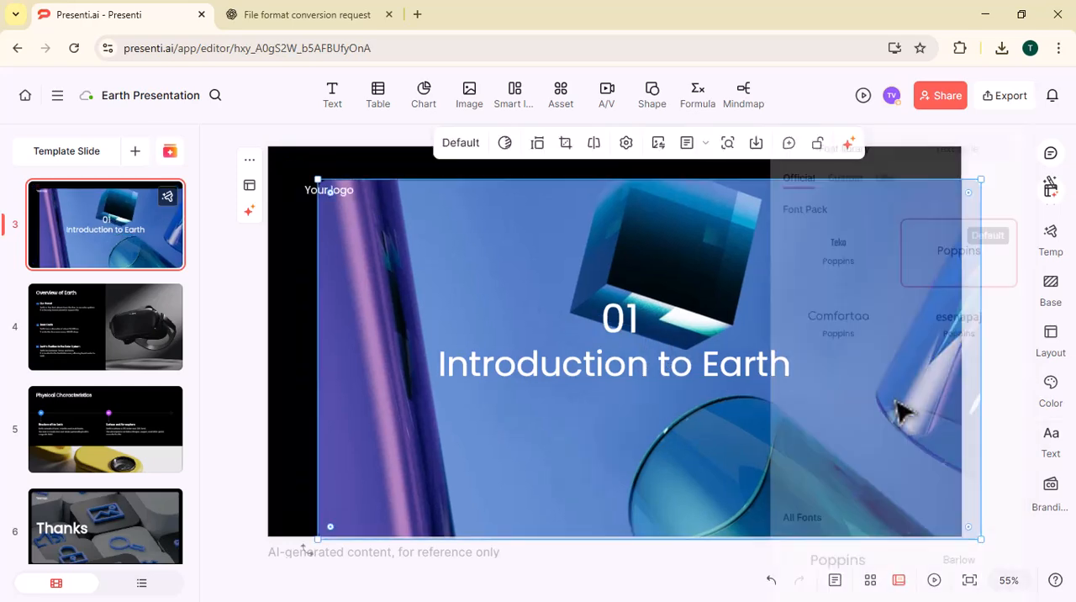
- Preview alternative layouts, apply the teal colour scheme, and select the Our Planet text block
{"action": "left_click", "coordinate": [1050, 337]}
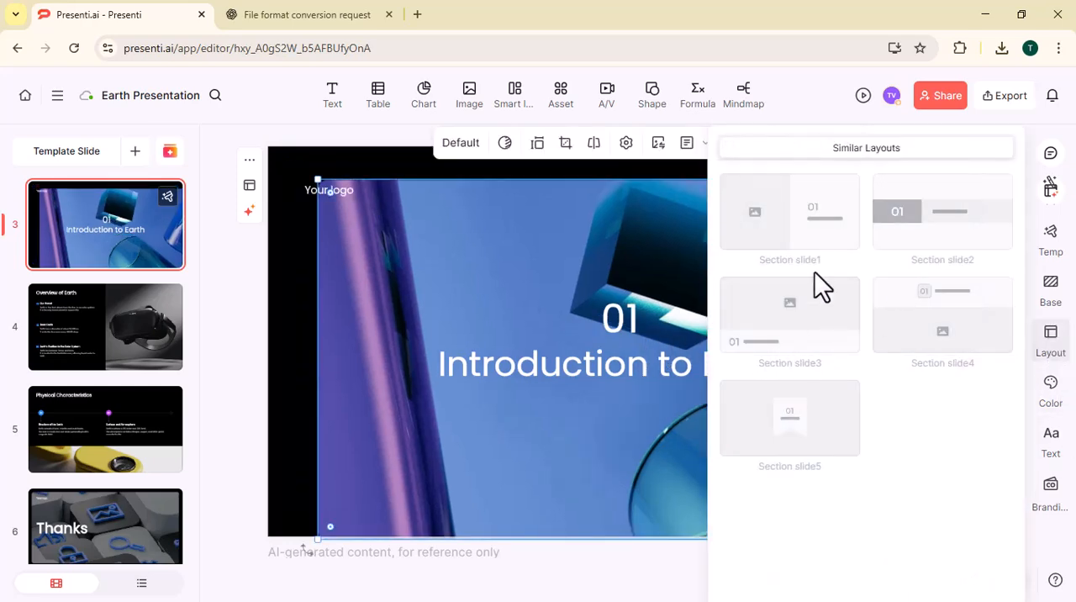
{"action": "left_click", "coordinate": [1049, 386]}
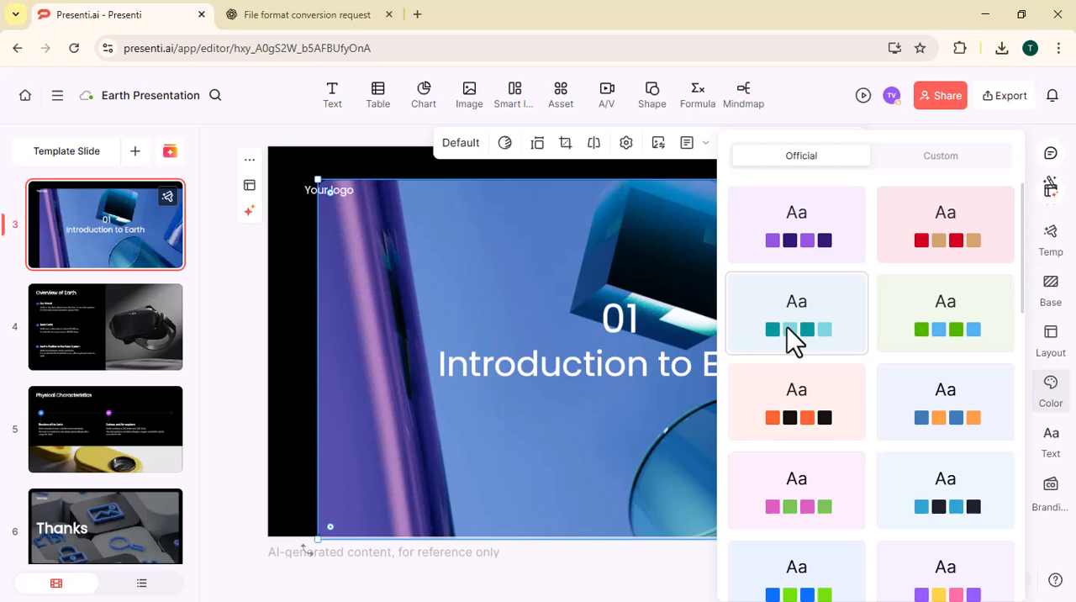
{"action": "left_click", "coordinate": [105, 326]}
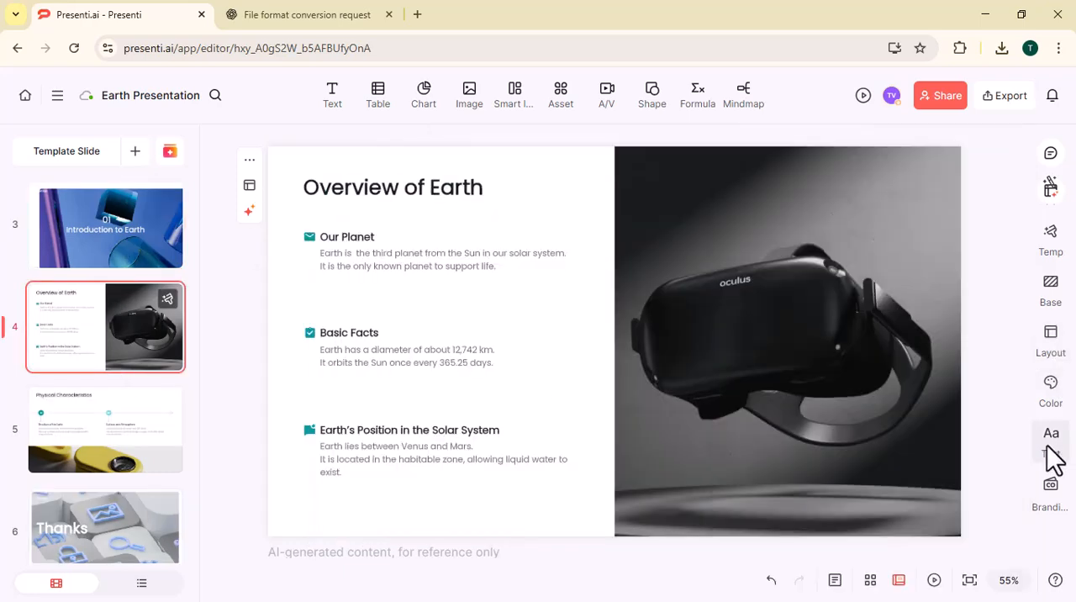
{"action": "left_click", "coordinate": [441, 252]}
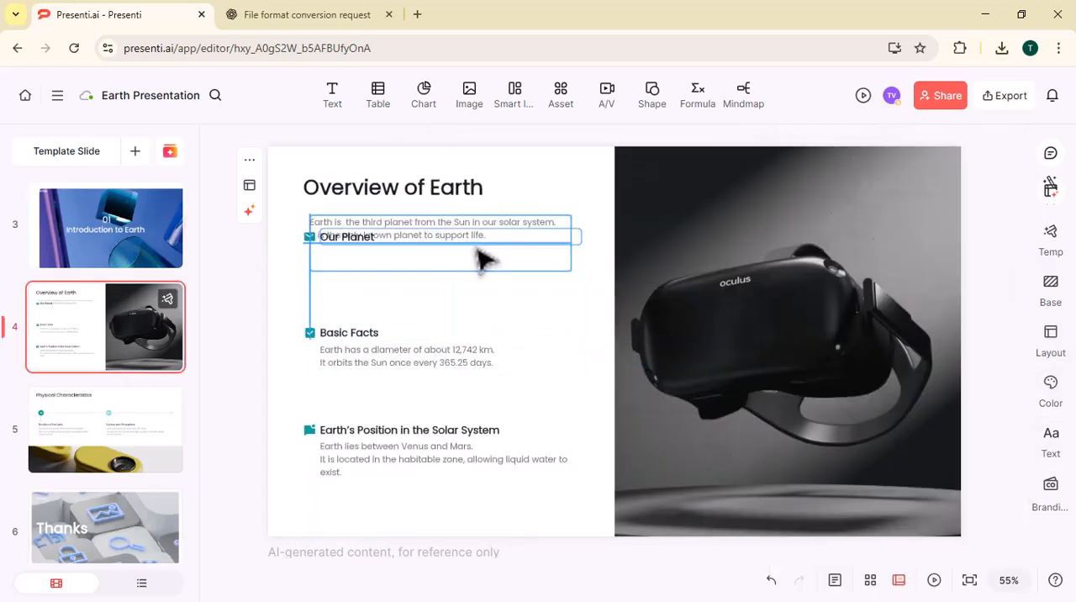
{"action": "left_click", "coordinate": [449, 370]}
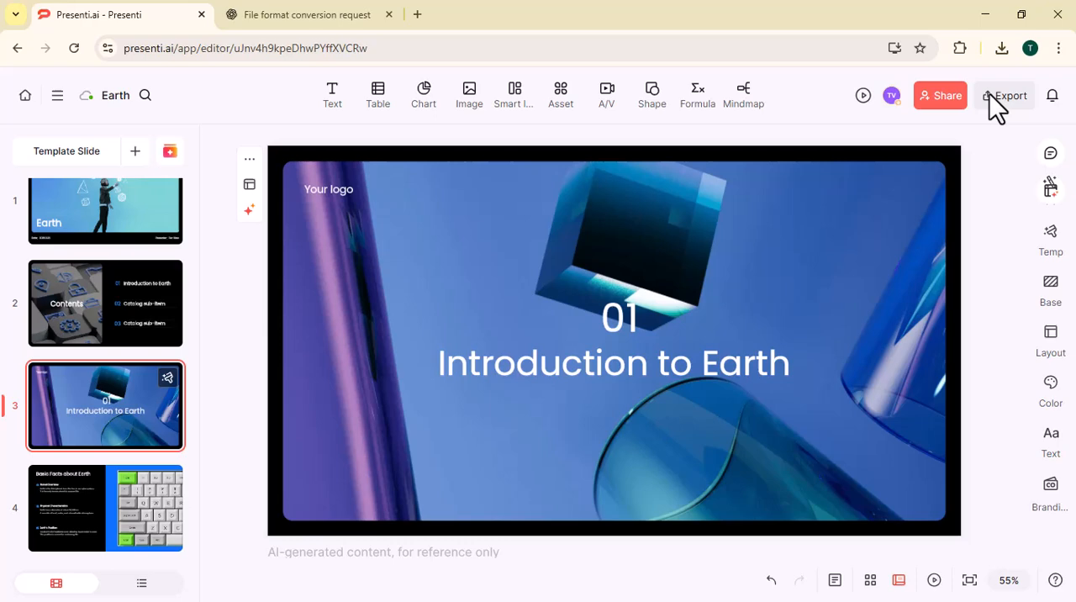
- Export the Earth deck as a PDF with all pages and no watermark
{"action": "left_click", "coordinate": [1005, 95]}
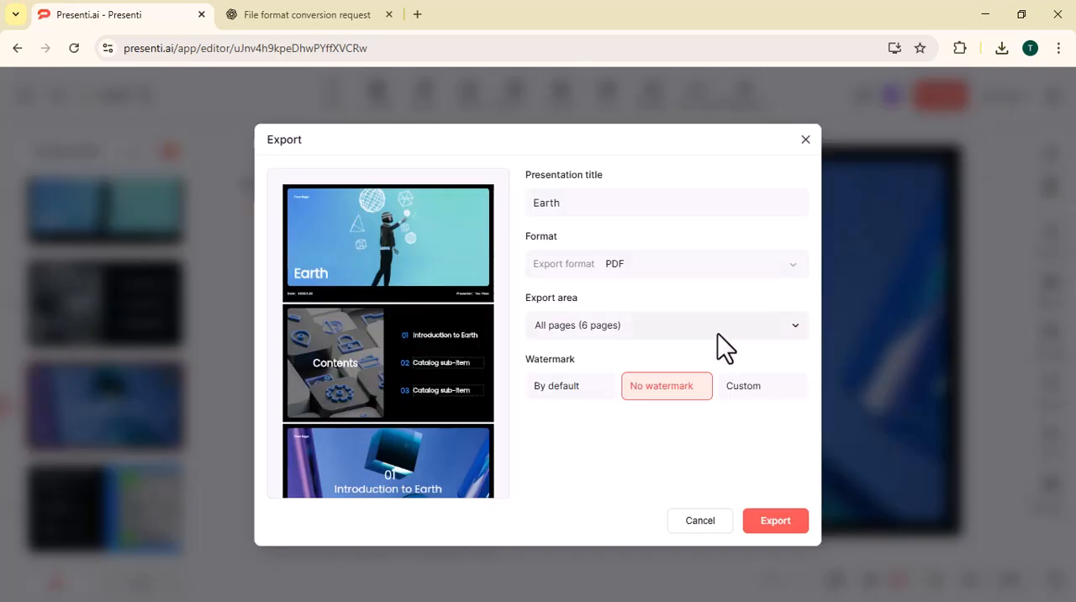
{"action": "left_click", "coordinate": [664, 263]}
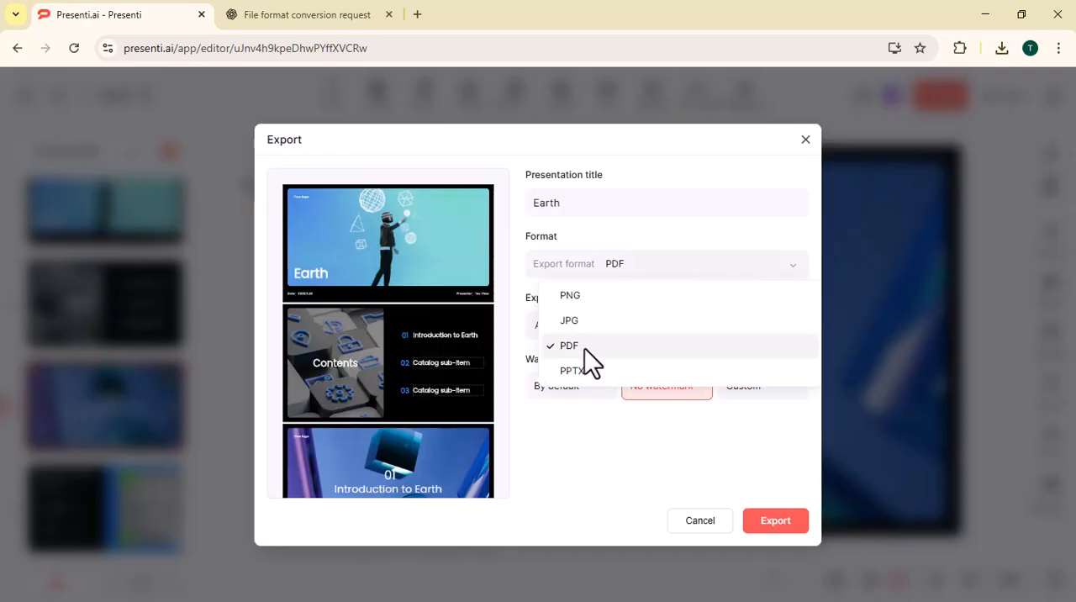
{"action": "left_click", "coordinate": [569, 345]}
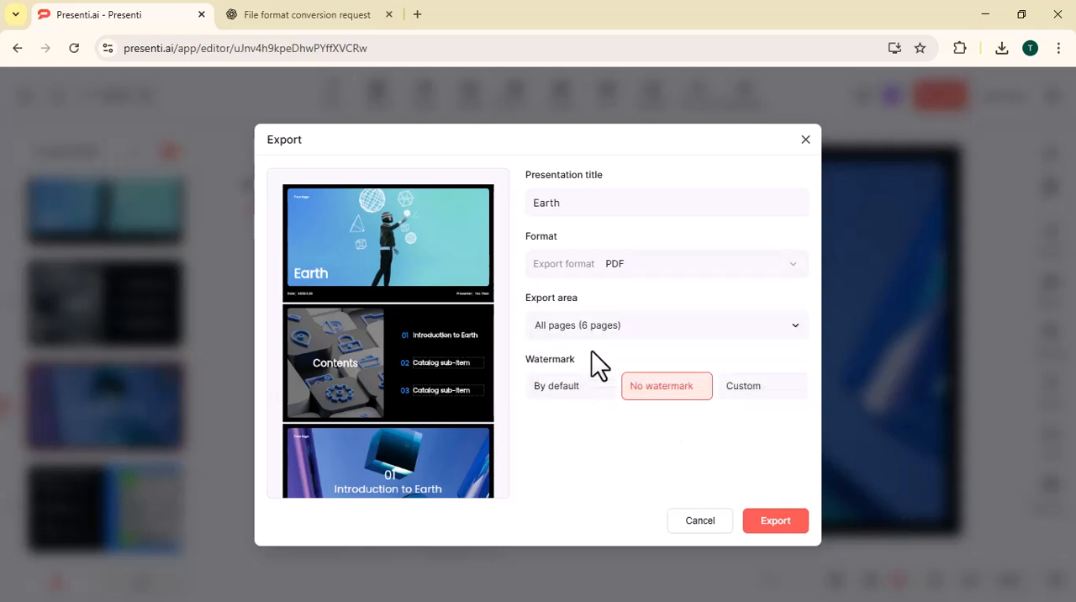
{"action": "left_click", "coordinate": [774, 520]}
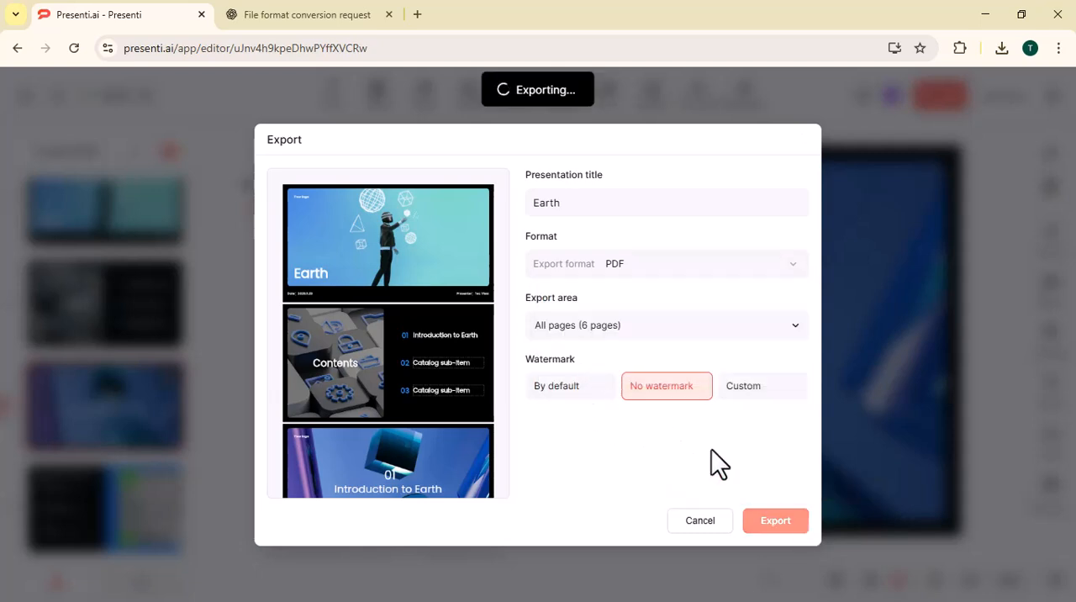
{"action": "mouse_move", "coordinate": [386, 135]}
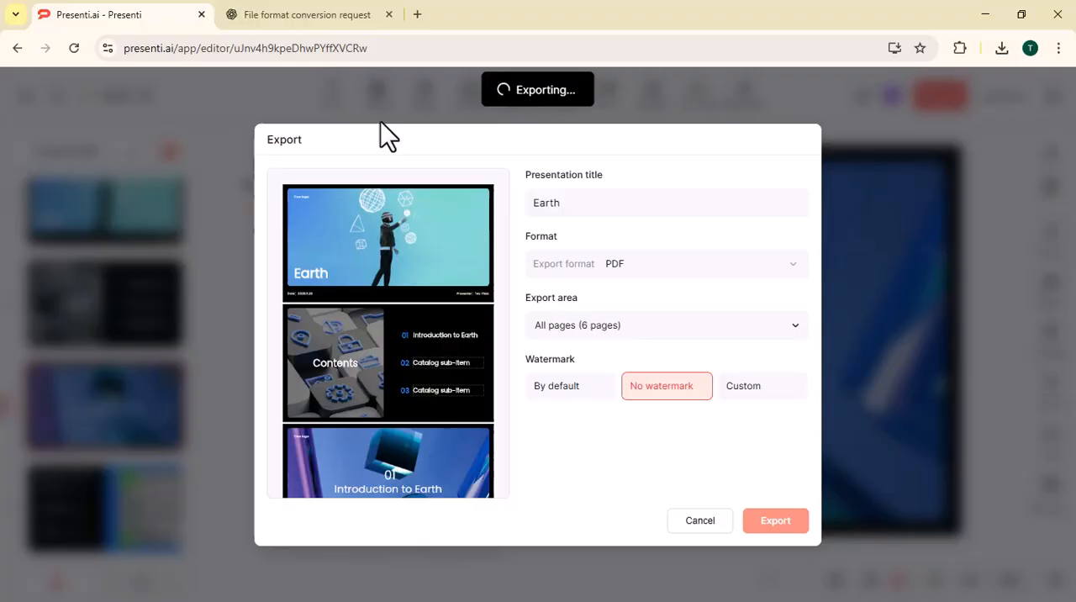
- Open the exported Earth.pdf, jump to its last page, and return to My files
{"action": "left_click", "coordinate": [774, 521]}
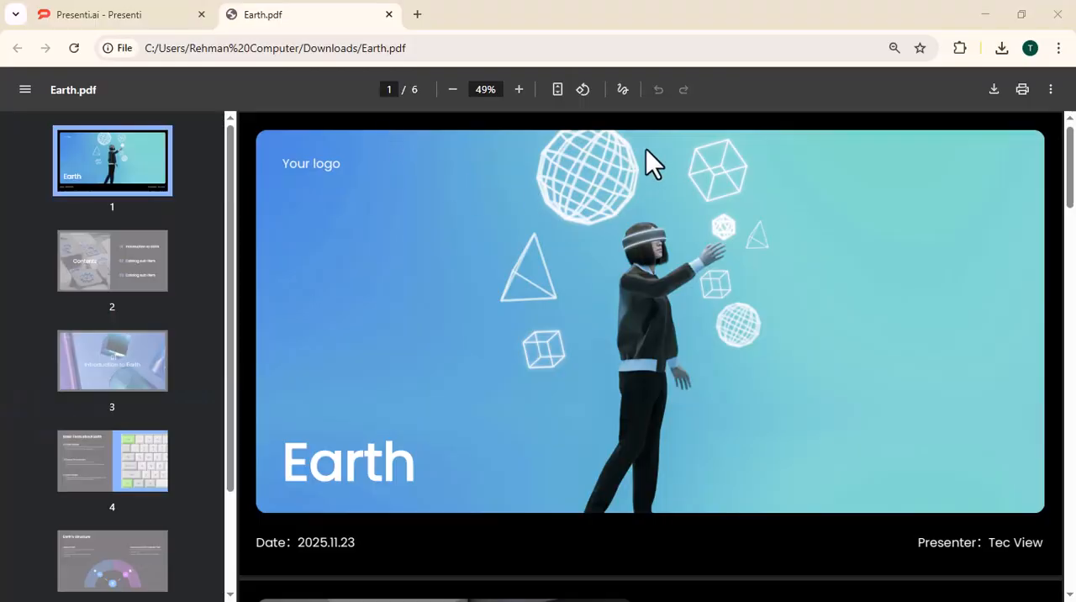
{"action": "left_click", "coordinate": [112, 532]}
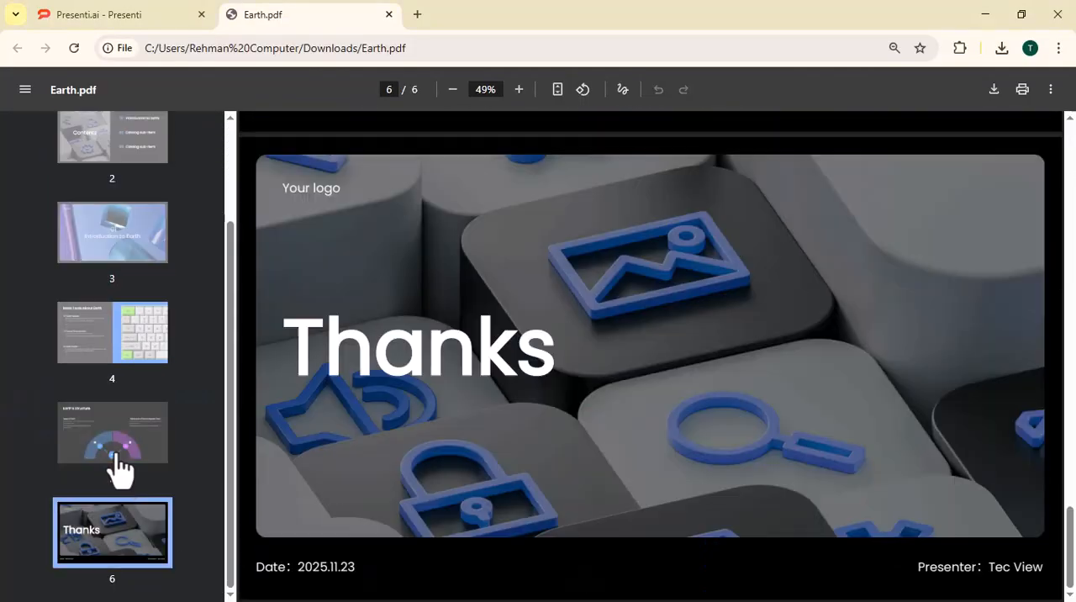
{"action": "left_click", "coordinate": [118, 14]}
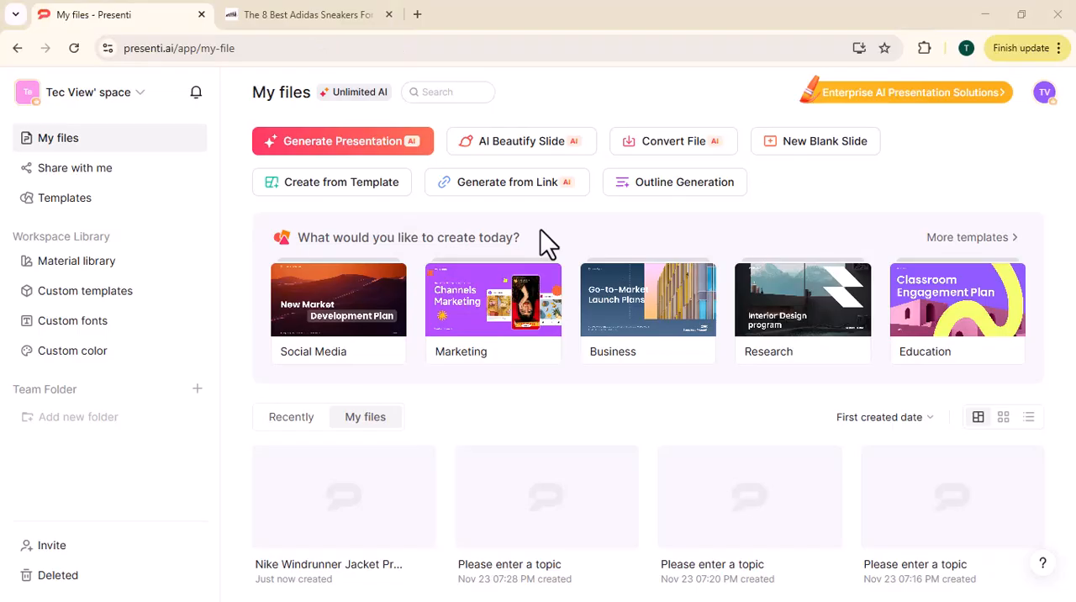
{"action": "mouse_move", "coordinate": [507, 202]}
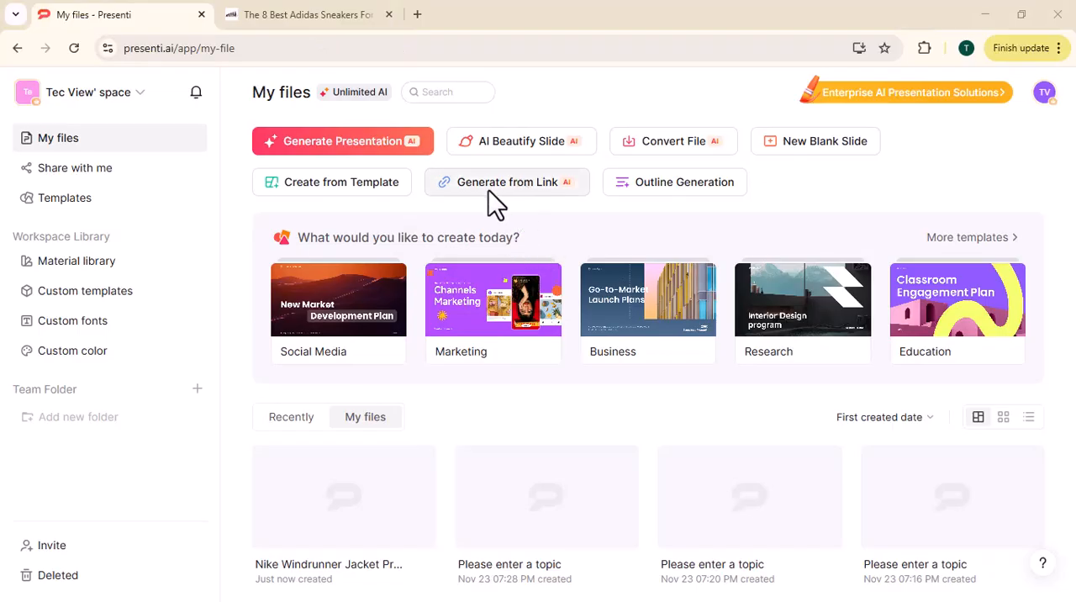
- Enter the Adidas sneakers article URL (apetogentleman.com/best-adidas-sneakers) in Generate from Link
{"action": "left_click", "coordinate": [506, 182]}
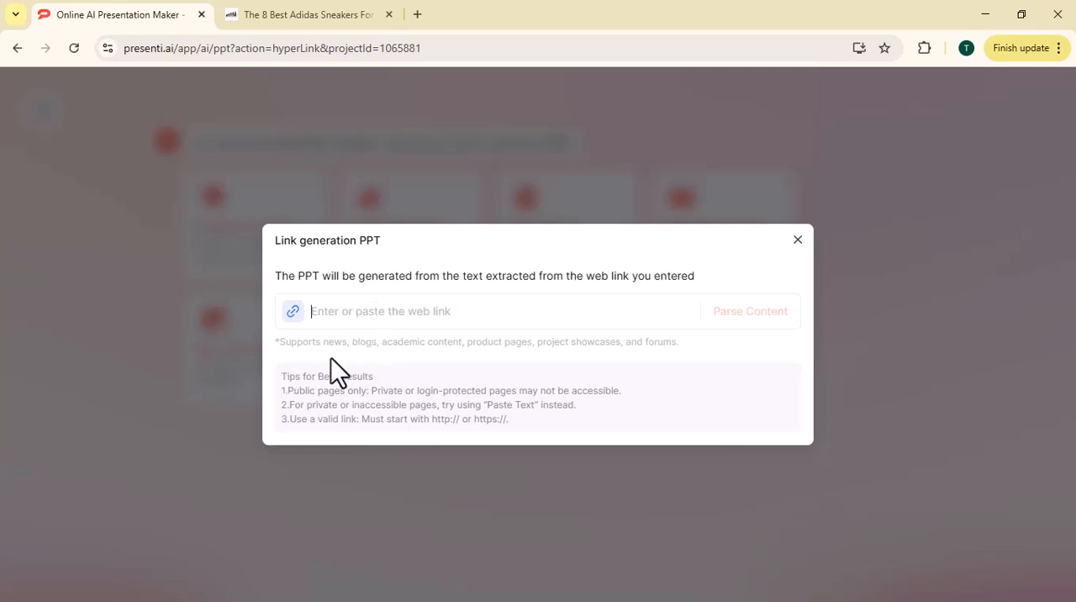
{"action": "mouse_move", "coordinate": [424, 386]}
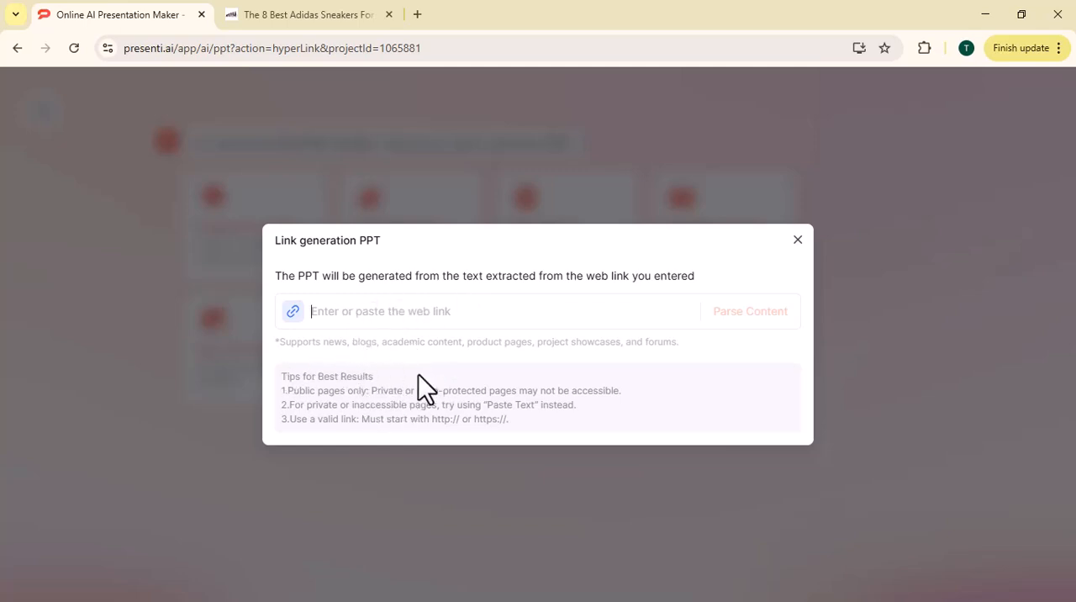
{"action": "left_click", "coordinate": [307, 14]}
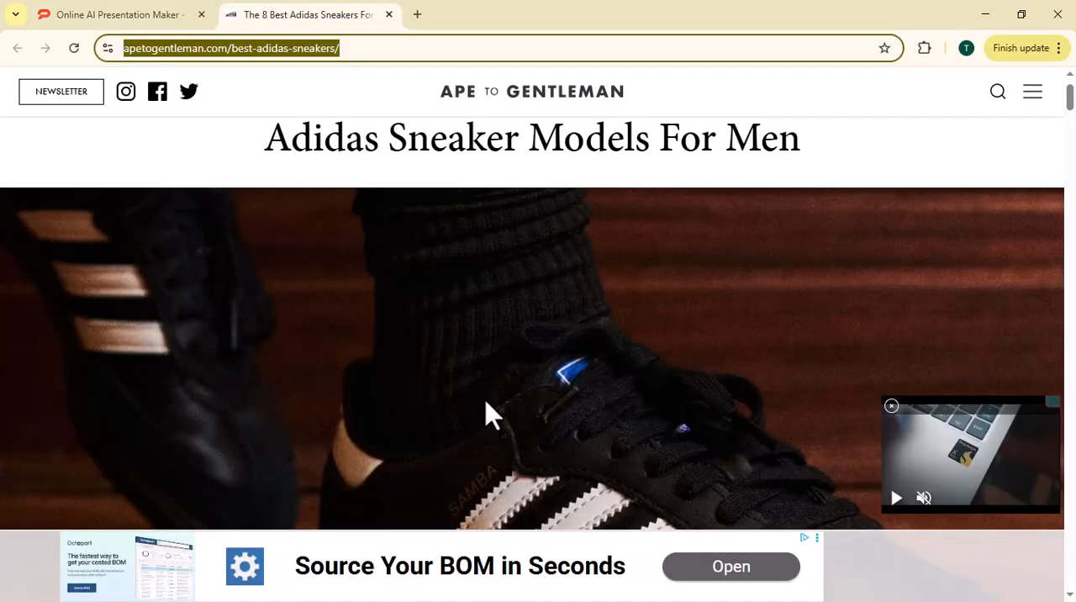
{"action": "scroll", "scroll_direction": "down", "scroll_amount": 3}
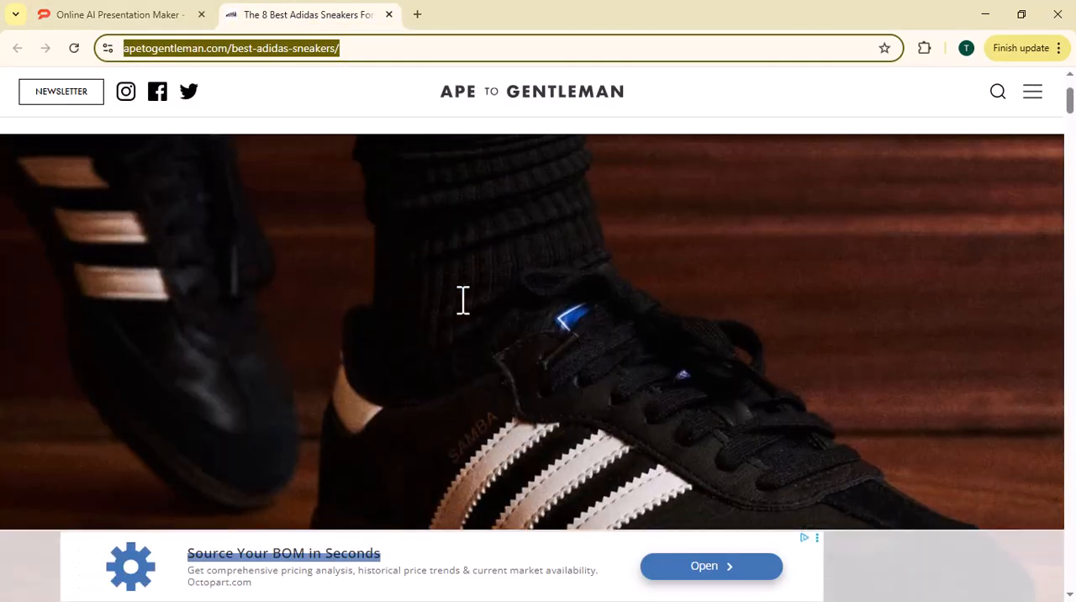
{"action": "scroll", "scroll_direction": "up", "scroll_amount": 3}
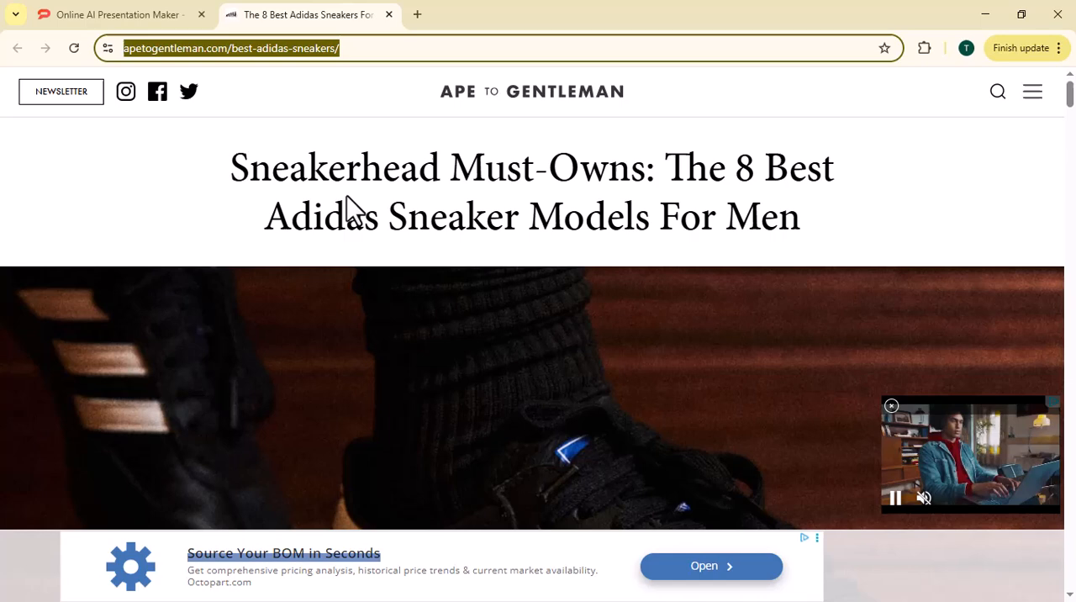
{"action": "left_click", "coordinate": [118, 14]}
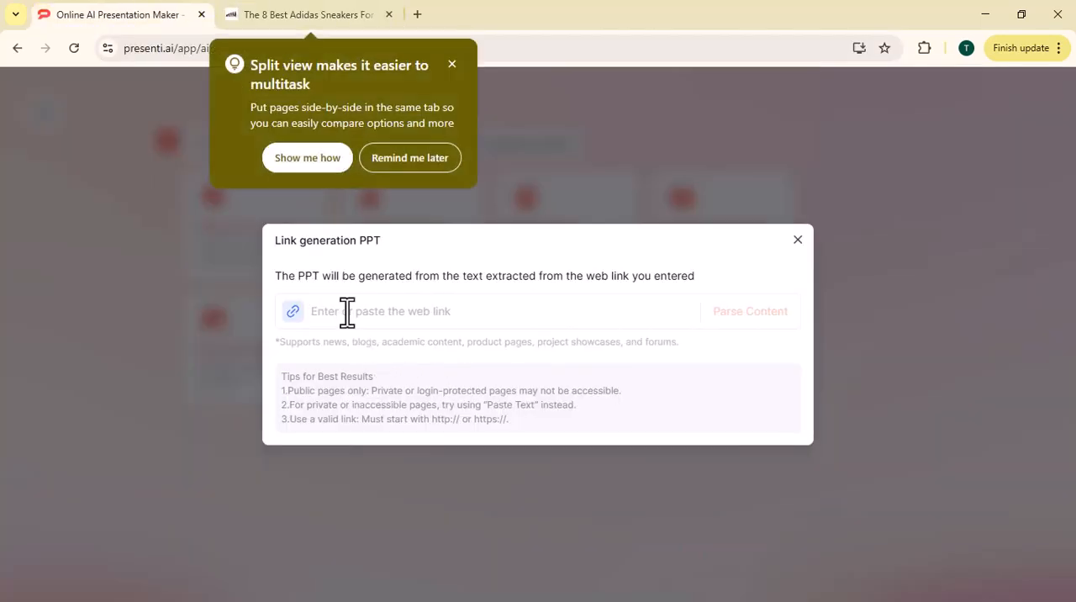
{"action": "type", "text": "https://www.apetogentleman.com/best-adidas-sneakers/"}
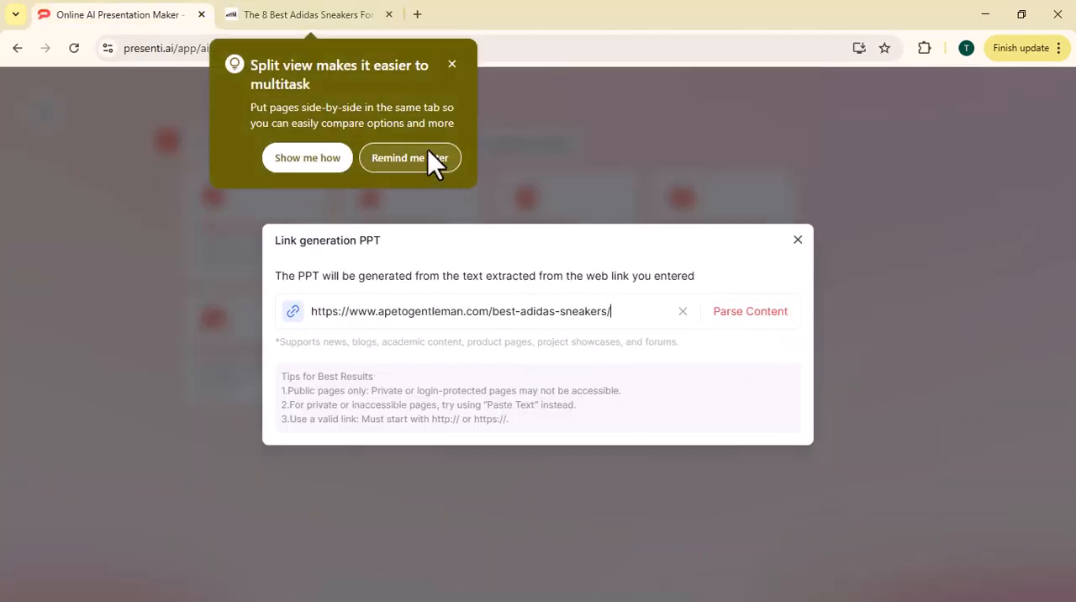
{"action": "left_click", "coordinate": [748, 311]}
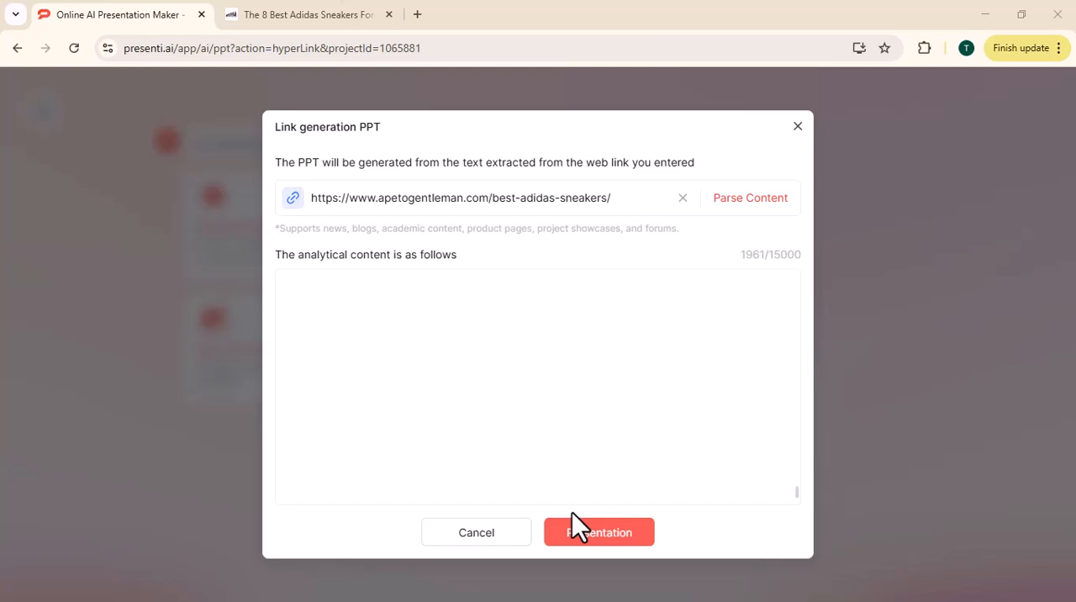
- Generate an outline from the Adidas sneakers article using a chosen regeneration option
{"action": "left_click", "coordinate": [598, 531]}
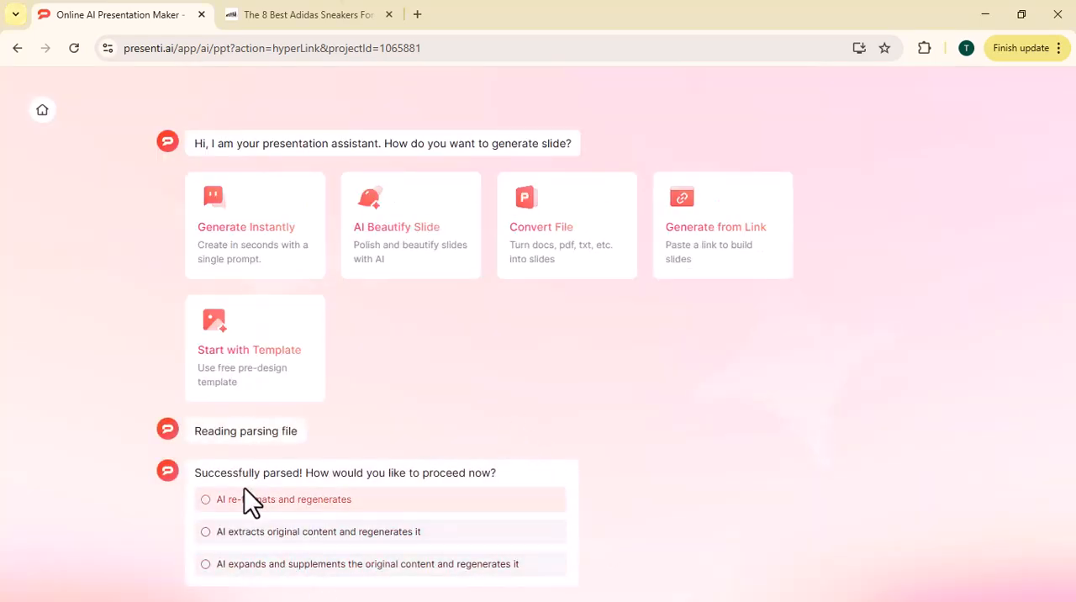
{"action": "left_click", "coordinate": [205, 498]}
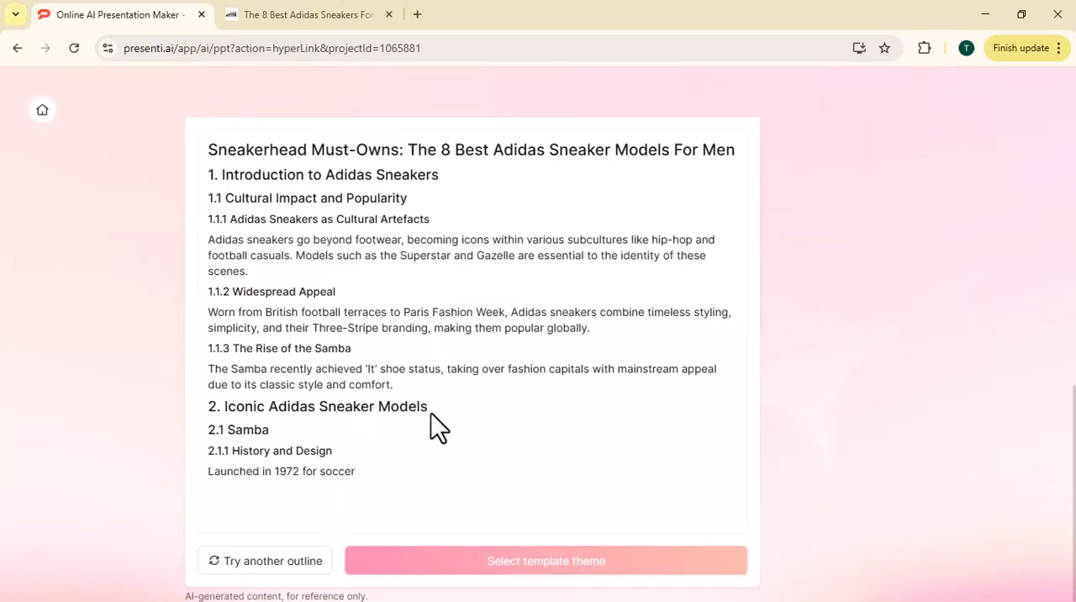
{"action": "left_click", "coordinate": [545, 560]}
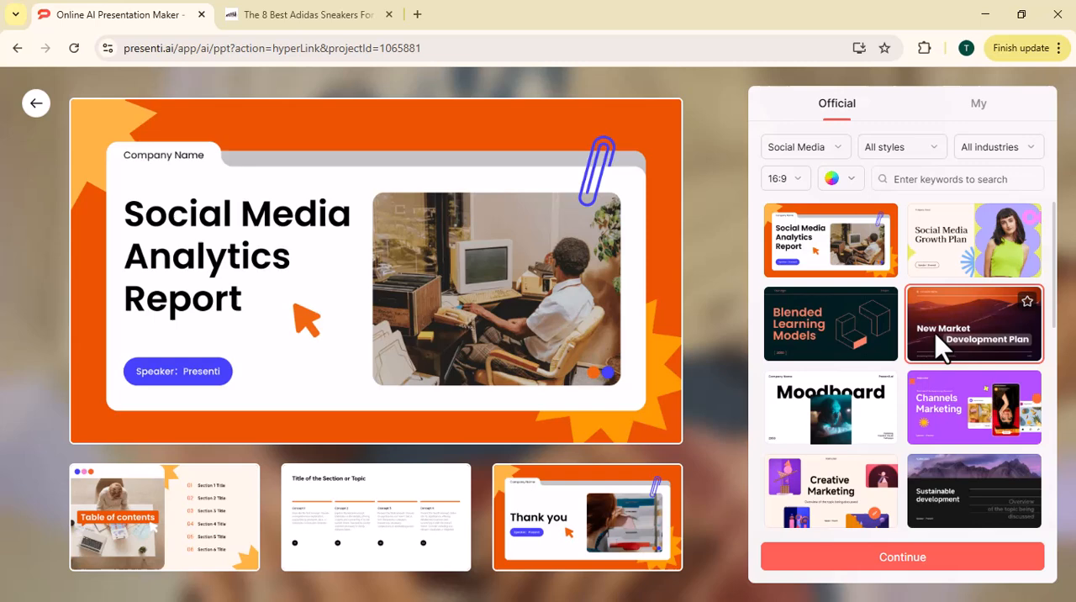
- Build the Sneakerhead Must-Owns deck with the dark geometric template, then return to My files
{"action": "left_click", "coordinate": [829, 323]}
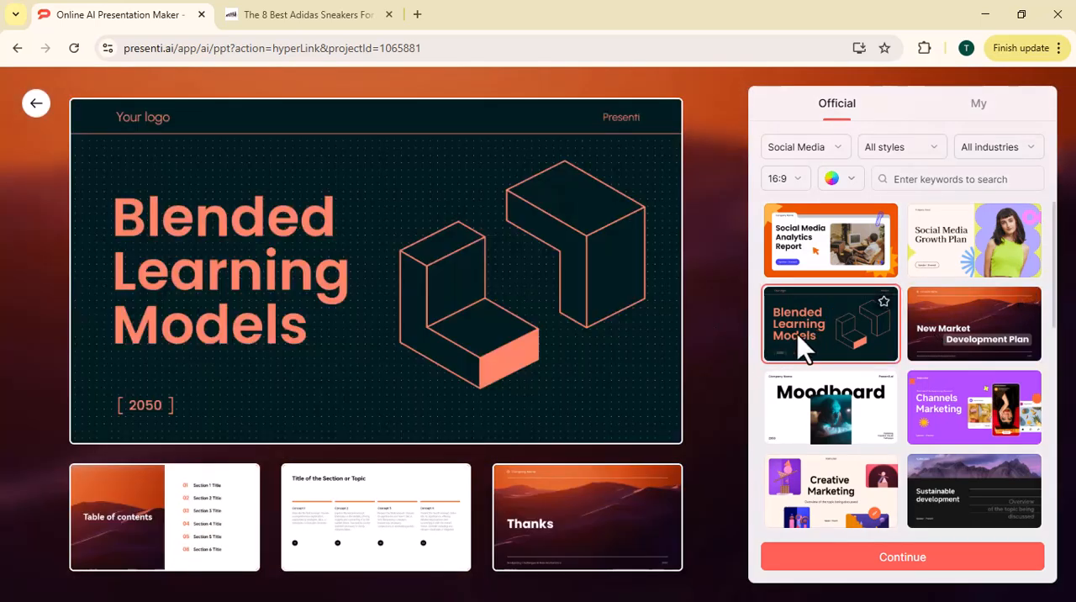
{"action": "left_click", "coordinate": [901, 556]}
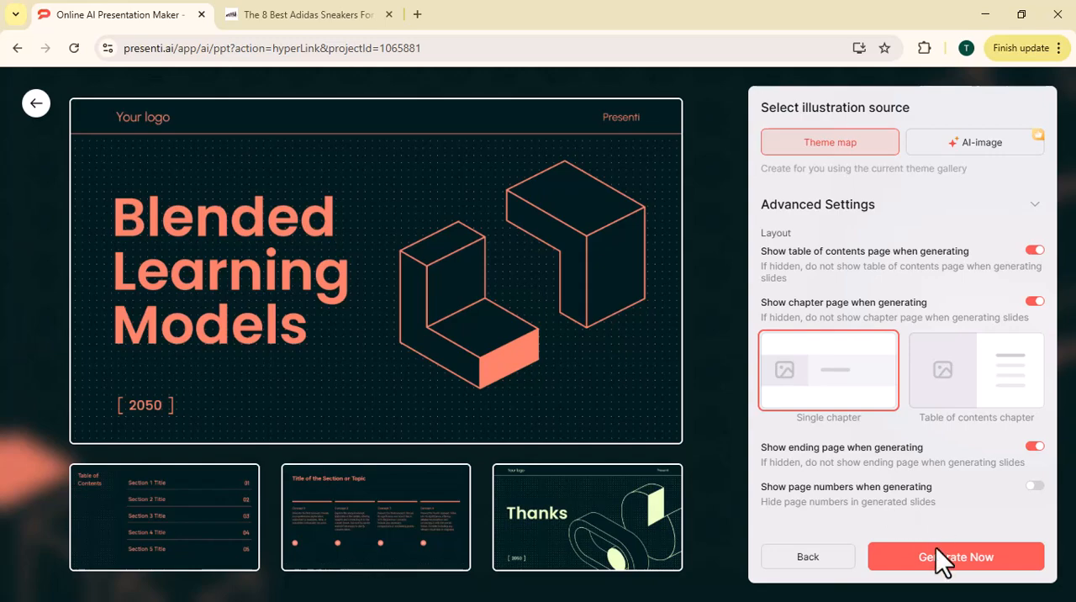
{"action": "left_click", "coordinate": [956, 556]}
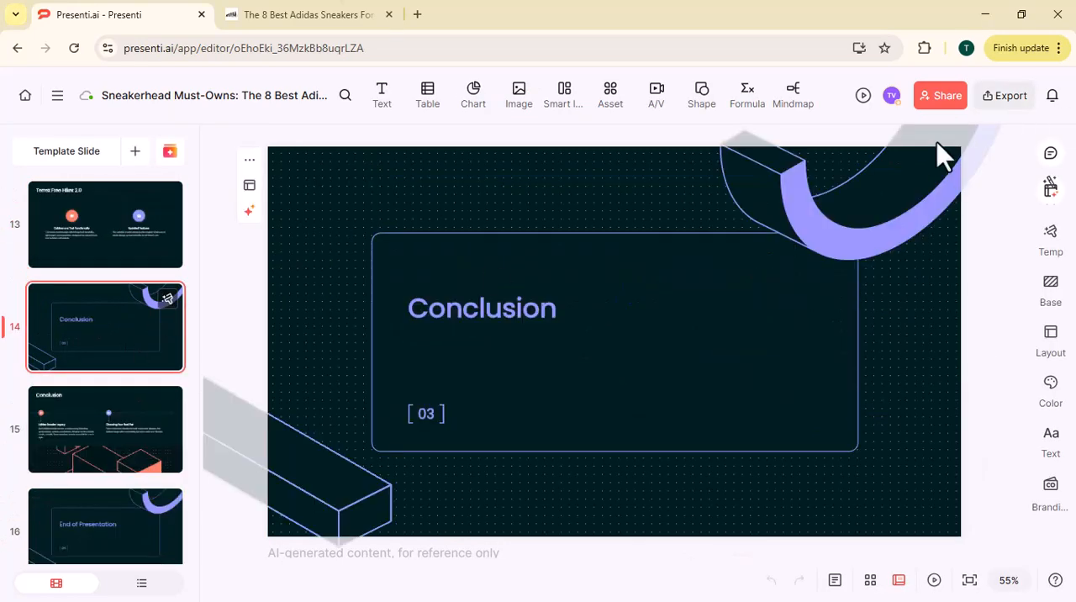
{"action": "left_click", "coordinate": [1003, 95]}
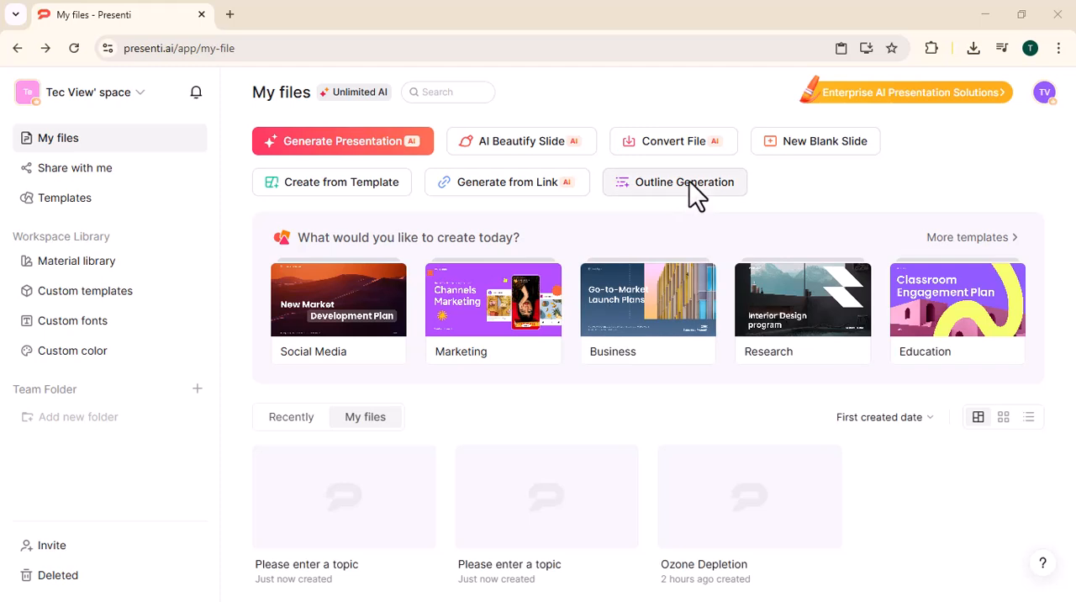
- Create an outline with 'climate change' chapters and a 'causes of climate change' page
{"action": "left_click", "coordinate": [685, 181]}
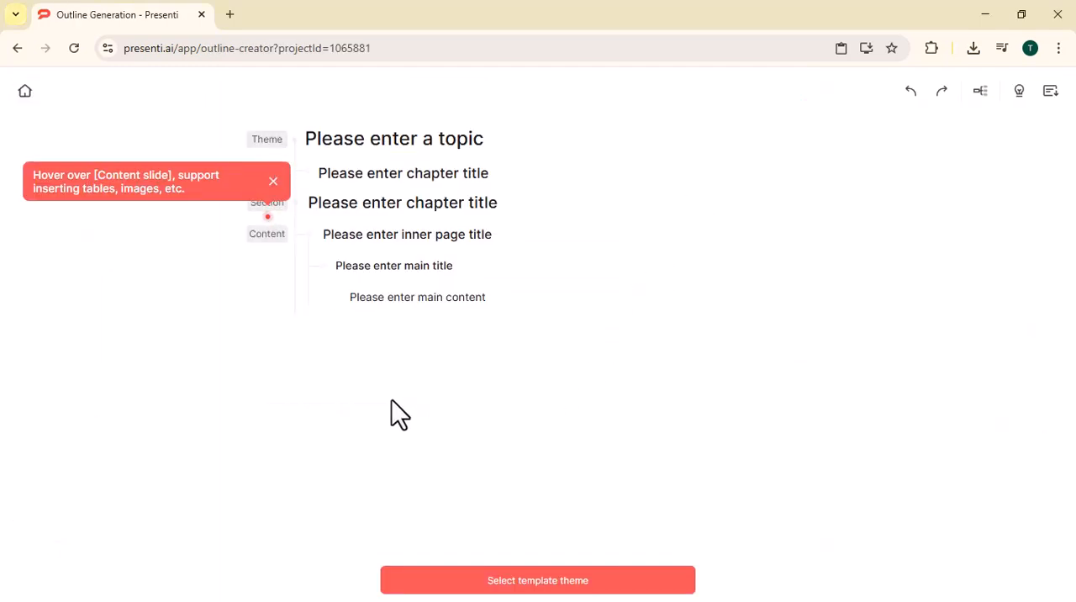
{"action": "mouse_move", "coordinate": [424, 255]}
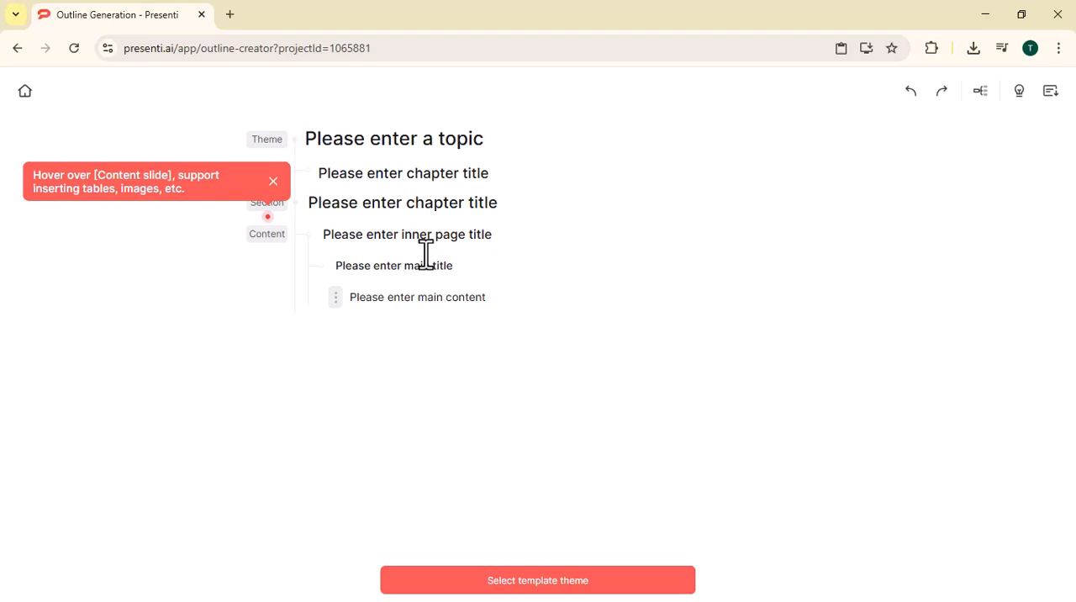
{"action": "type", "text": "climate change"}
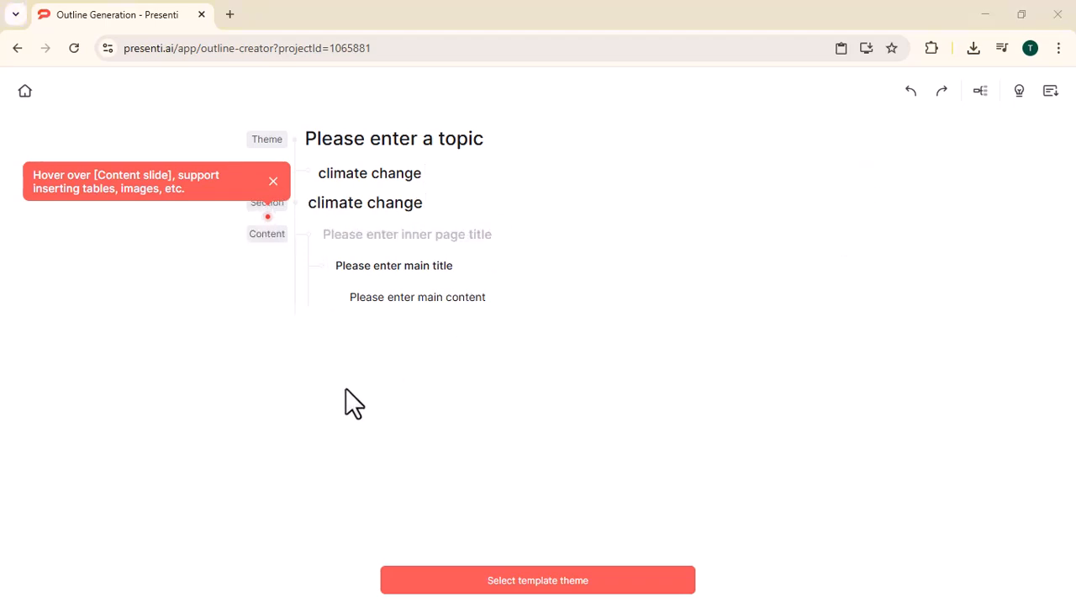
{"action": "left_click", "coordinate": [395, 234]}
{"action": "type", "text": "causes of c"}
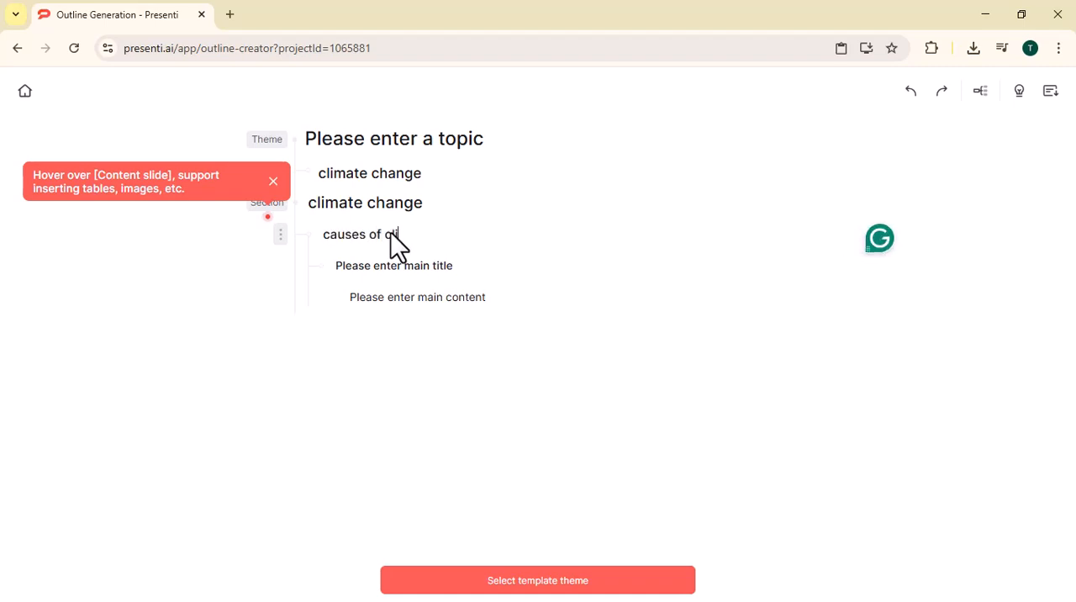
{"action": "type", "text": "limate change"}
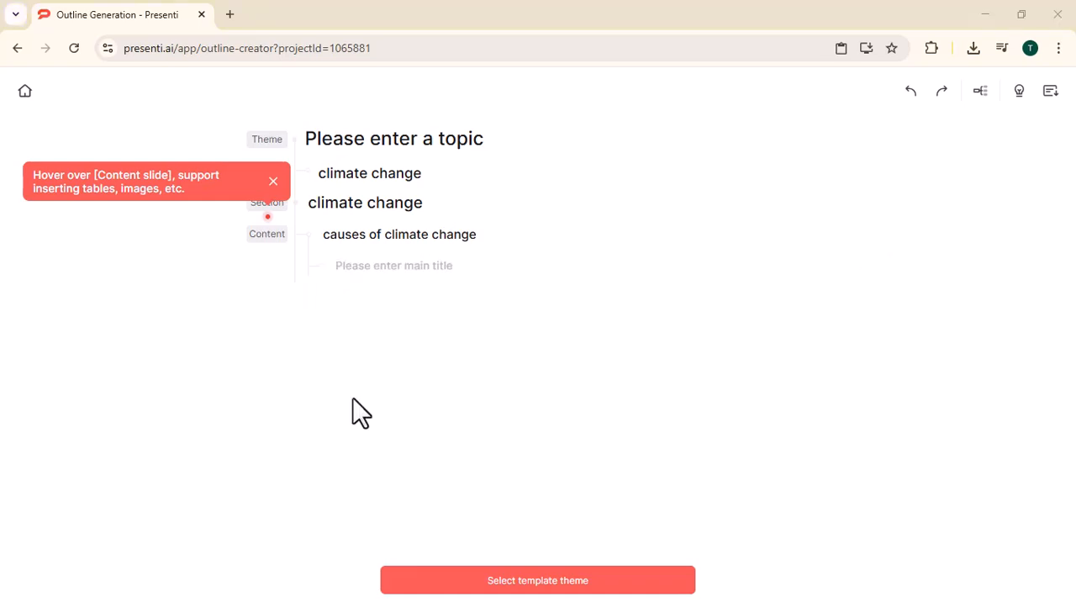
{"action": "scroll", "scroll_direction": "down", "scroll_amount": 3}
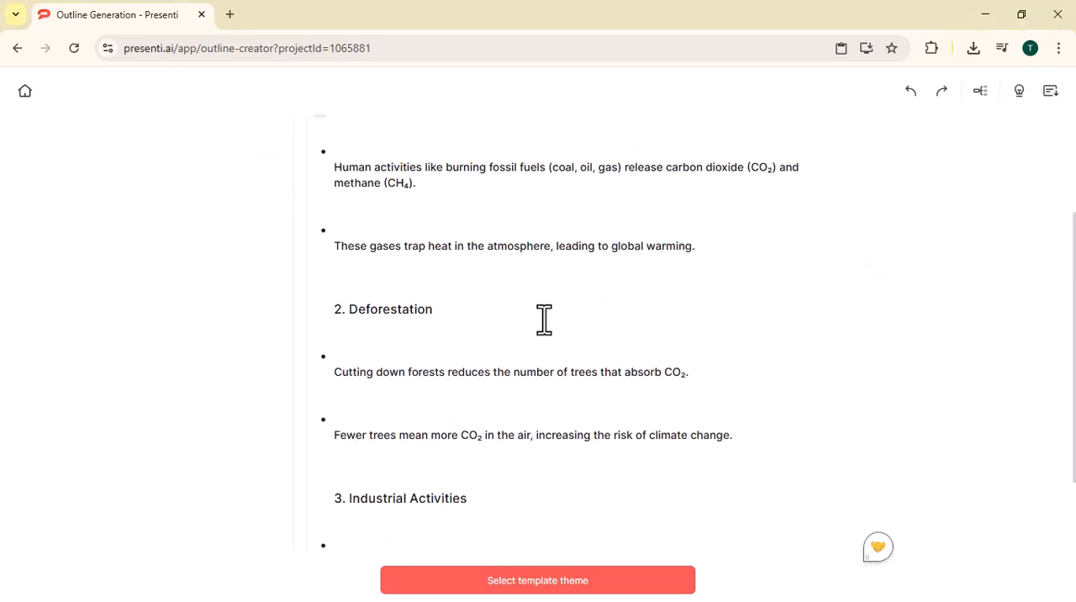
{"action": "left_click", "coordinate": [537, 580]}
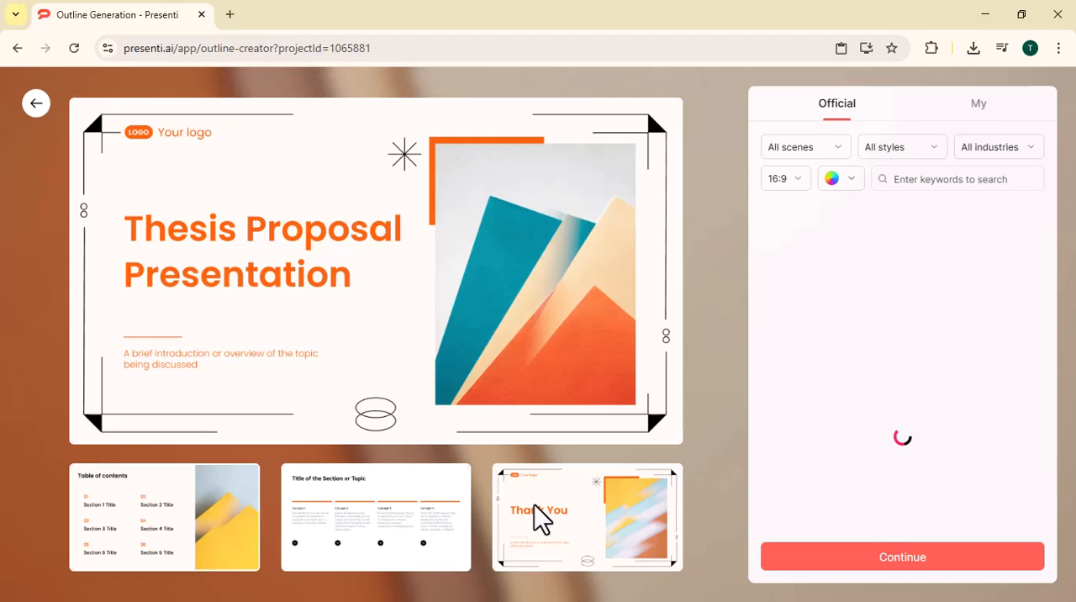
{"action": "mouse_move", "coordinate": [935, 347]}
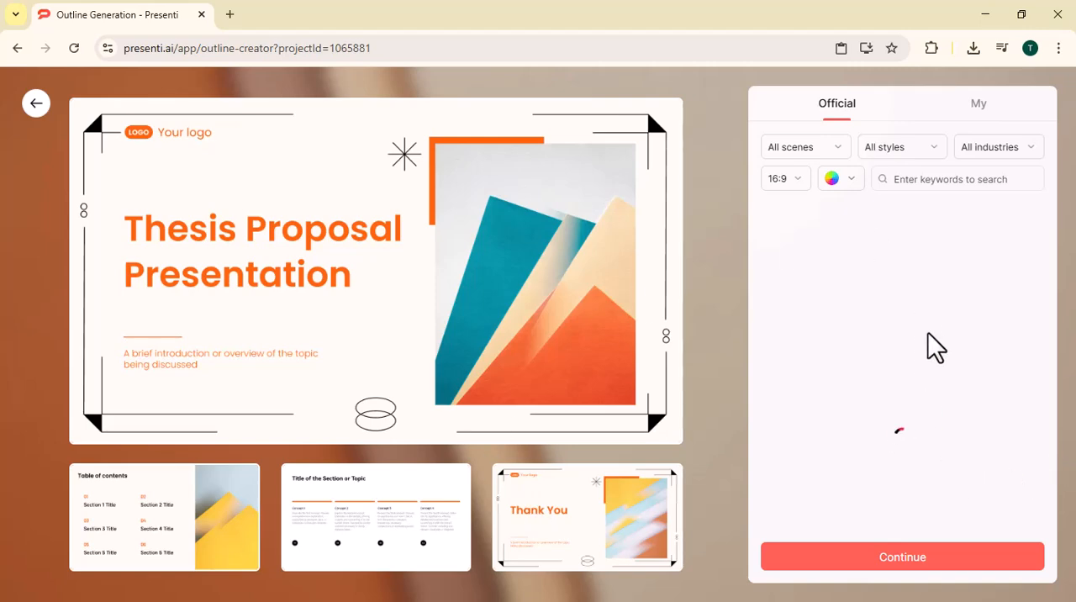
{"action": "mouse_move", "coordinate": [312, 379]}
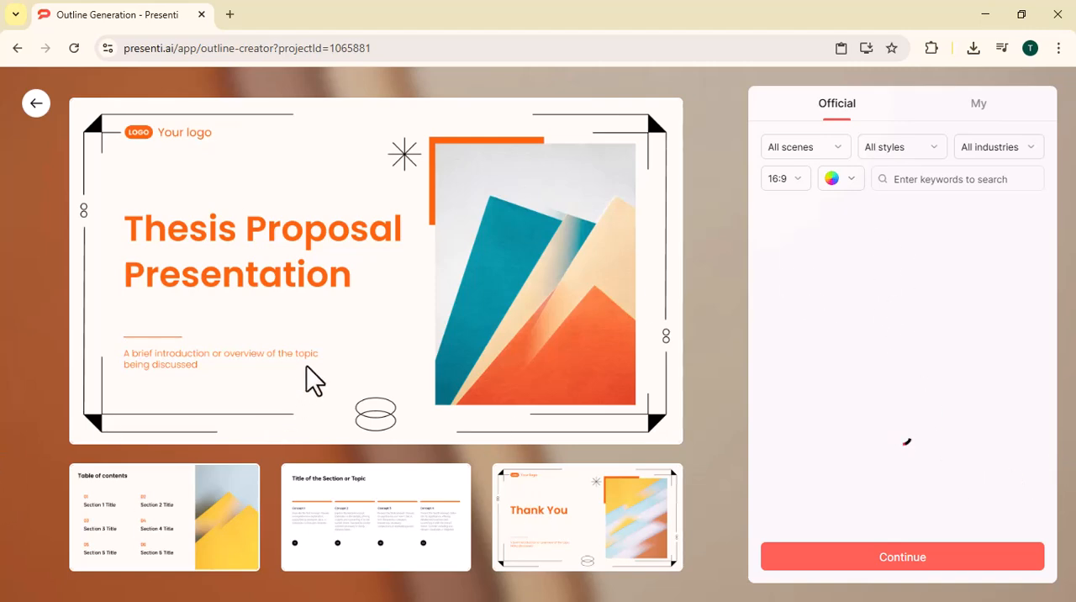
- Generate the five-slide climate change deck with the green Research Finding Summery template
{"action": "left_click", "coordinate": [831, 240]}
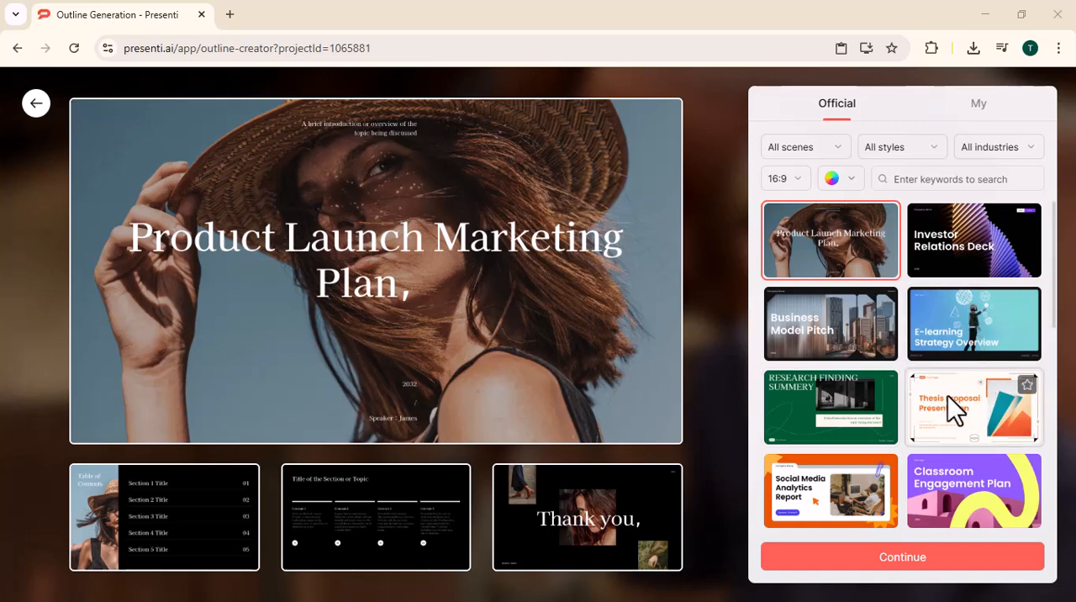
{"action": "left_click", "coordinate": [973, 407]}
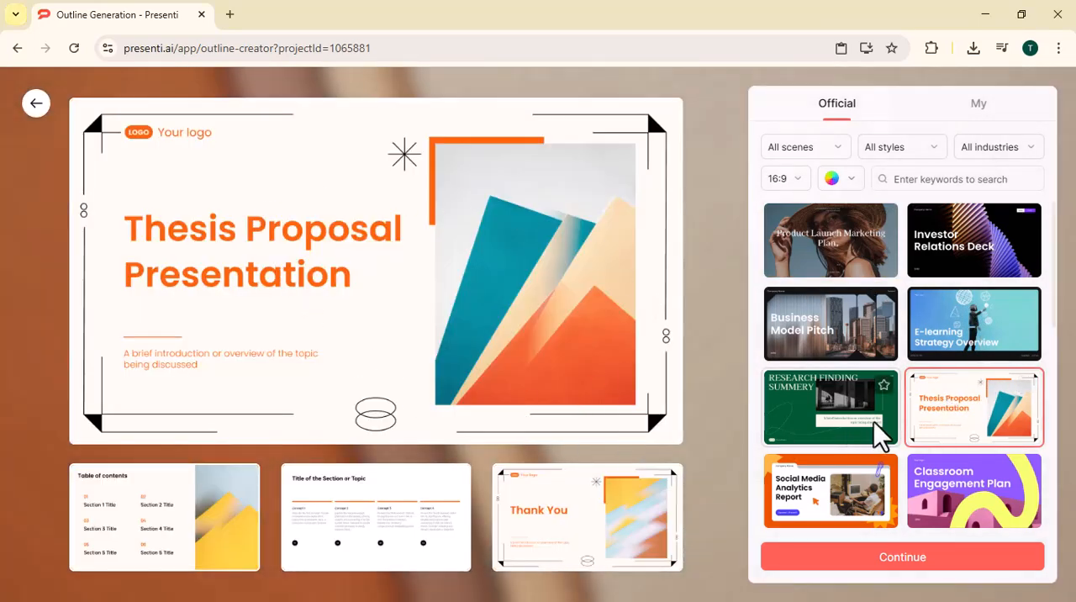
{"action": "left_click", "coordinate": [830, 490]}
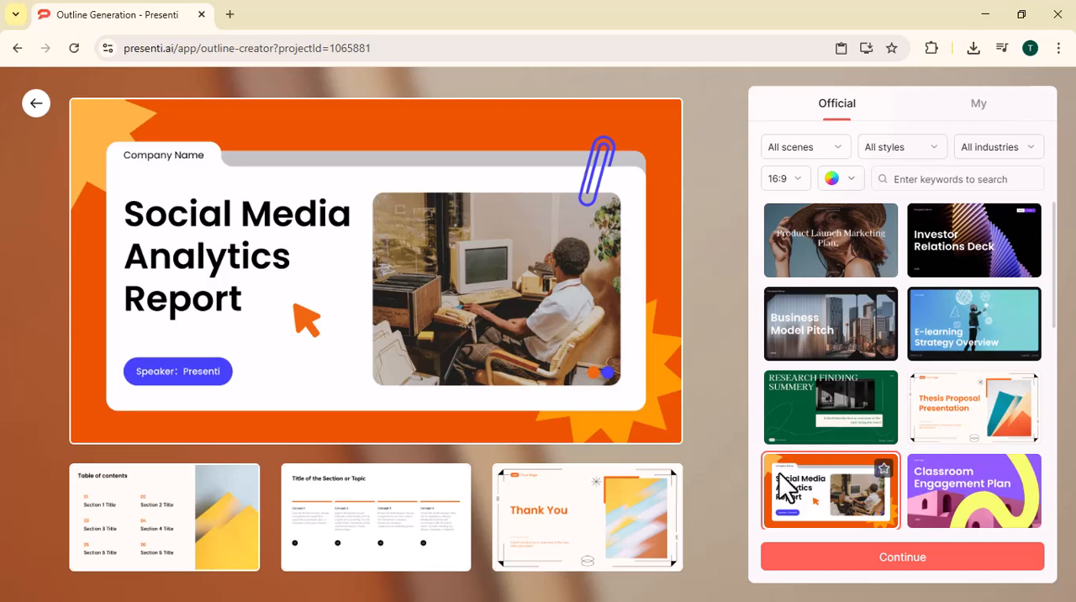
{"action": "mouse_move", "coordinate": [848, 412]}
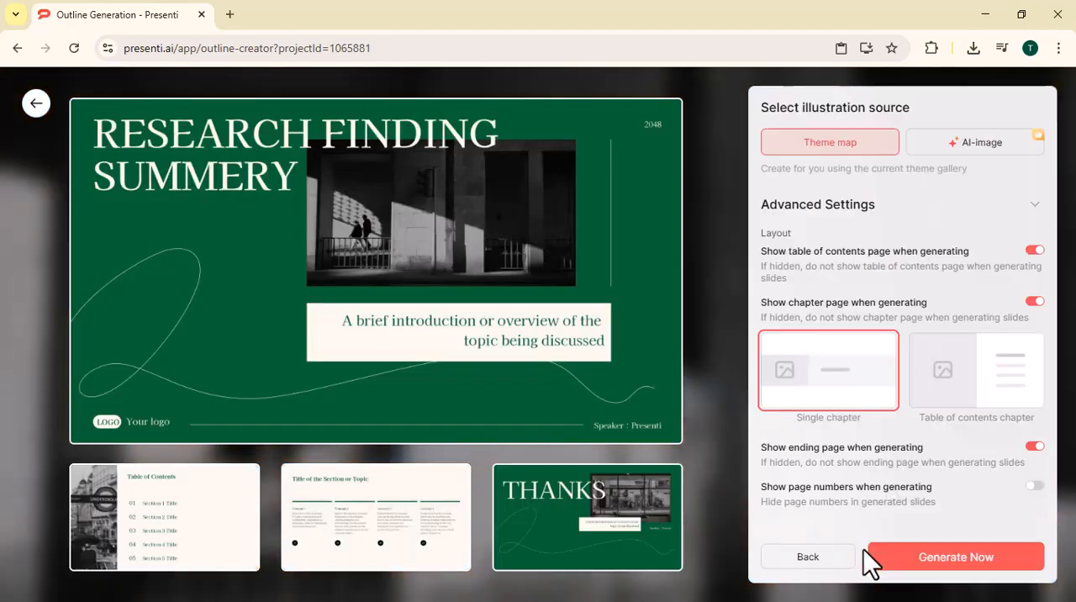
{"action": "left_click", "coordinate": [954, 556]}
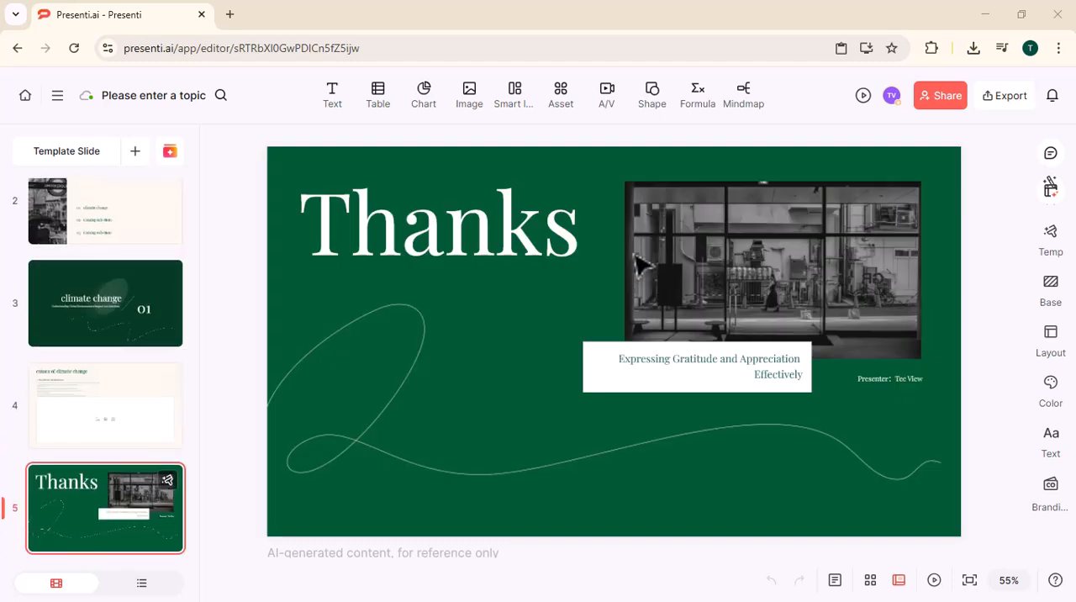
{"action": "left_click", "coordinate": [1004, 95]}
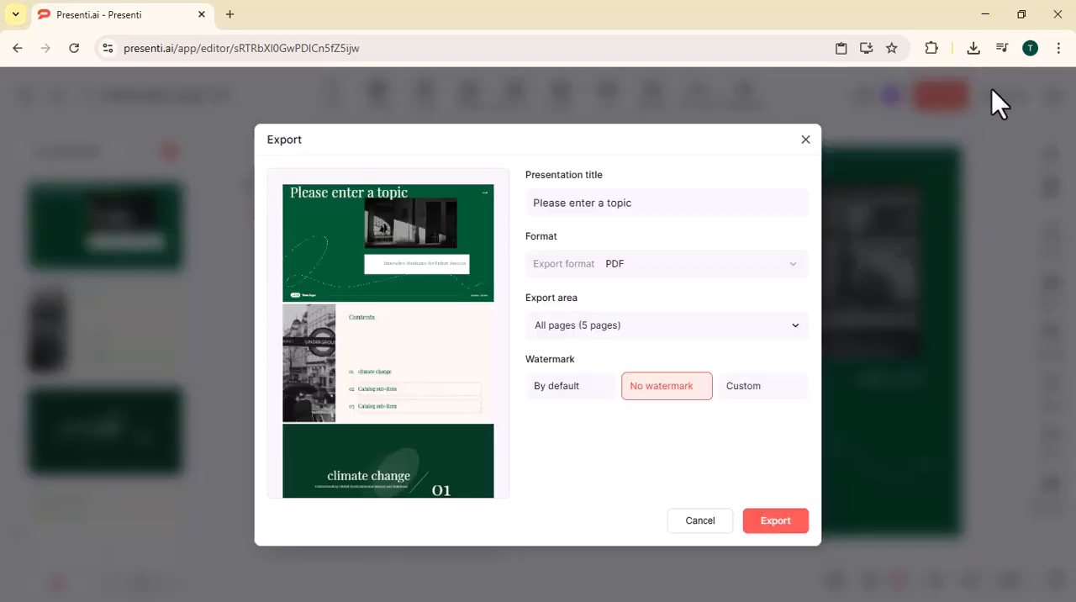
{"action": "left_click", "coordinate": [664, 263]}
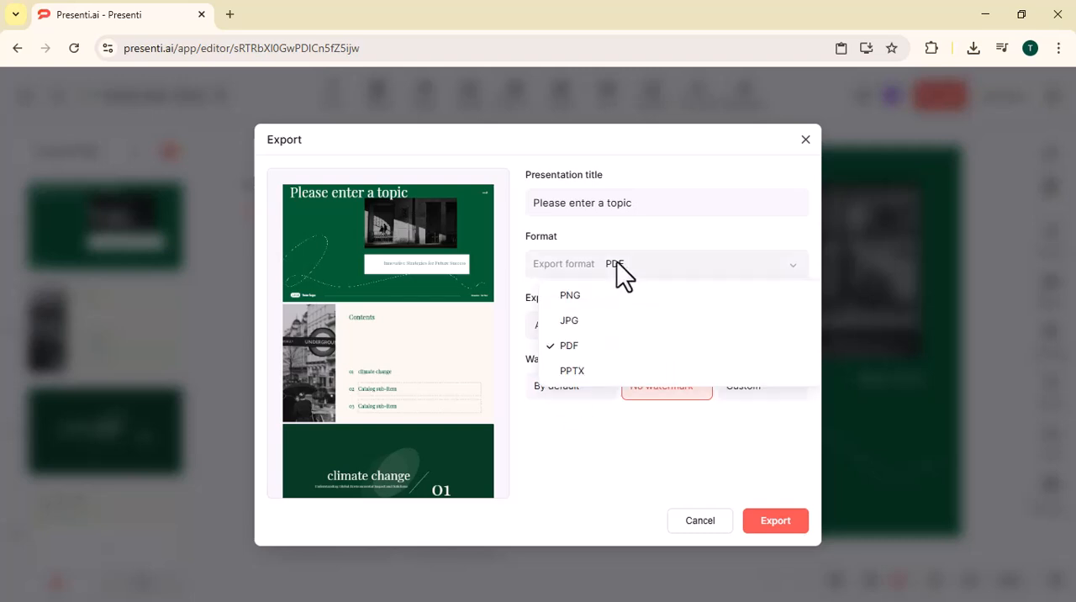
{"action": "mouse_move", "coordinate": [805, 139]}
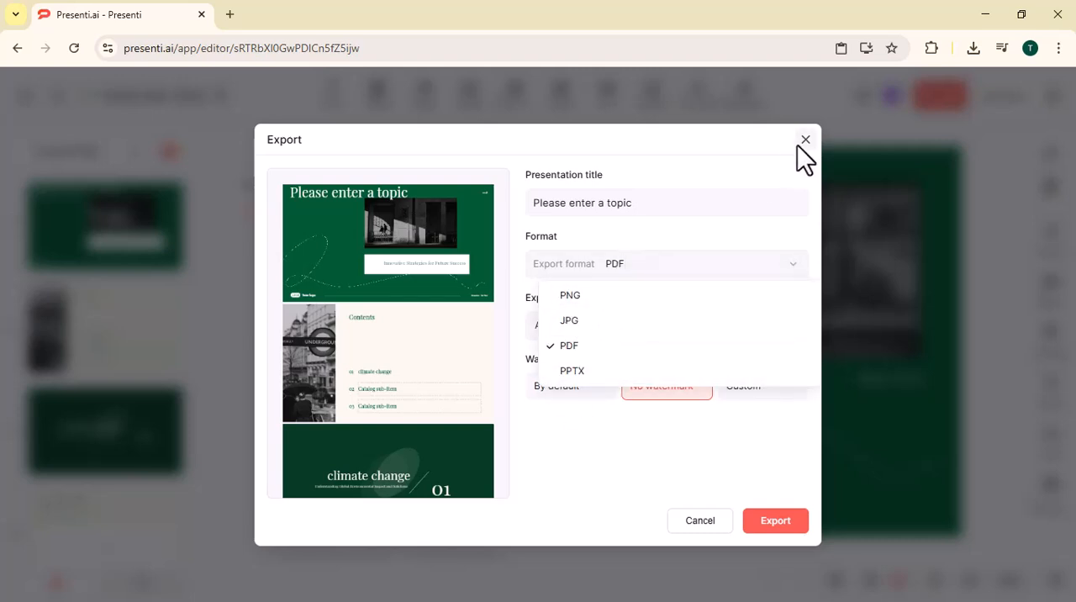
{"action": "left_click", "coordinate": [804, 139]}
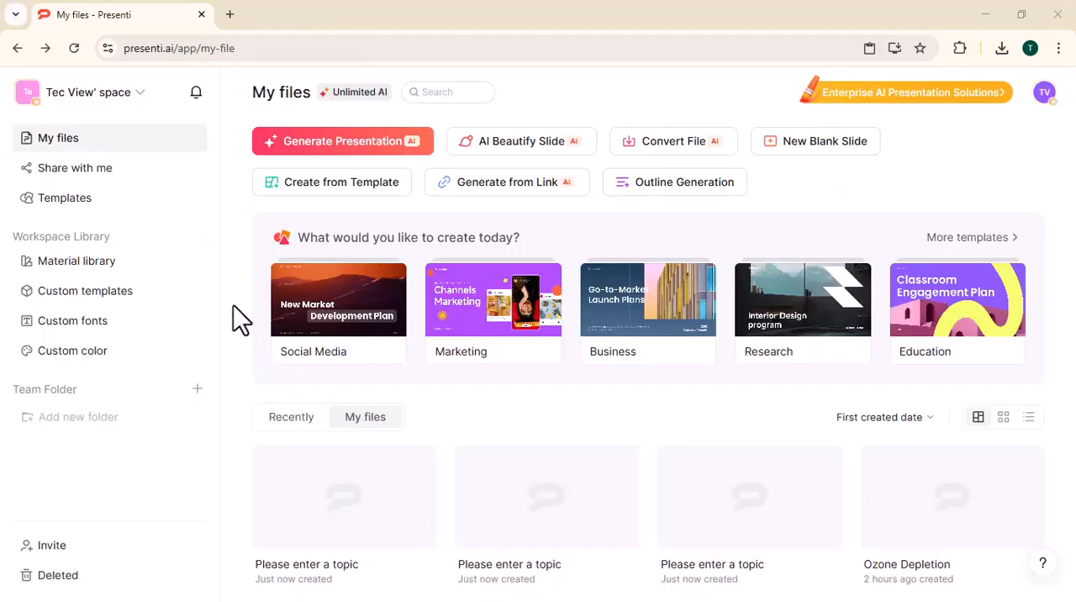
{"action": "mouse_move", "coordinate": [868, 259]}
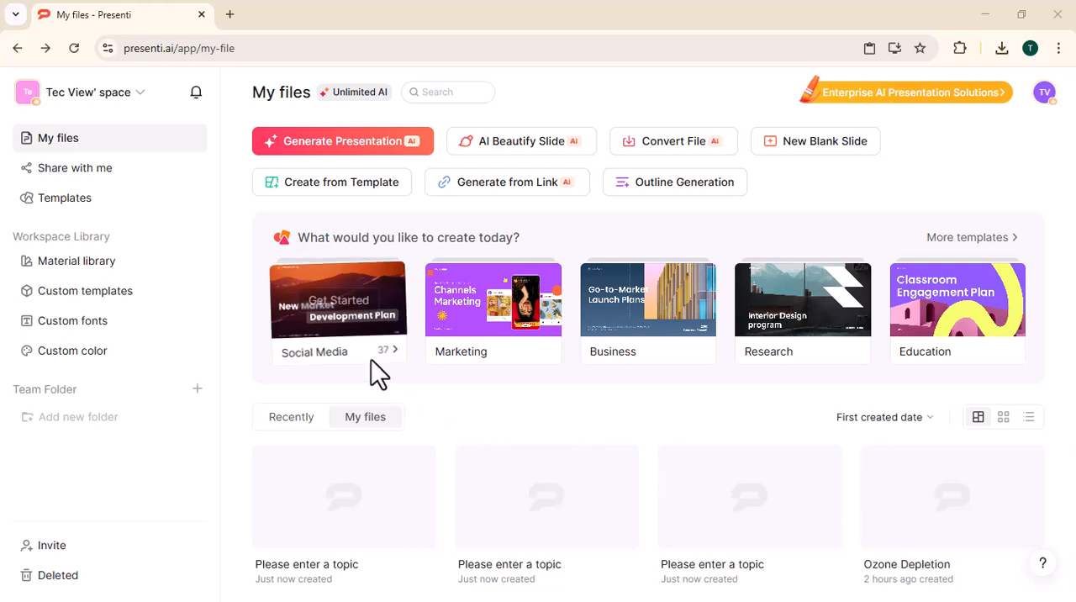
{"action": "mouse_move", "coordinate": [1027, 479]}
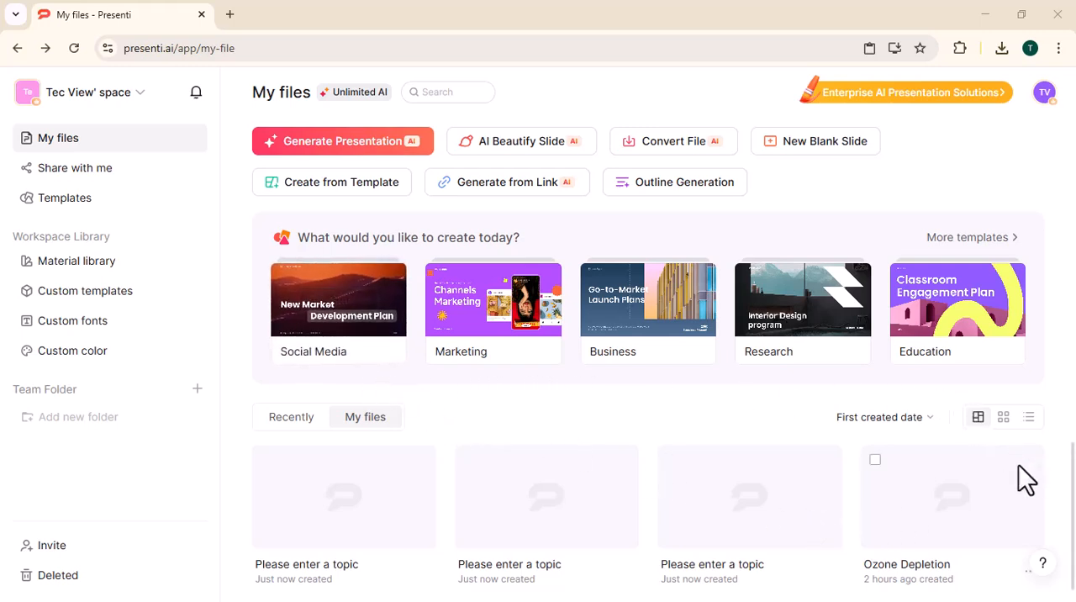
{"action": "mouse_move", "coordinate": [245, 473]}
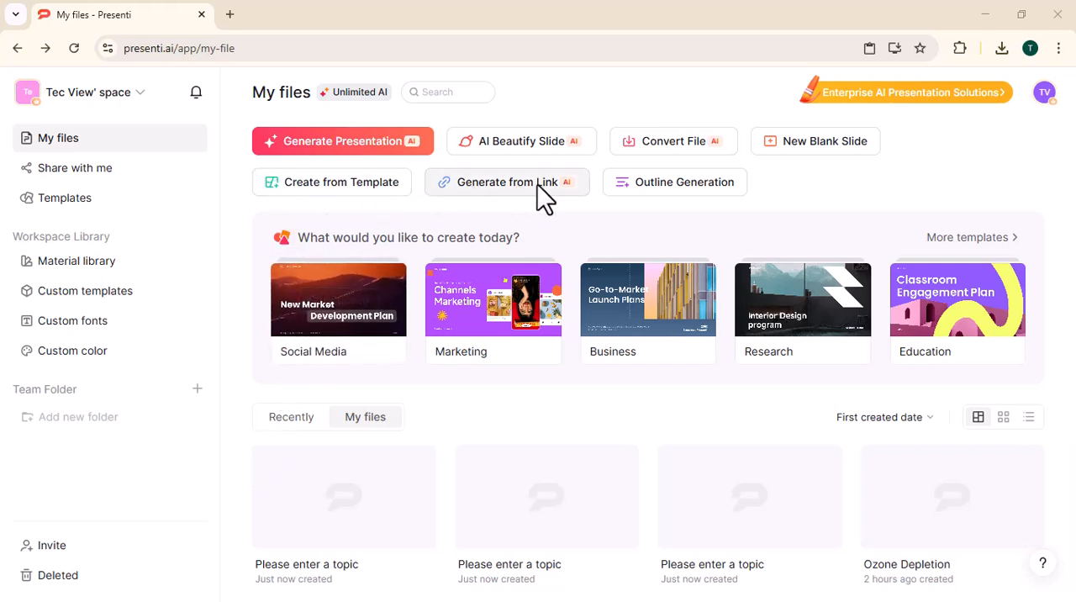
{"action": "mouse_move", "coordinate": [817, 189]}
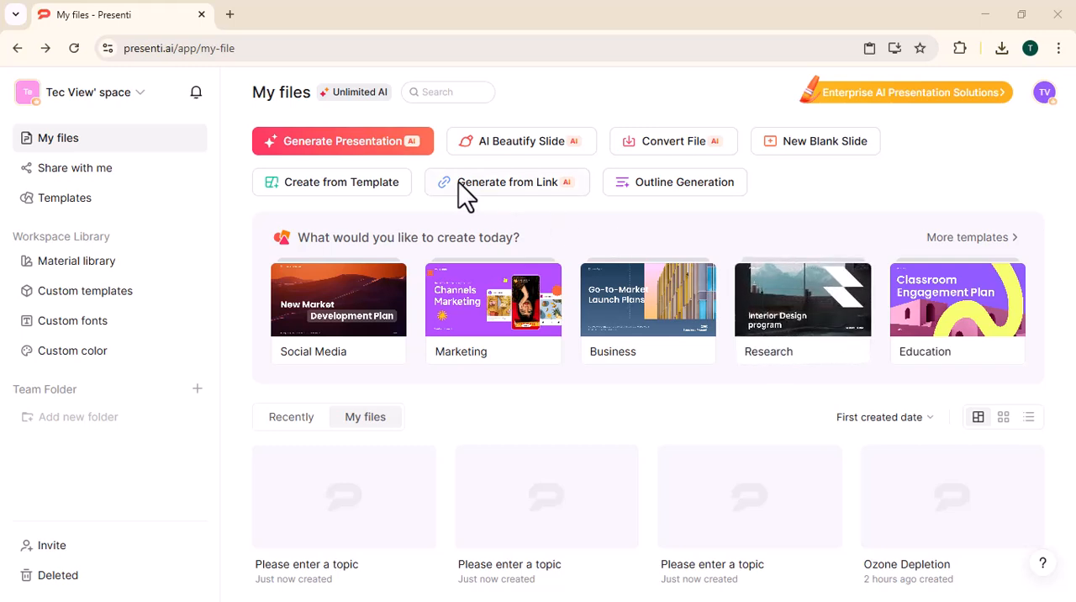
{"action": "mouse_move", "coordinate": [539, 228]}
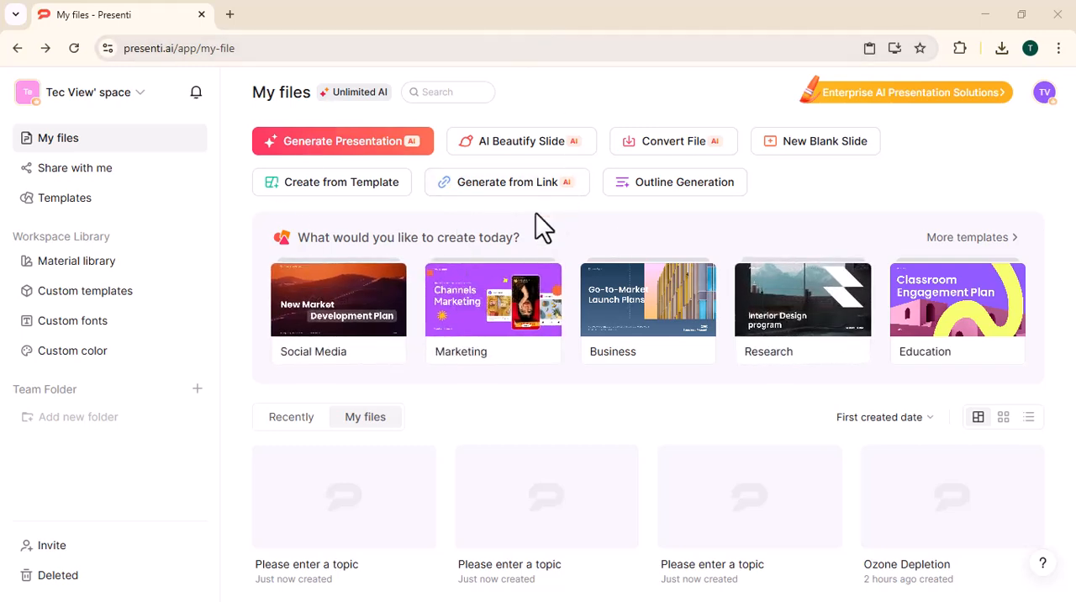
{"action": "mouse_move", "coordinate": [1000, 185]}
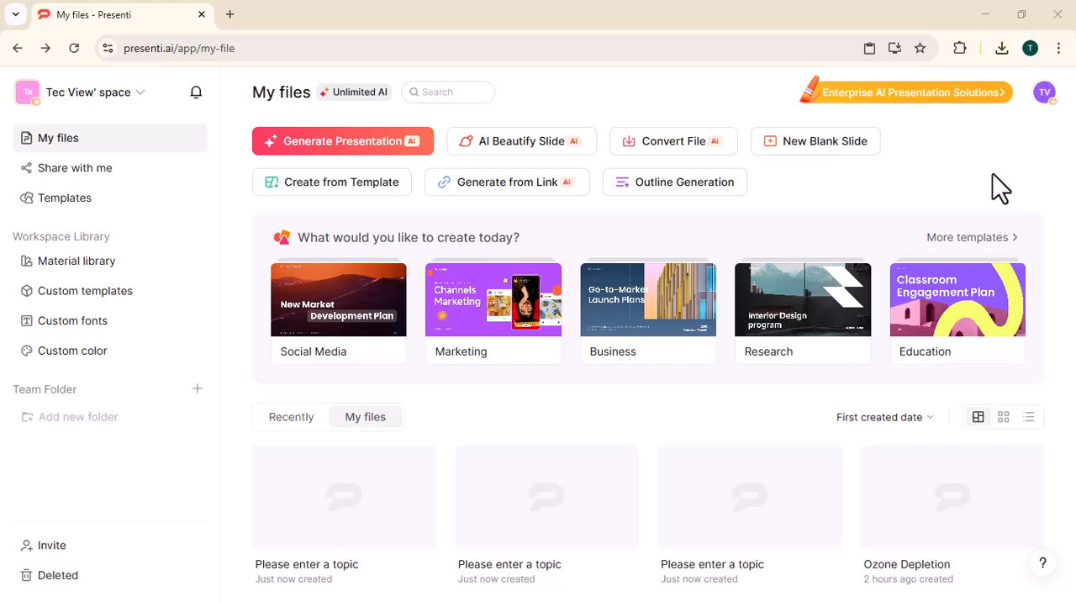
{"action": "mouse_move", "coordinate": [483, 546]}
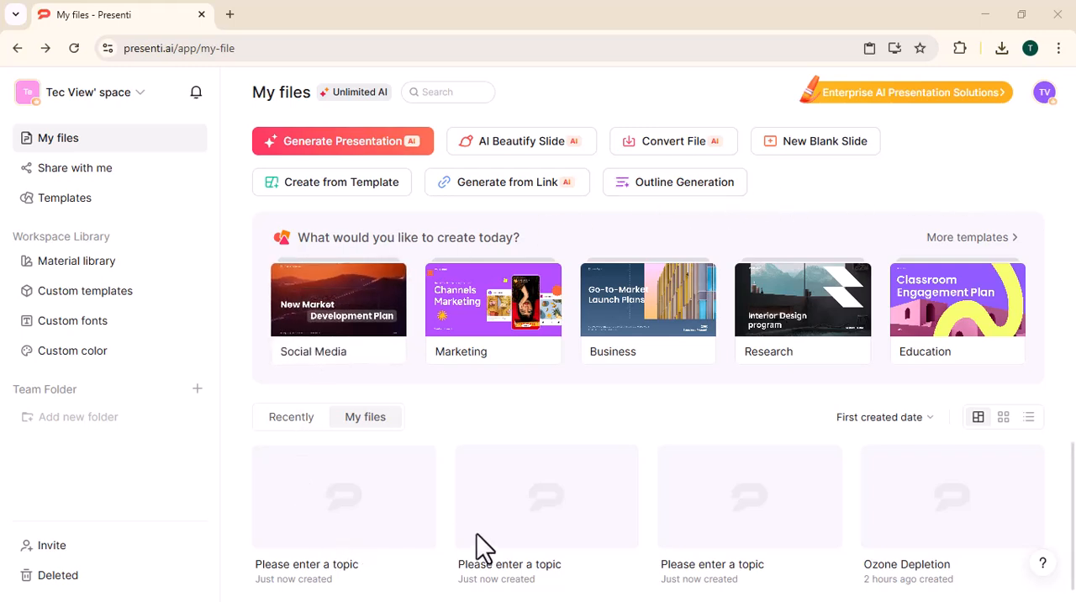
{"action": "mouse_move", "coordinate": [689, 147]}
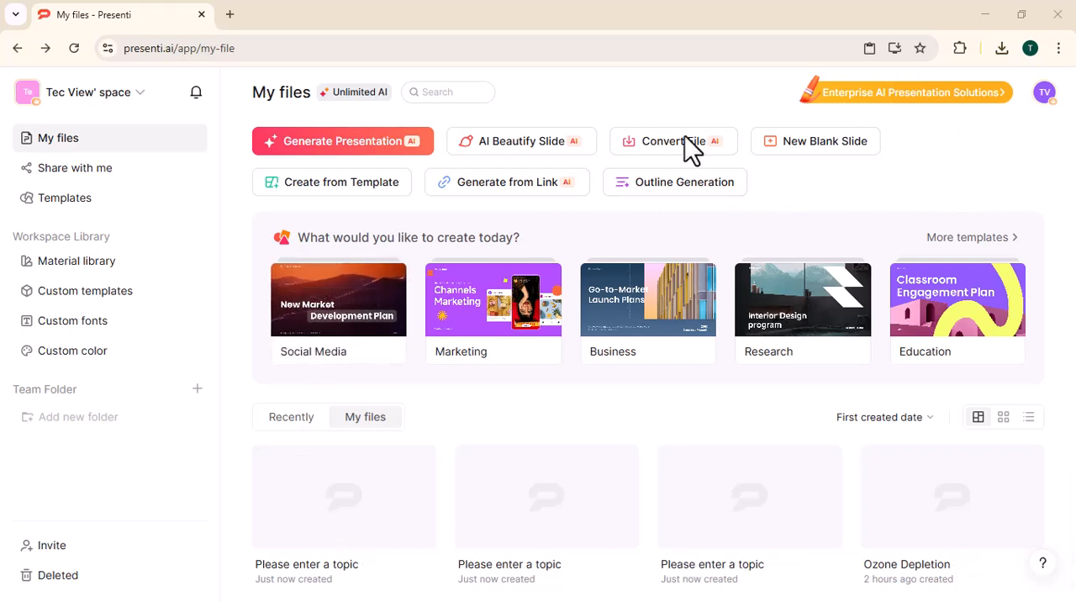
{"action": "mouse_move", "coordinate": [571, 404]}
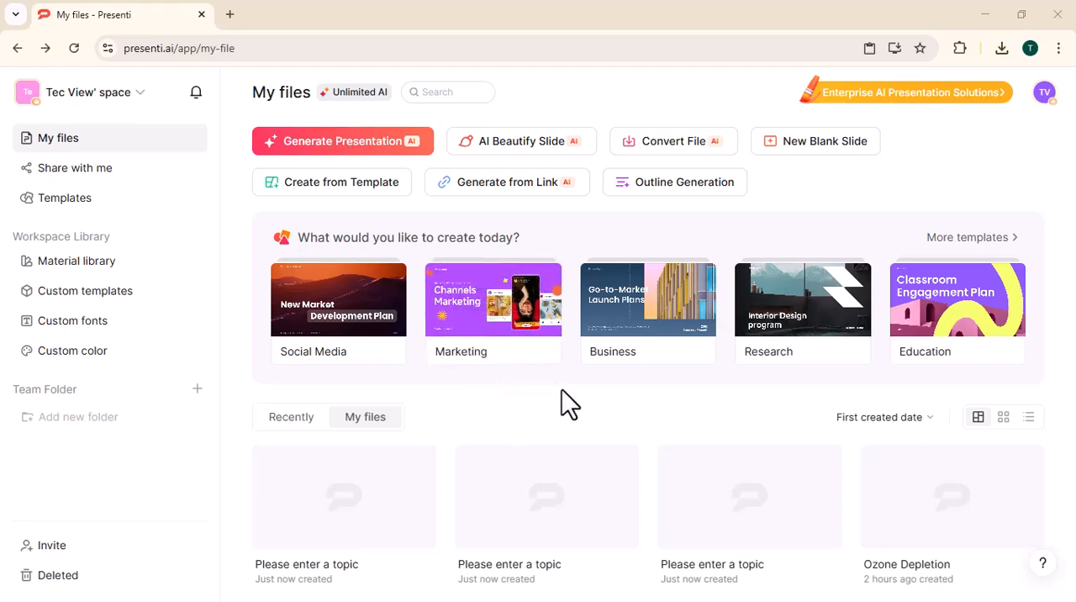